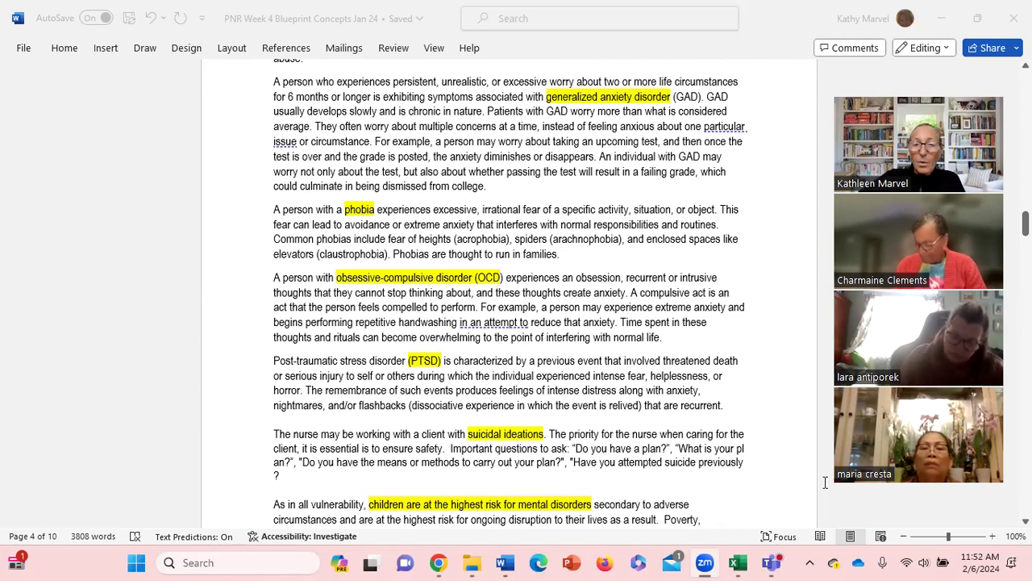
Scroll page 4 to the Lithium teaching paragraph and place the cursor below it.
scroll(down, 3)
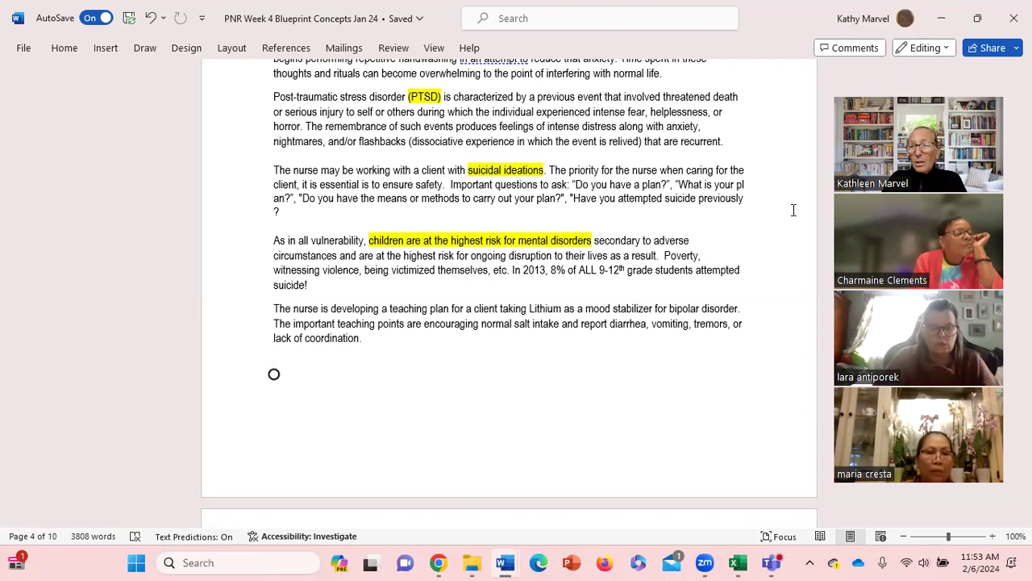
click(274, 367)
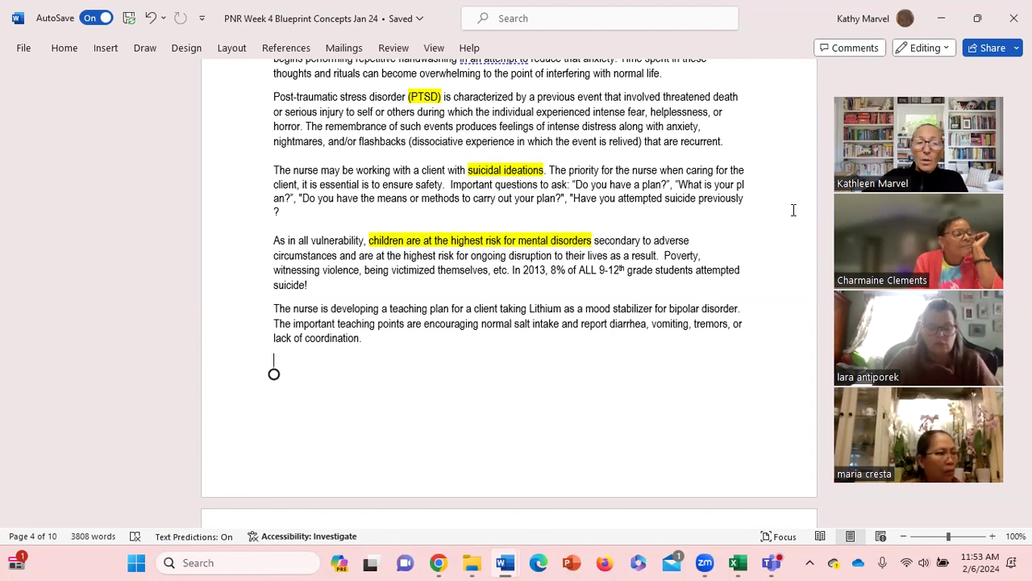
Scroll until the Alcohol, Tobacco, and Other Drug Problems heading appears after the Lithium paragraph.
scroll(down, 3)
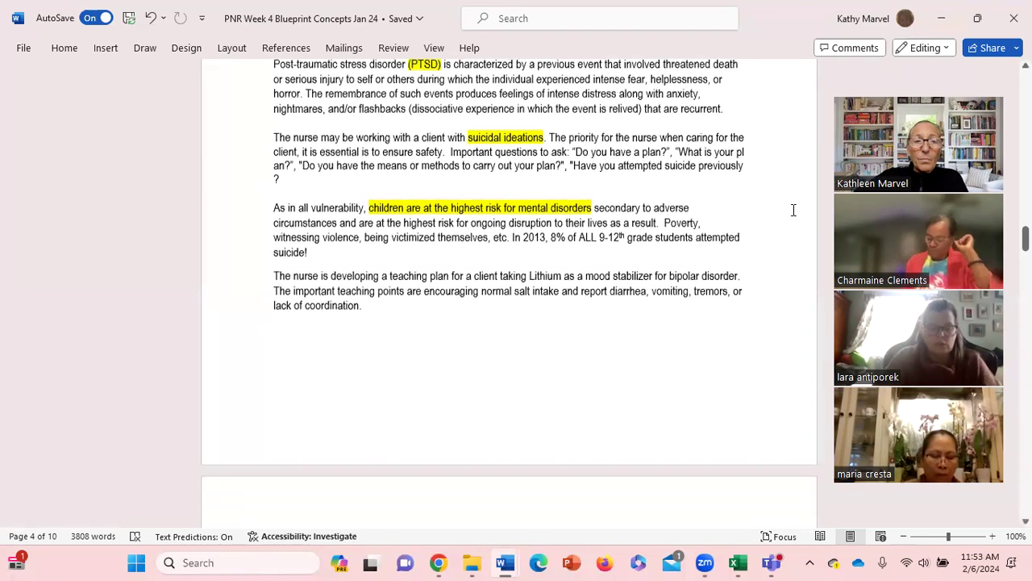
scroll(down, 3)
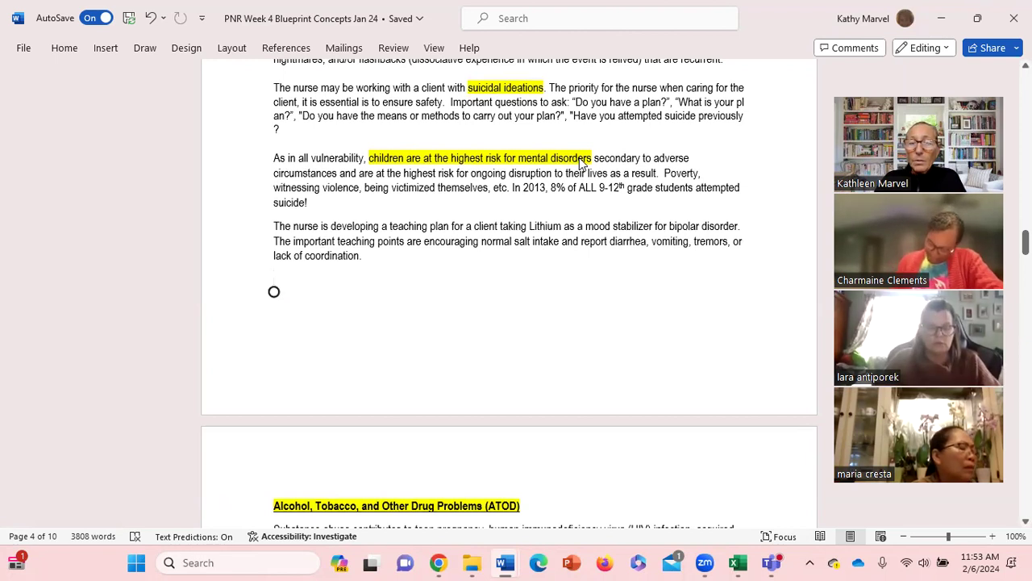
click(273, 279)
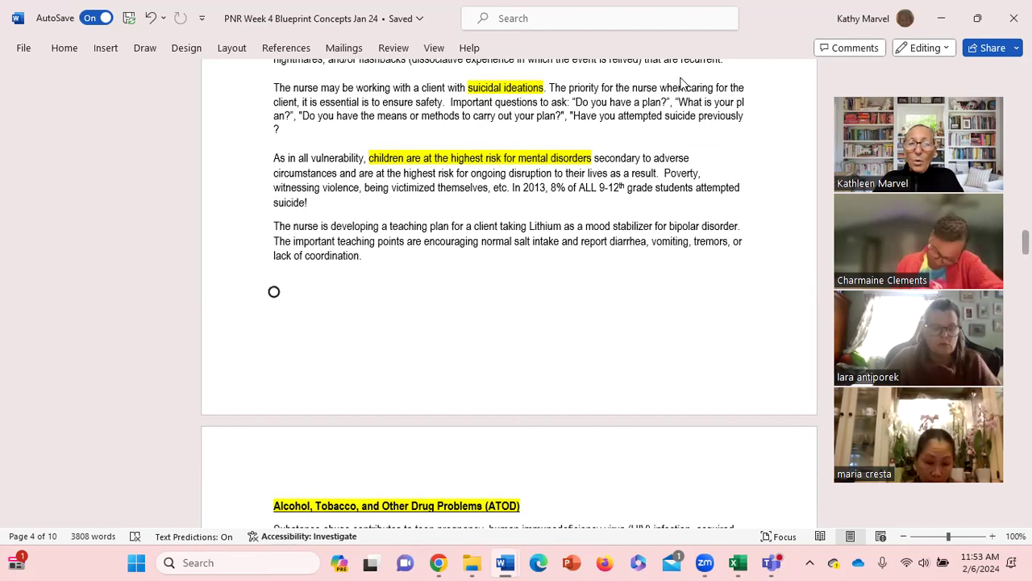
mouse_move(561, 250)
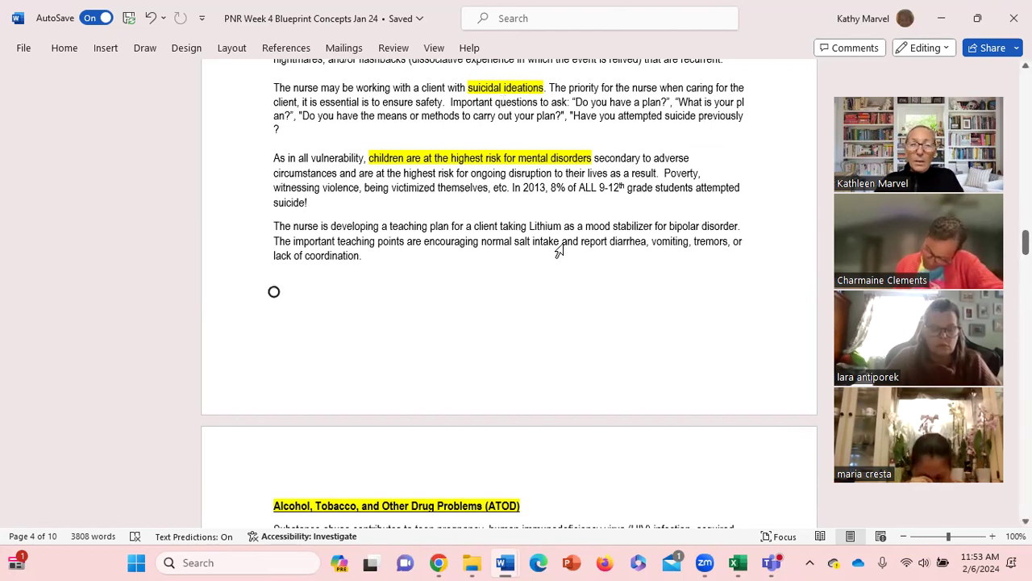
click(274, 278)
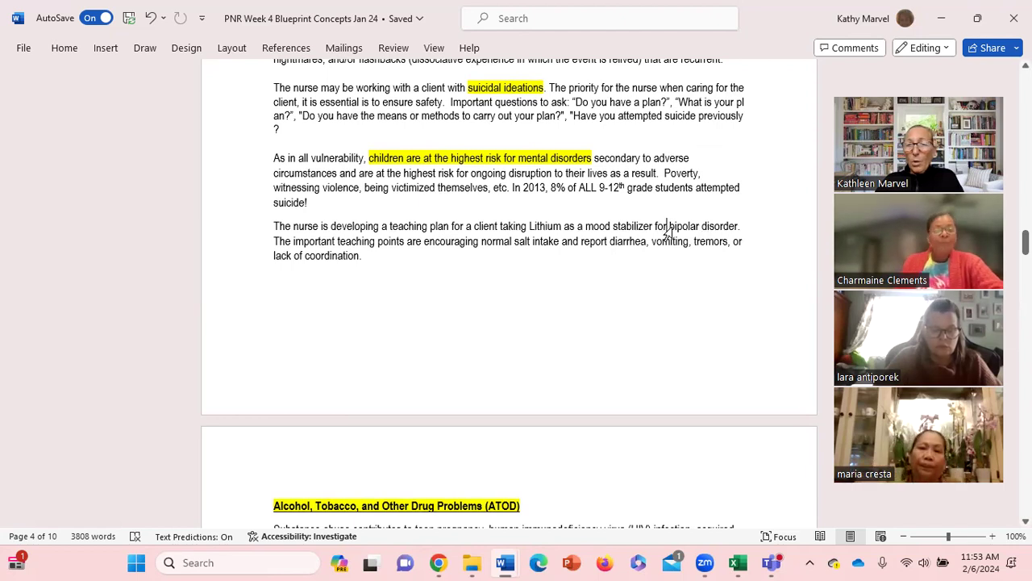
Highlight 'for bipolar disorder' and the teaching-points sentence of the Lithium paragraph in yellow.
drag(657, 226, 739, 226)
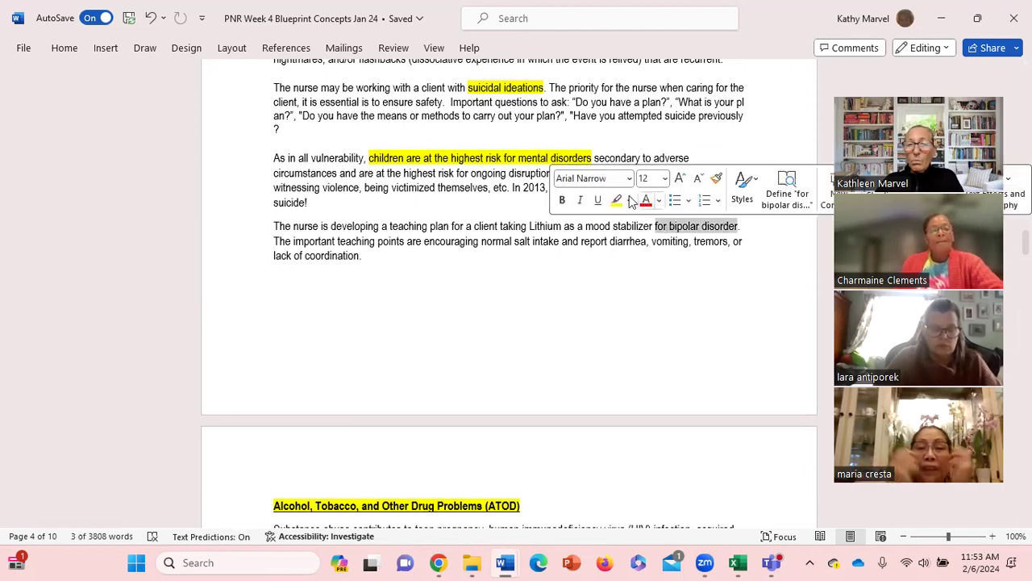
click(617, 200)
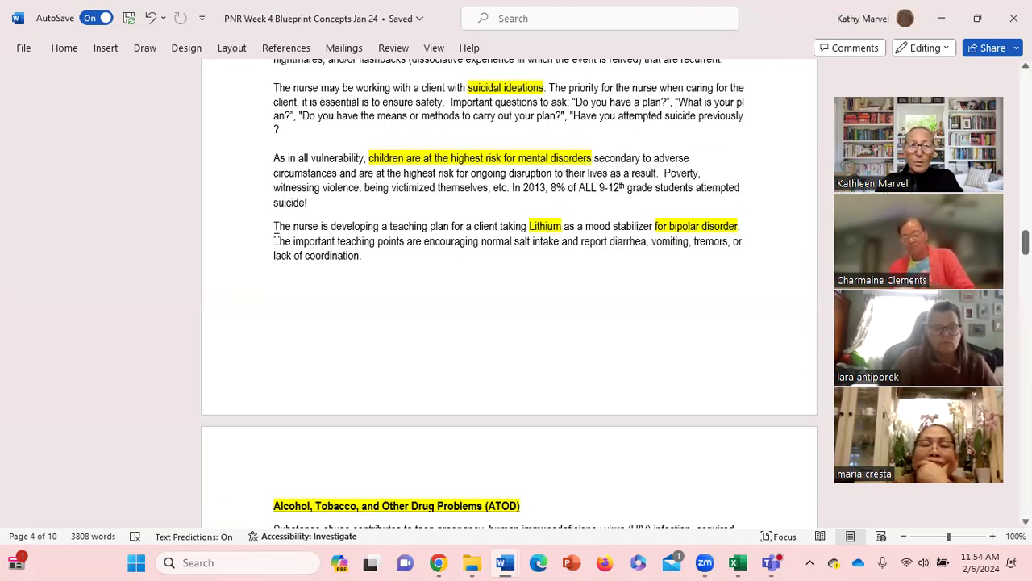
drag(274, 241, 362, 255)
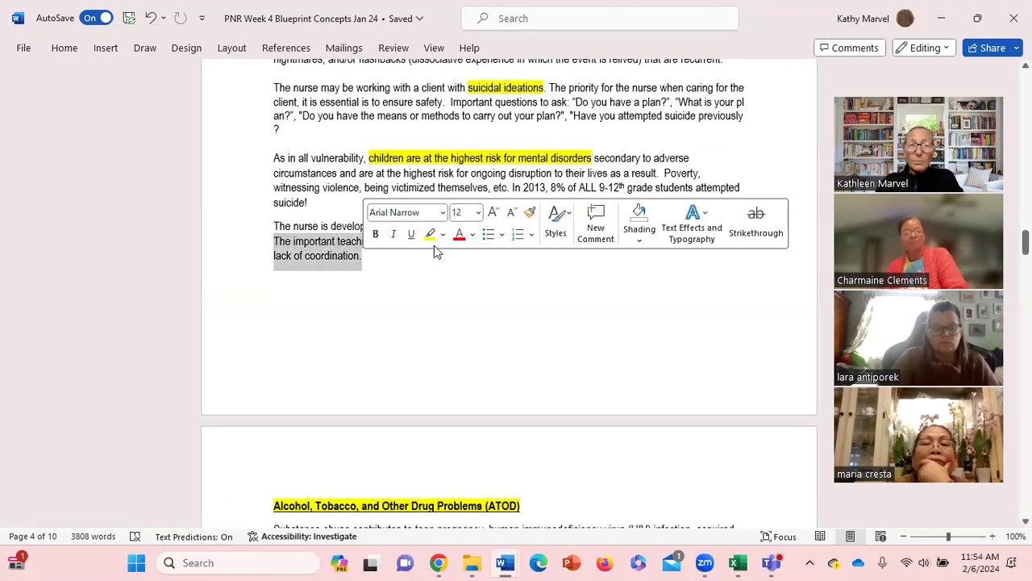
click(524, 319)
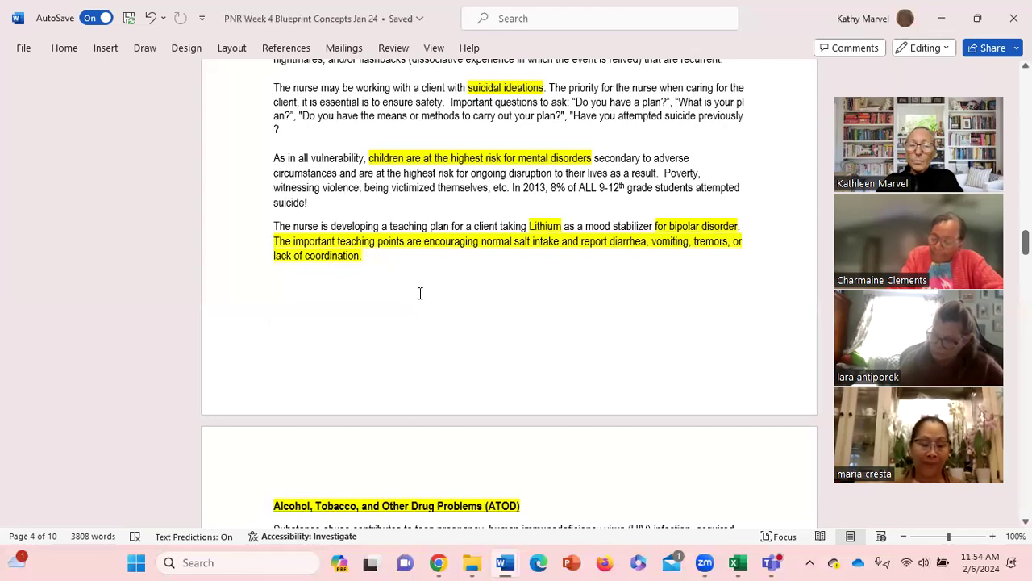
Scroll page 5 to the Terms/definitions list of substance abuse, dependence, addiction, alcoholism and polysubstance abuse.
scroll(down, 3)
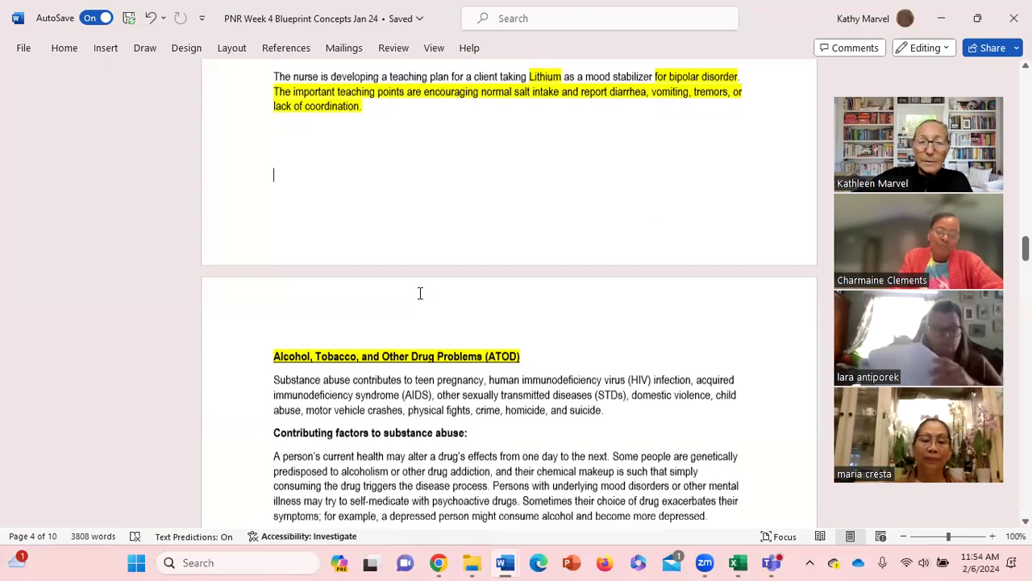
scroll(down, 3)
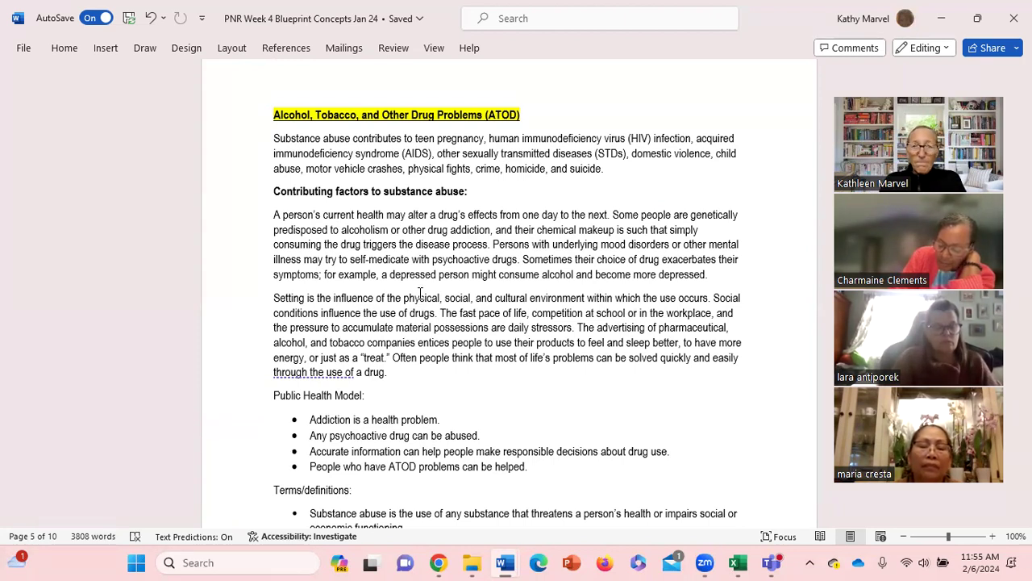
scroll(down, 3)
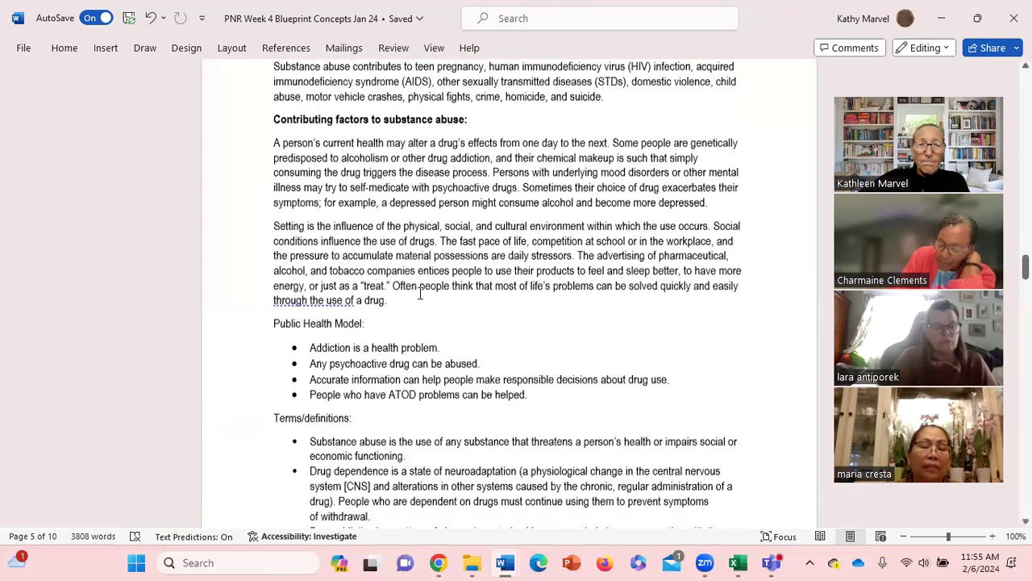
scroll(down, 3)
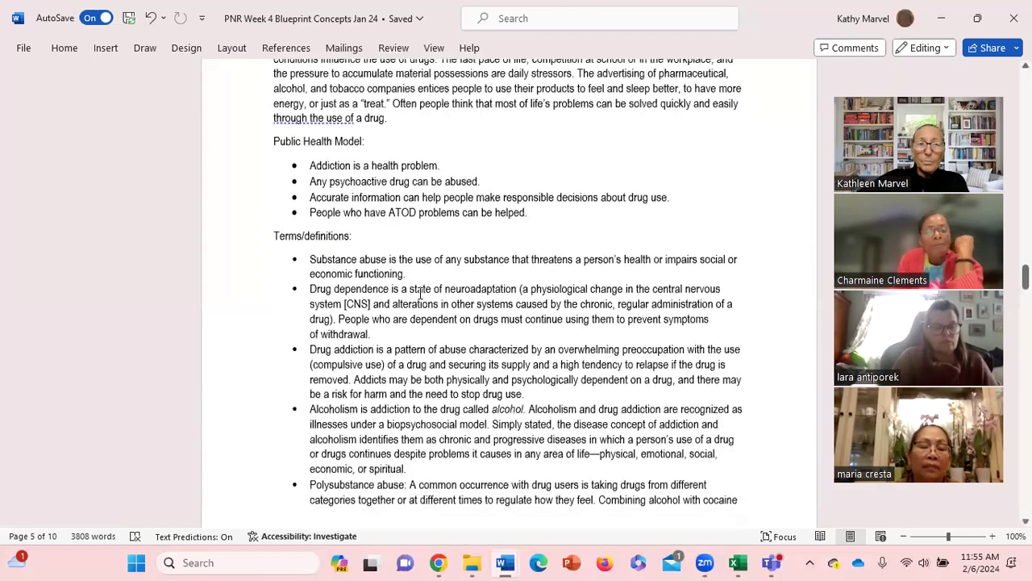
scroll(down, 3)
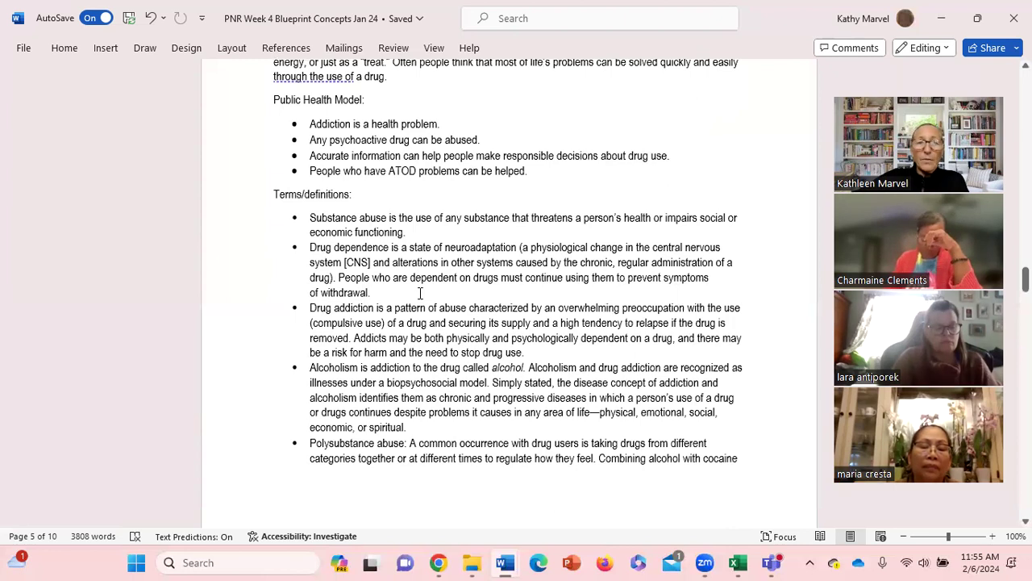
scroll(down, 3)
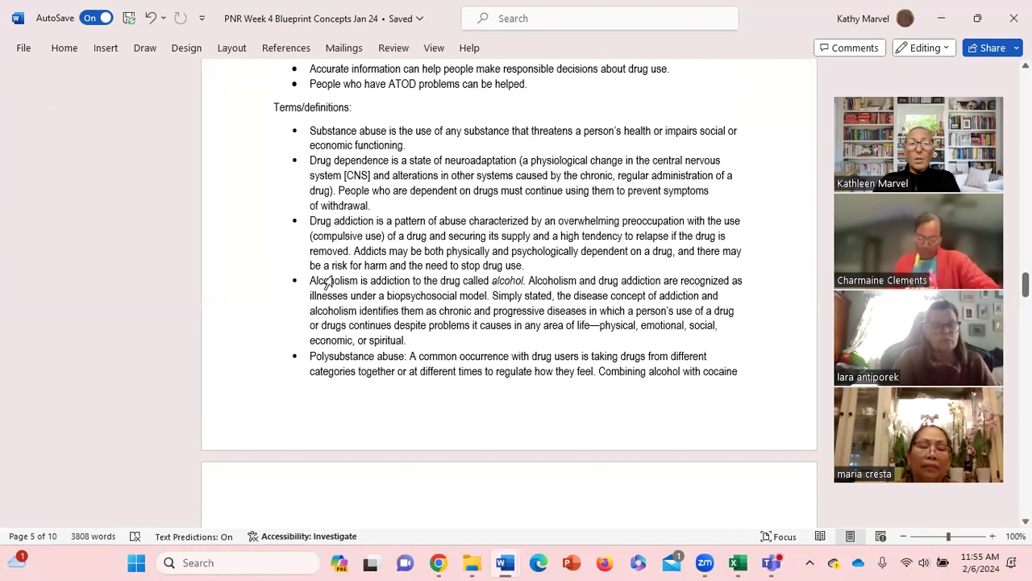
mouse_move(377, 357)
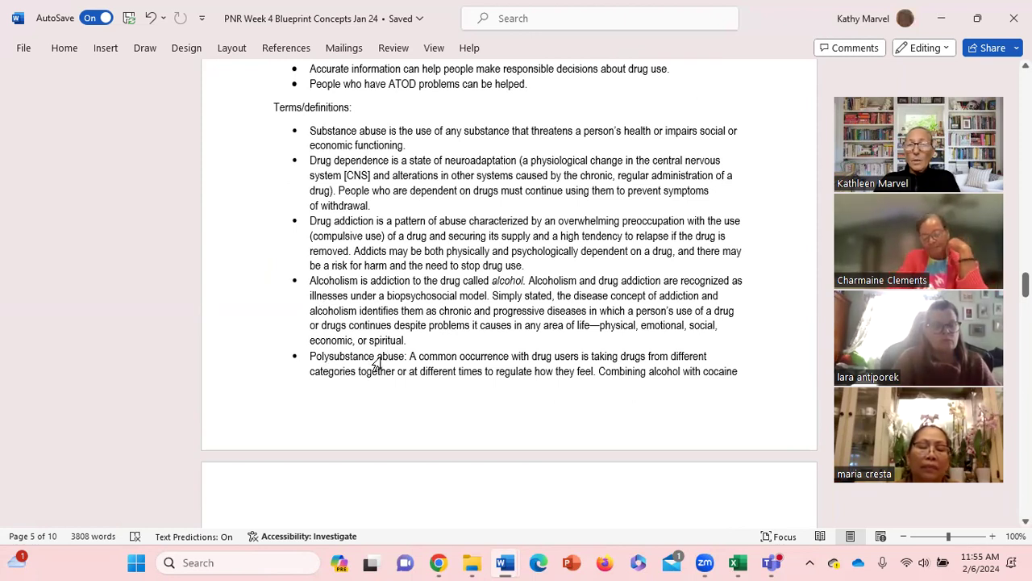
mouse_move(369, 368)
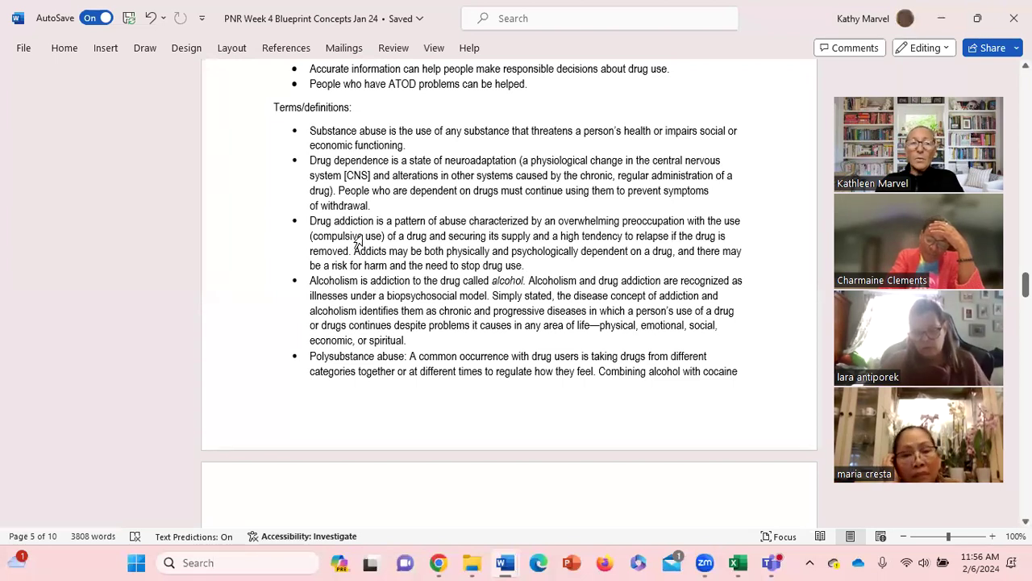
mouse_move(328, 142)
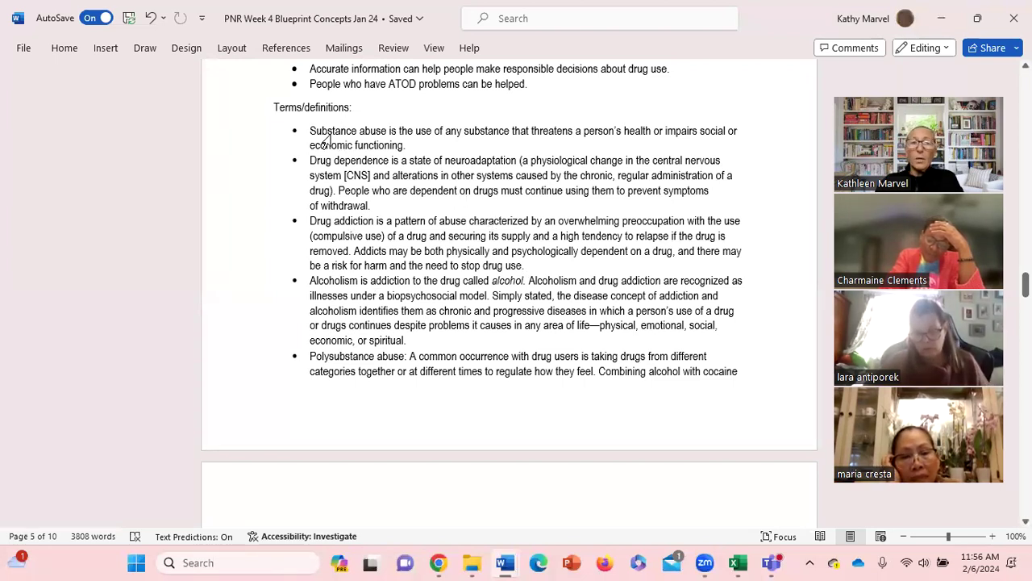
mouse_move(825, 209)
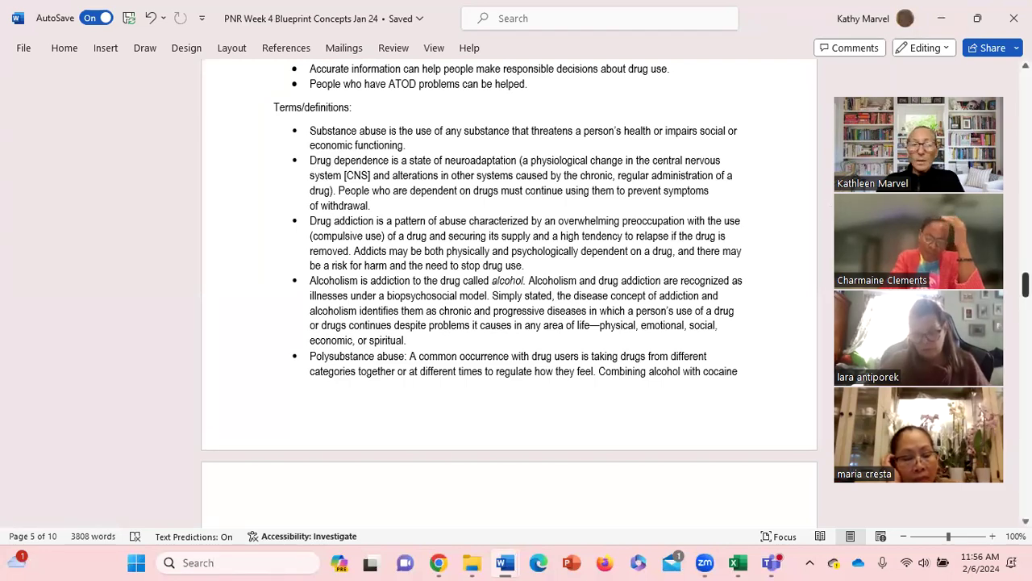
Scroll to page 6's Substance specifics with the Nicotine/tobacco and Vaping/e-cigarettes sections.
scroll(down, 3)
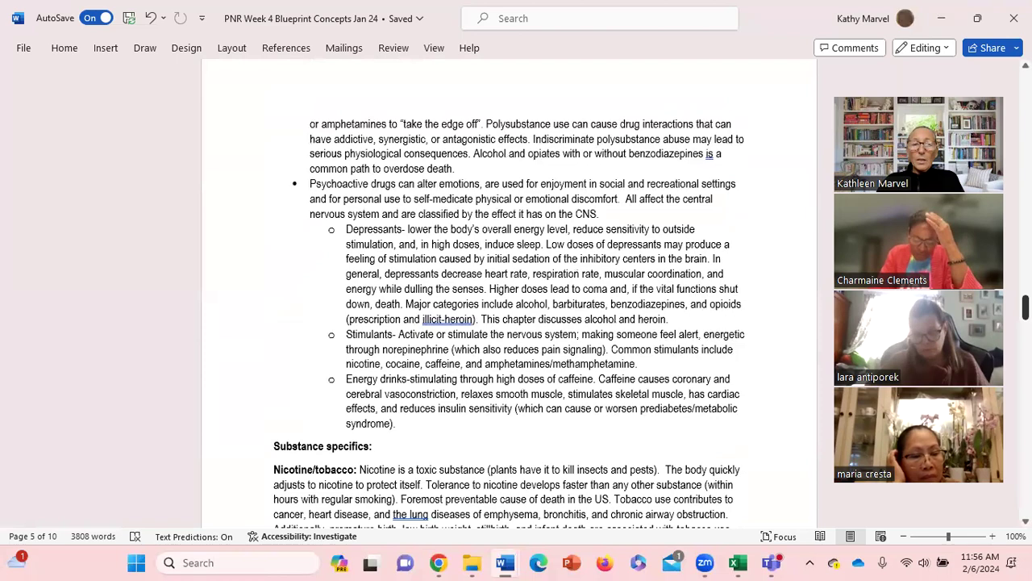
scroll(down, 3)
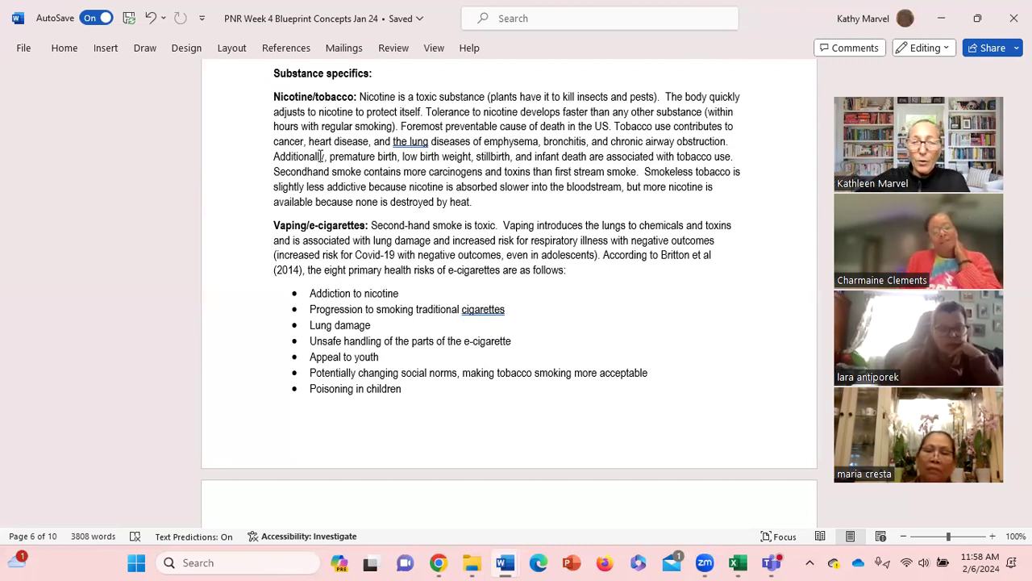
Scroll to the e-cigarette health risks list with the Alcohol section starting below.
scroll(down, 3)
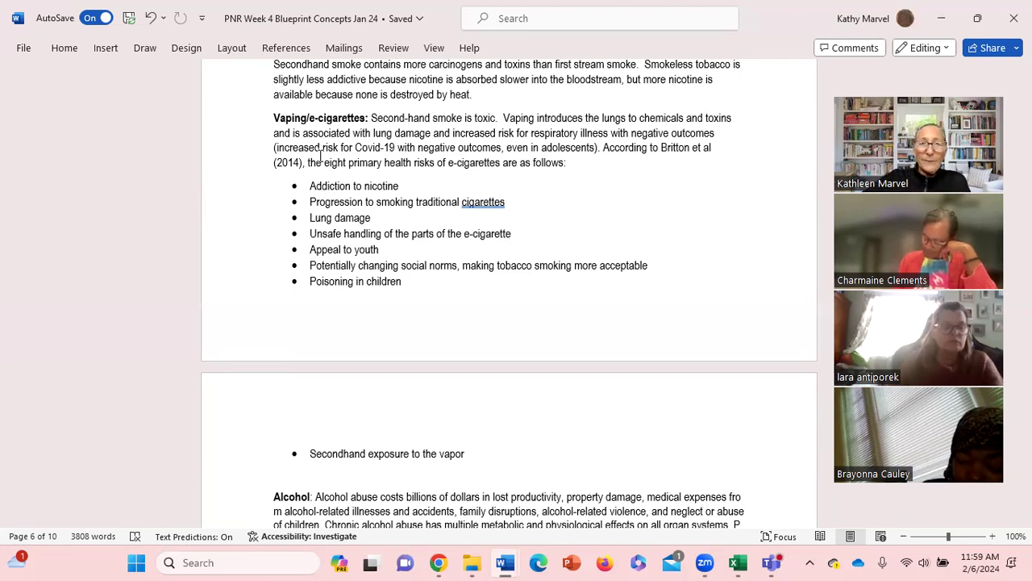
Scroll to page 7 showing the Alcohol, Cocaine and Amphetamines paragraphs.
scroll(down, 3)
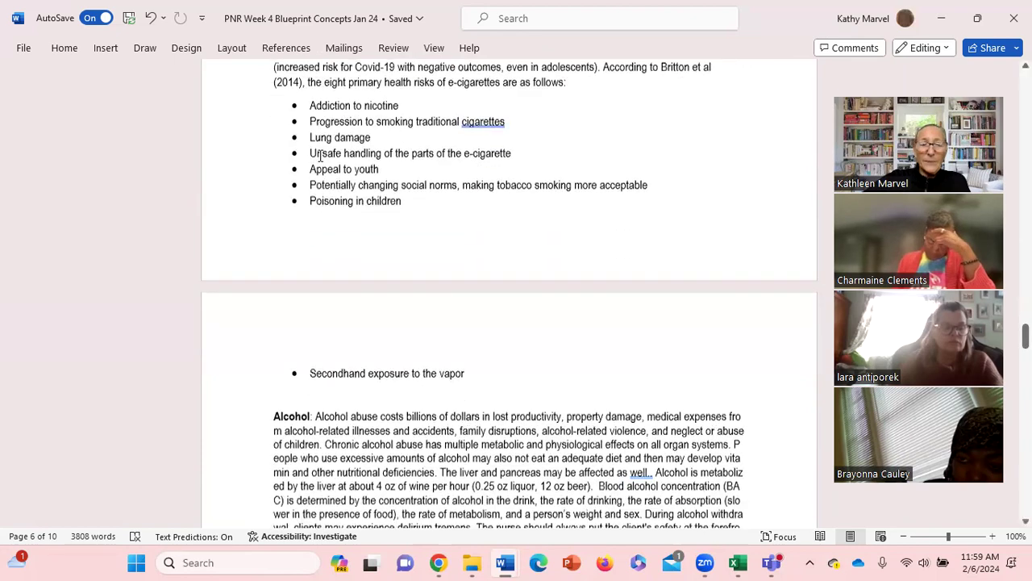
scroll(down, 3)
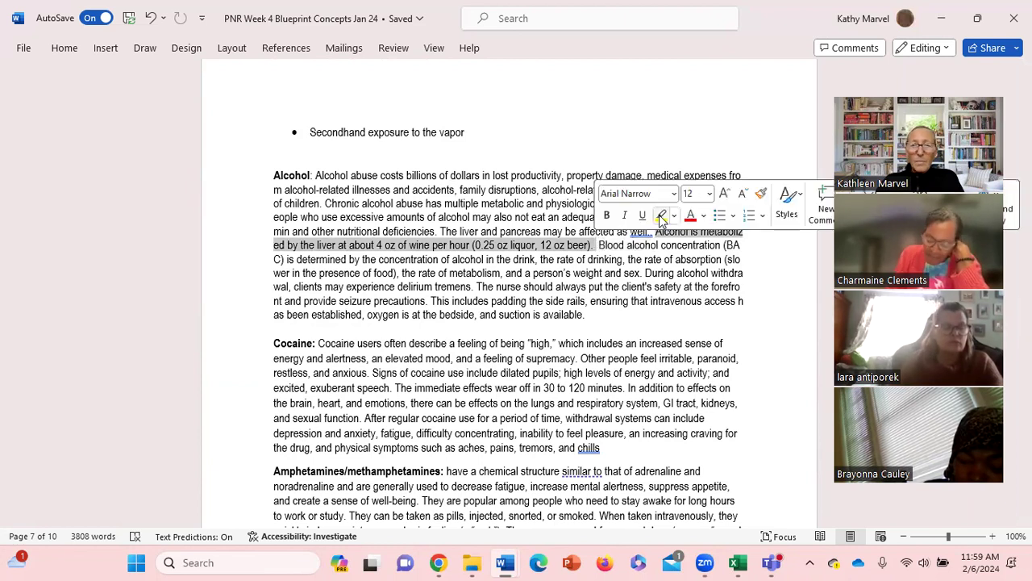
Place the cursor in page 7's Alcohol paragraph with its highlighted metabolism sentences.
click(663, 216)
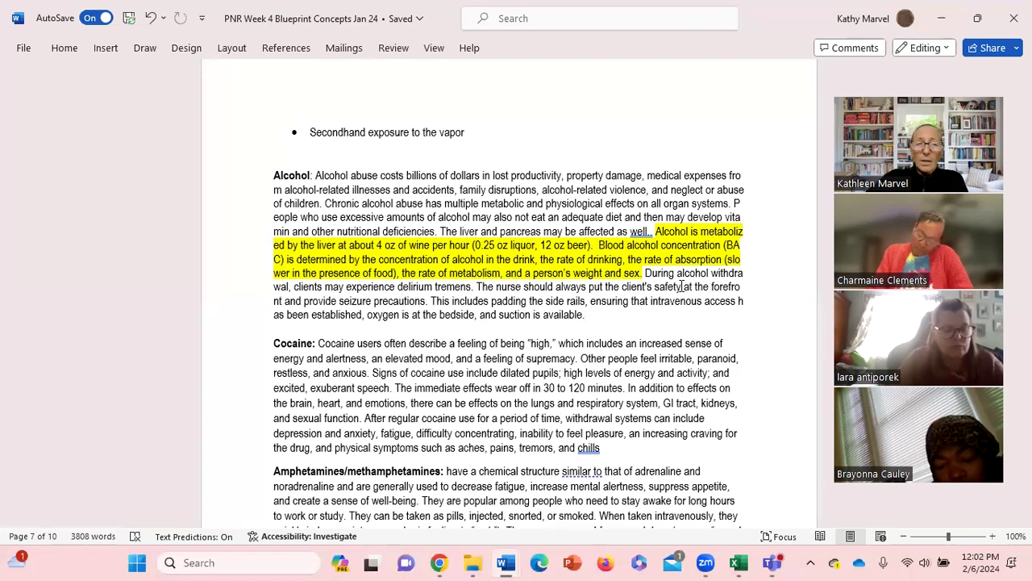
Select the cocaine signs-of-use sentence, then the 'After regular cocaine use…chills' withdrawal sentence for highlighting.
scroll(down, 3)
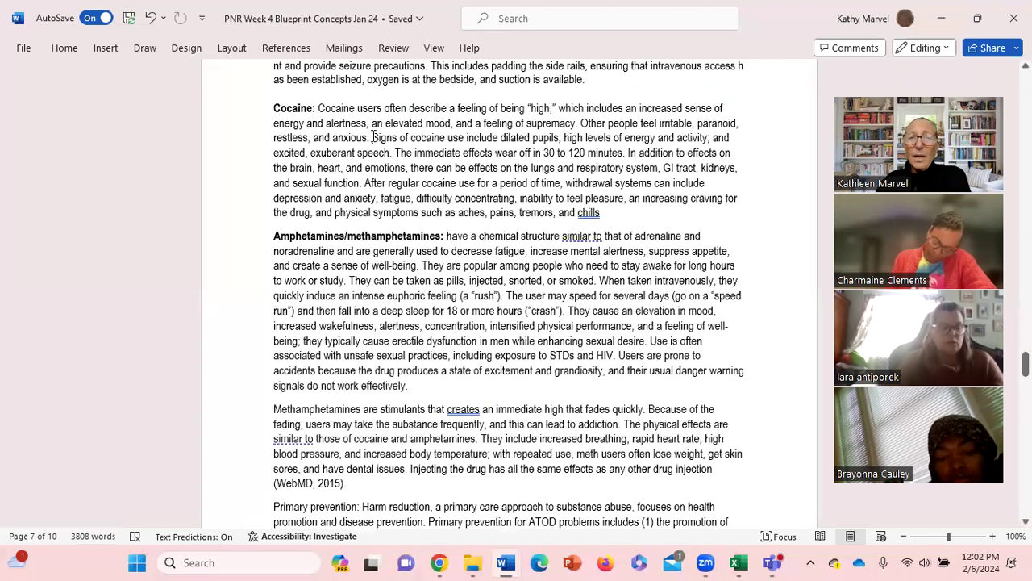
drag(372, 138, 390, 152)
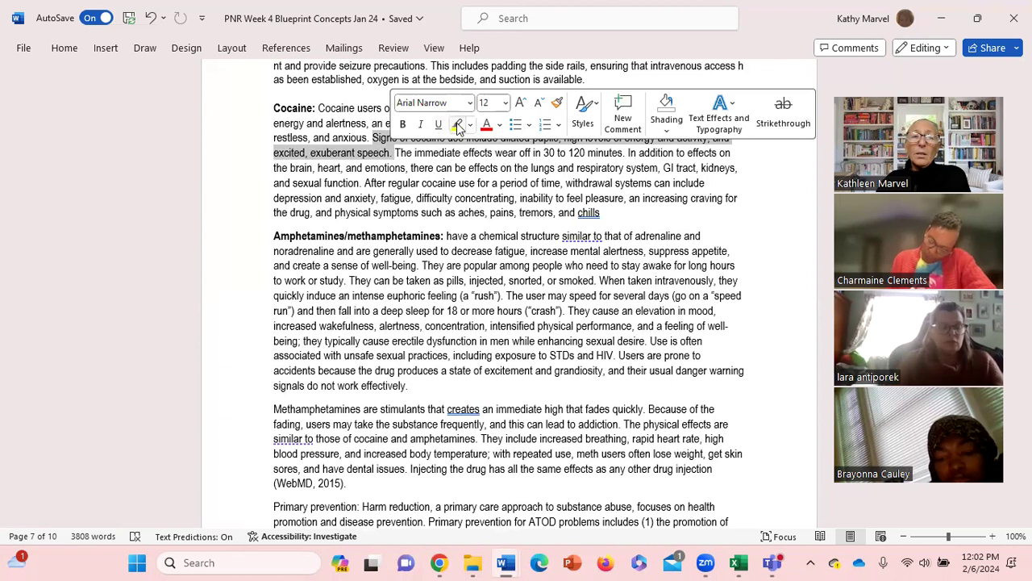
mouse_move(458, 124)
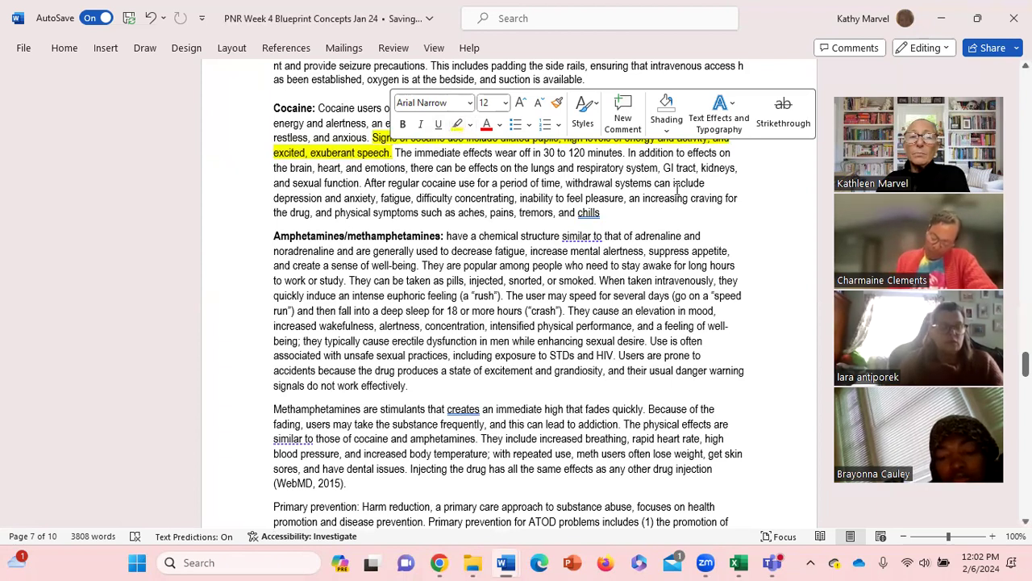
click(373, 182)
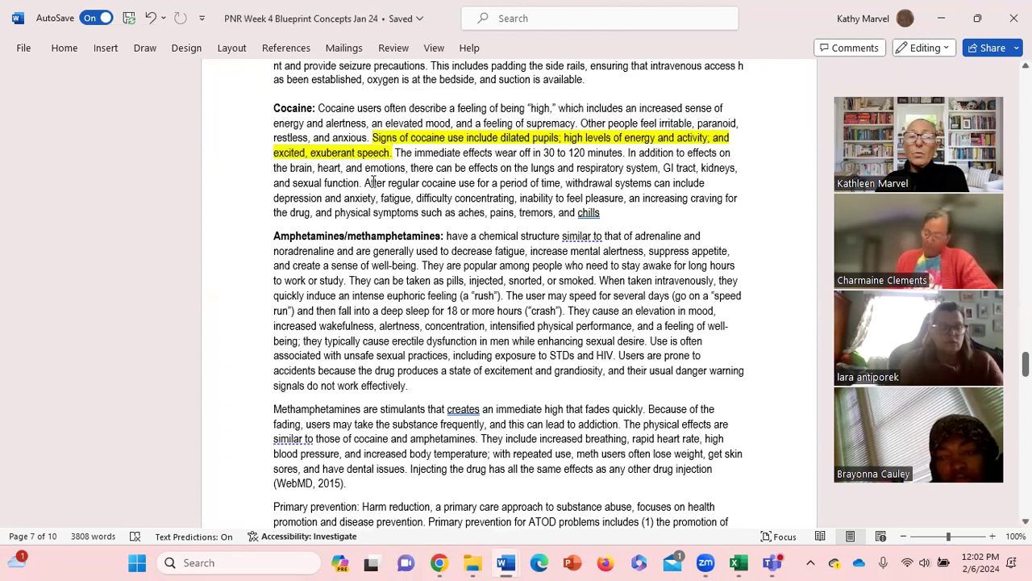
drag(364, 183, 627, 198)
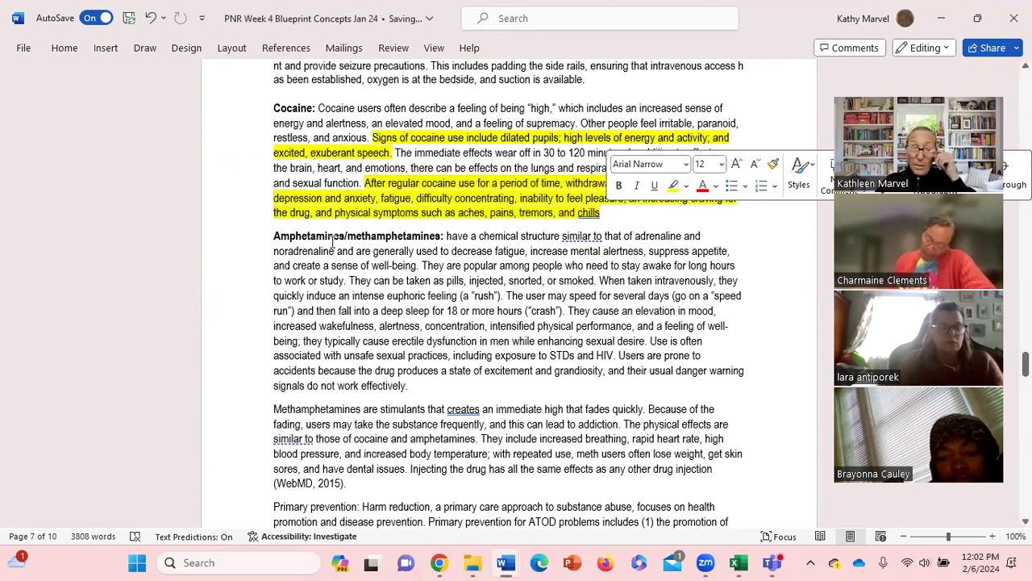
mouse_move(770, 240)
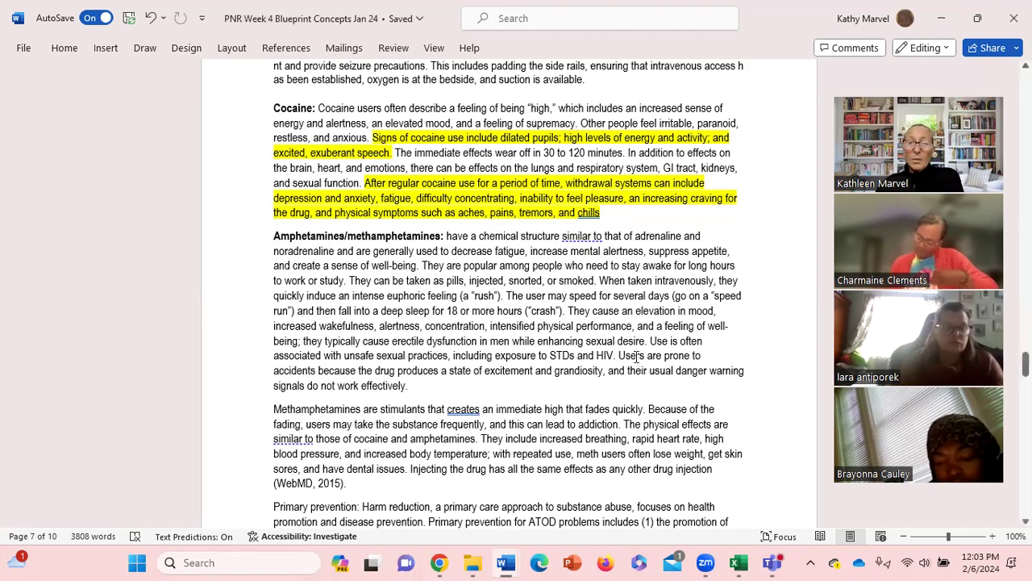
Highlight the amphetamine sentence on elevated mood, wakefulness, alertness and well-being in yellow.
drag(569, 310, 573, 326)
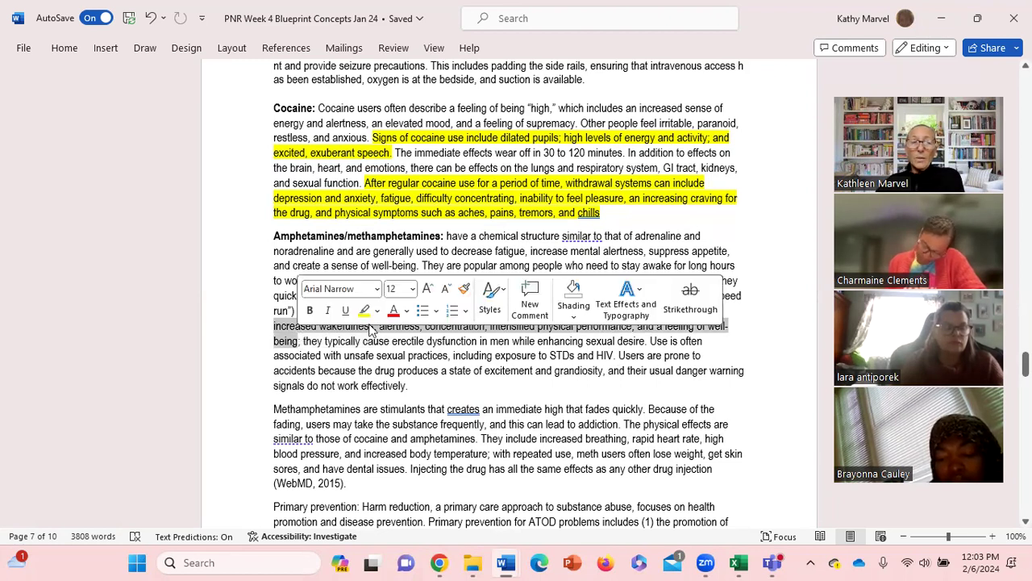
click(362, 311)
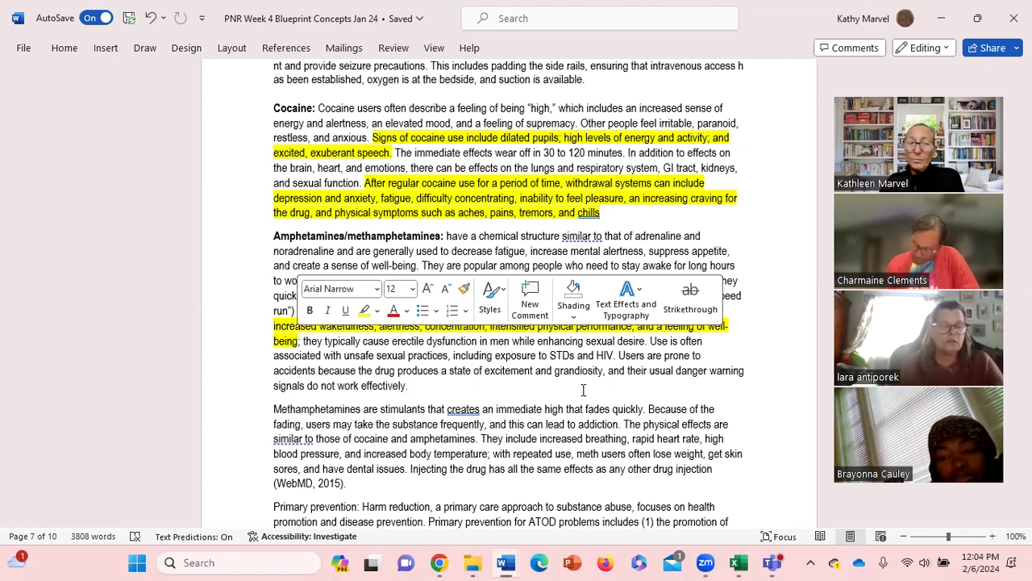
Scroll through page 7's prevention strategies to the Primary prevention paragraph.
scroll(down, 3)
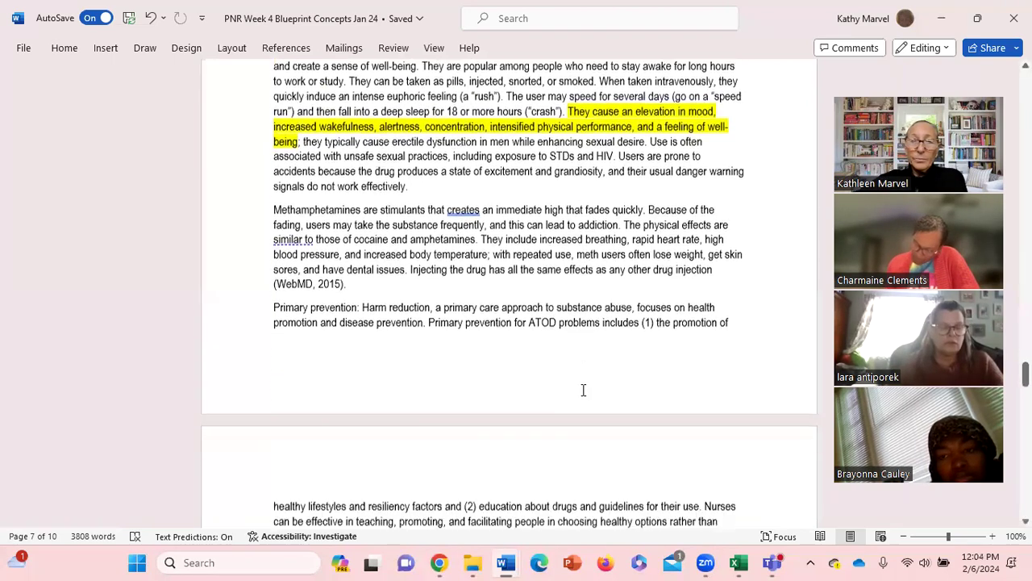
scroll(down, 3)
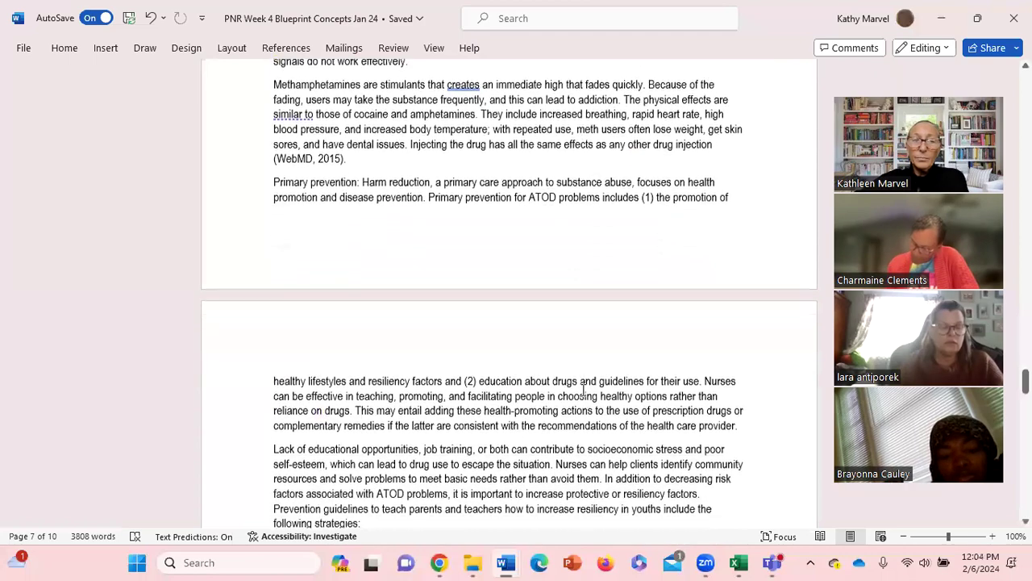
scroll(down, 3)
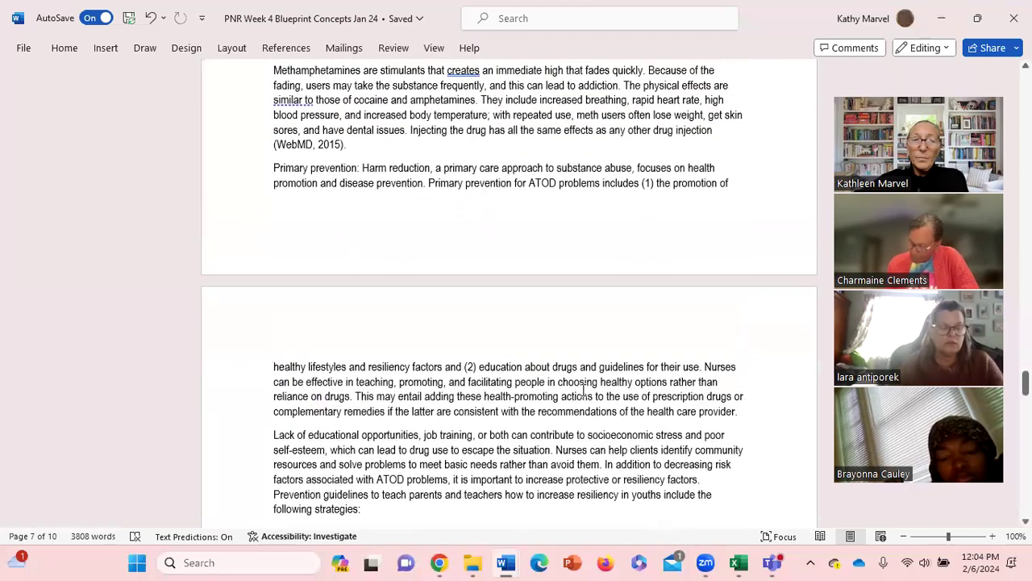
scroll(down, 3)
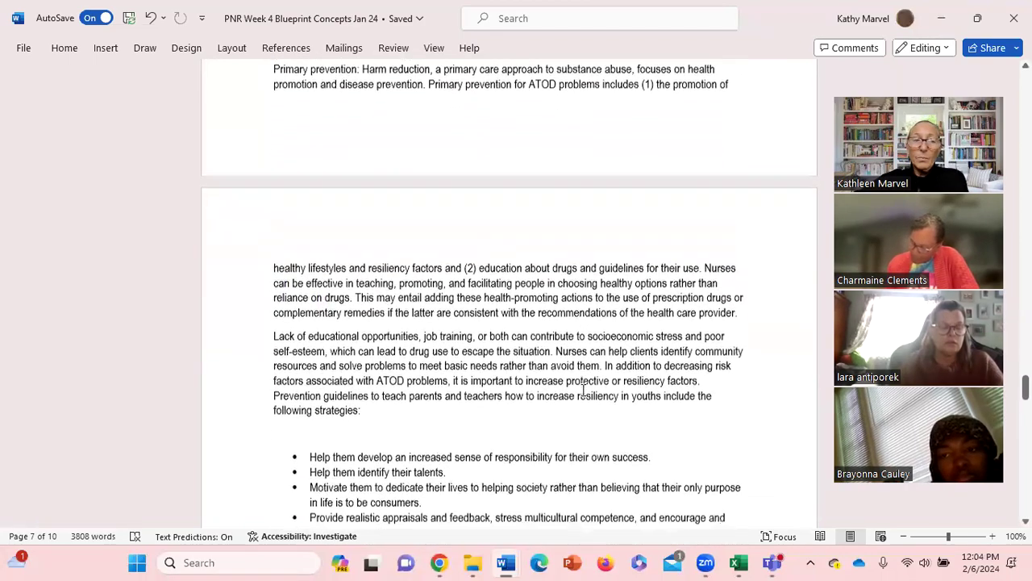
scroll(down, 3)
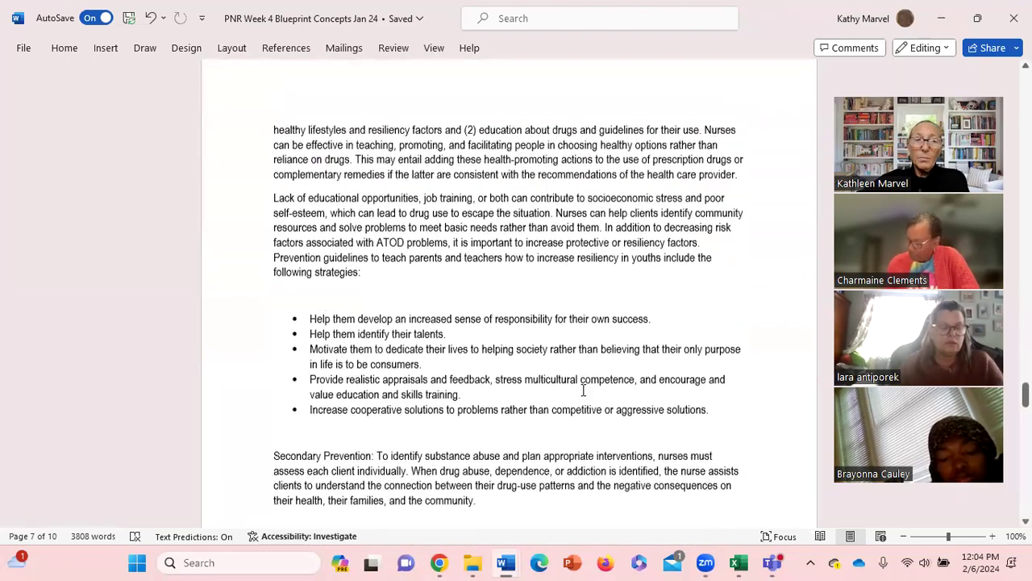
scroll(down, 3)
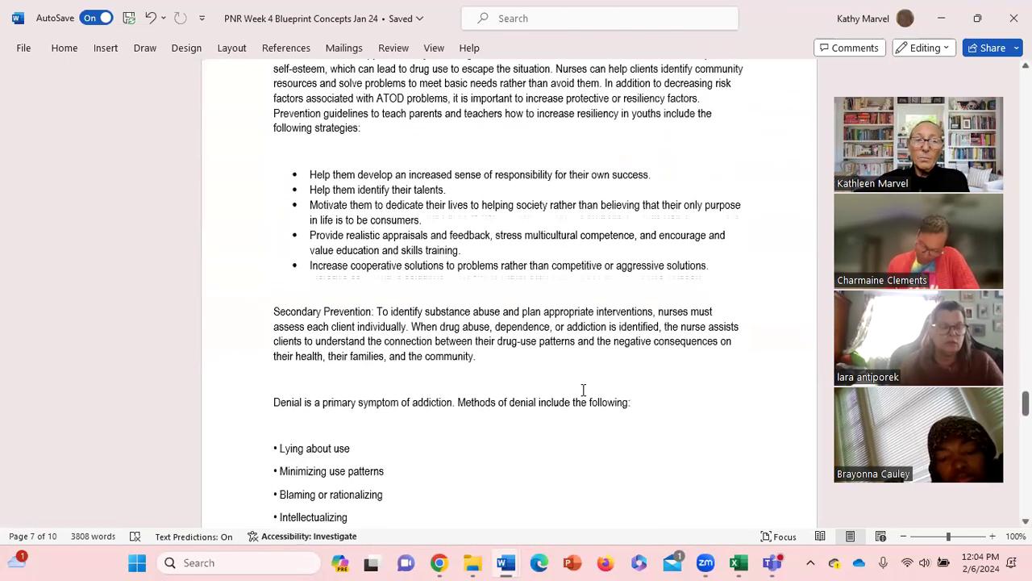
scroll(up, 3)
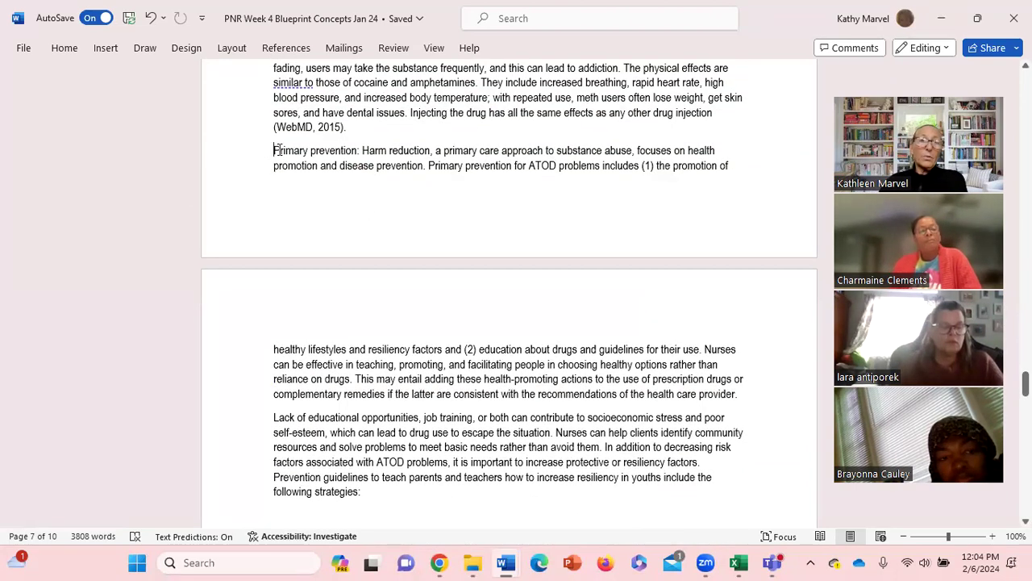
Select 'Primary prevention' and apply yellow highlight from the mini toolbar.
double_click(300, 150)
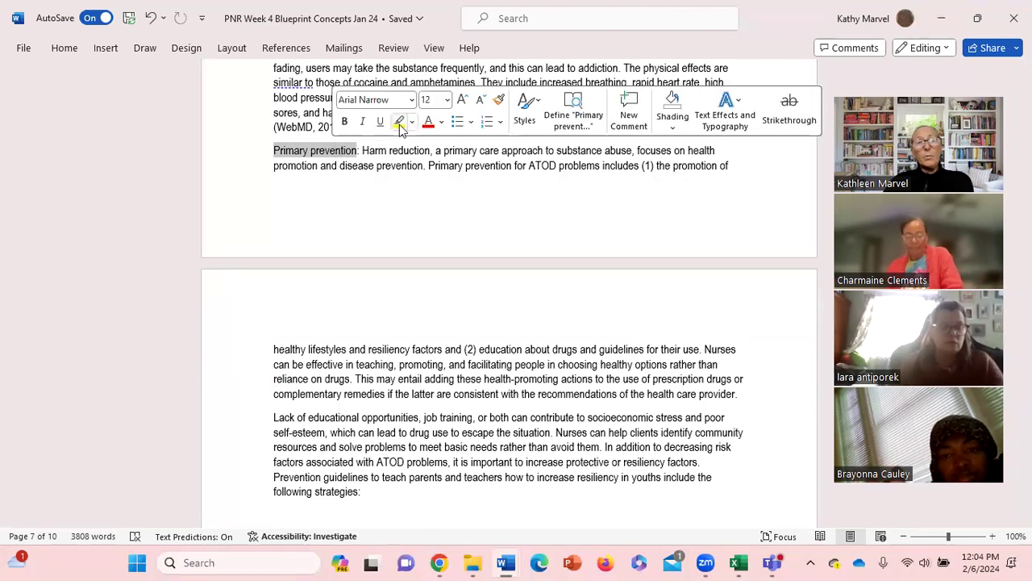
click(400, 122)
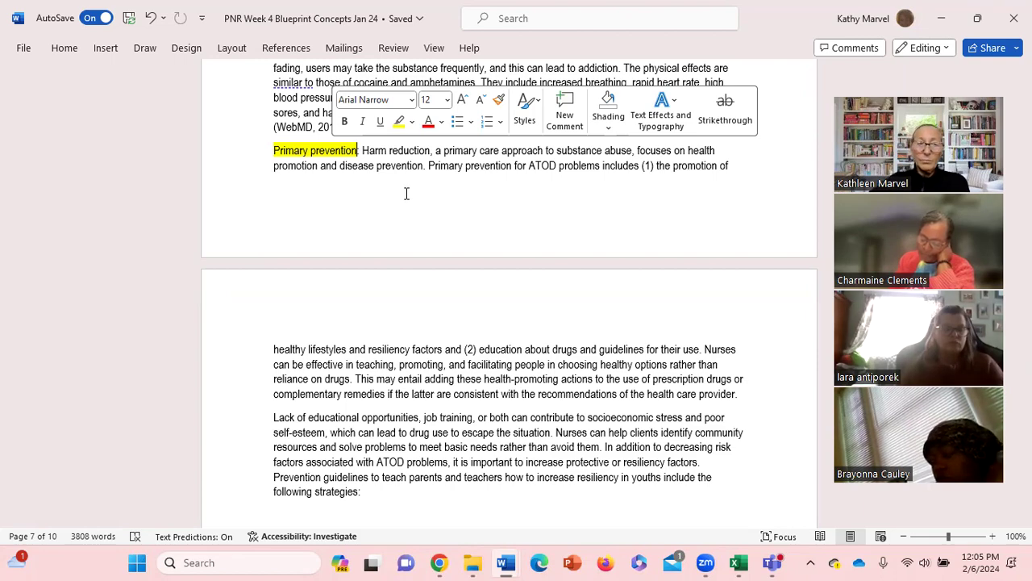
Scroll to page 8 and highlight the 'Secondary Prevention' label in yellow.
scroll(down, 3)
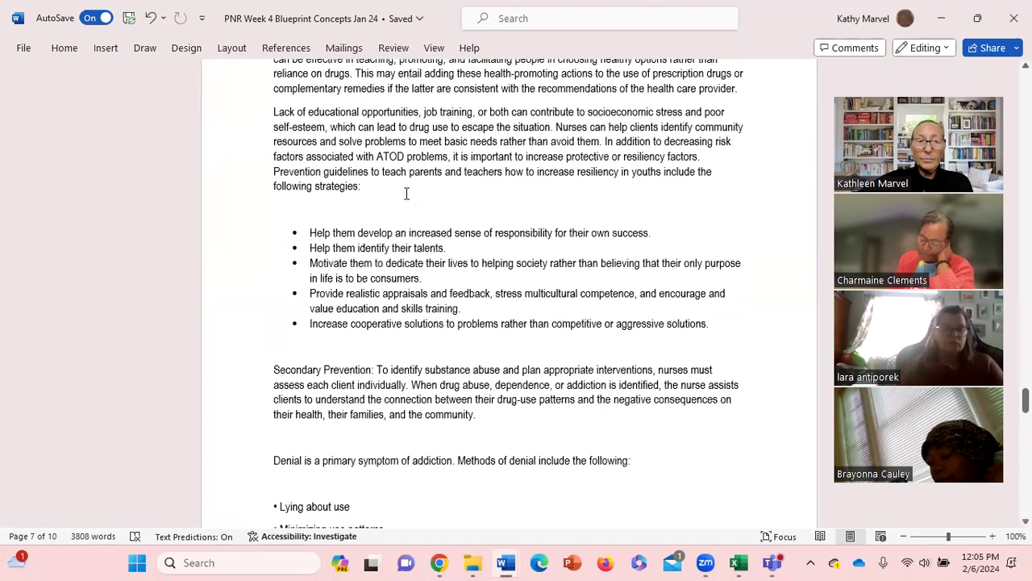
scroll(down, 3)
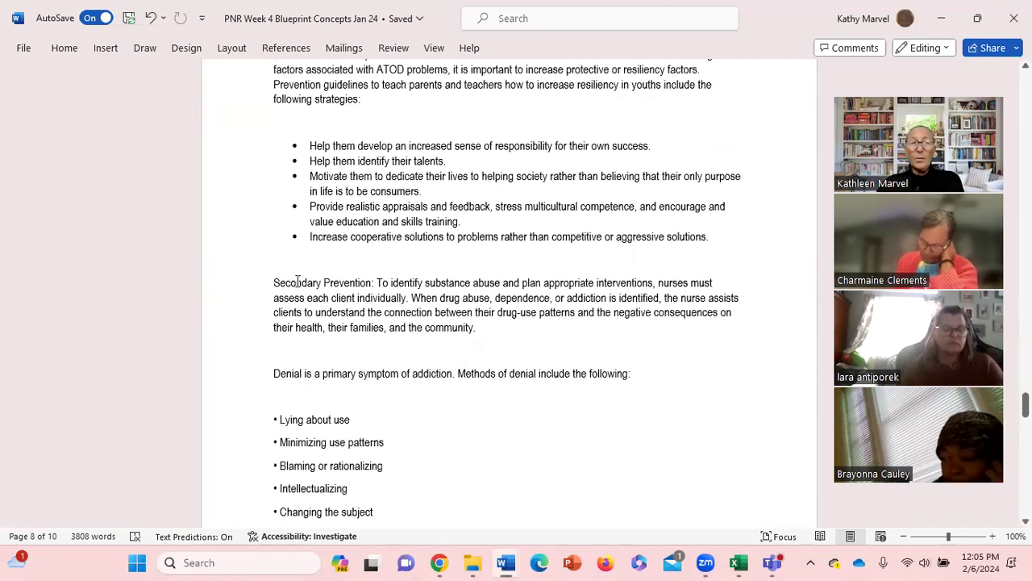
double_click(323, 282)
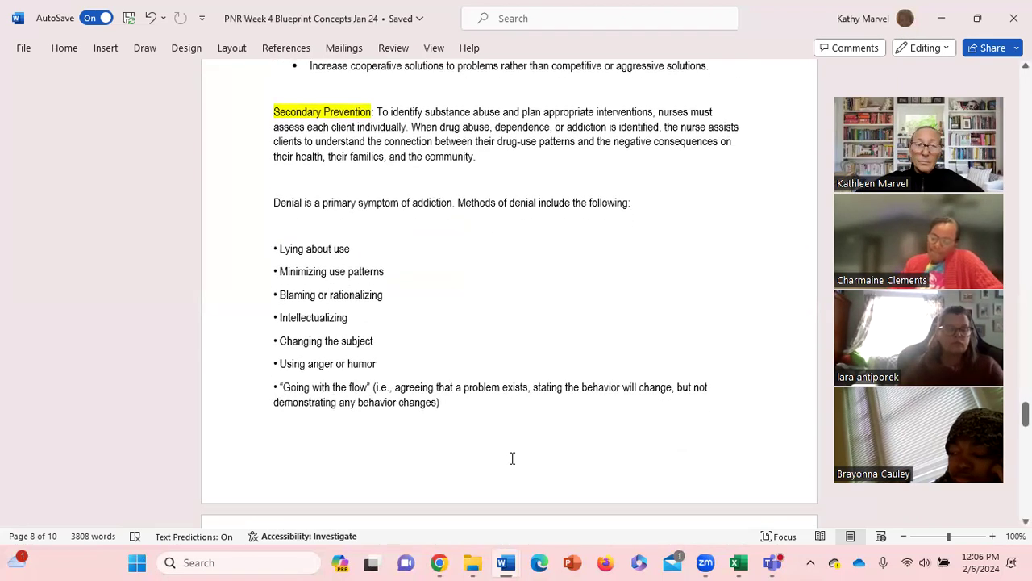
scroll(down, 3)
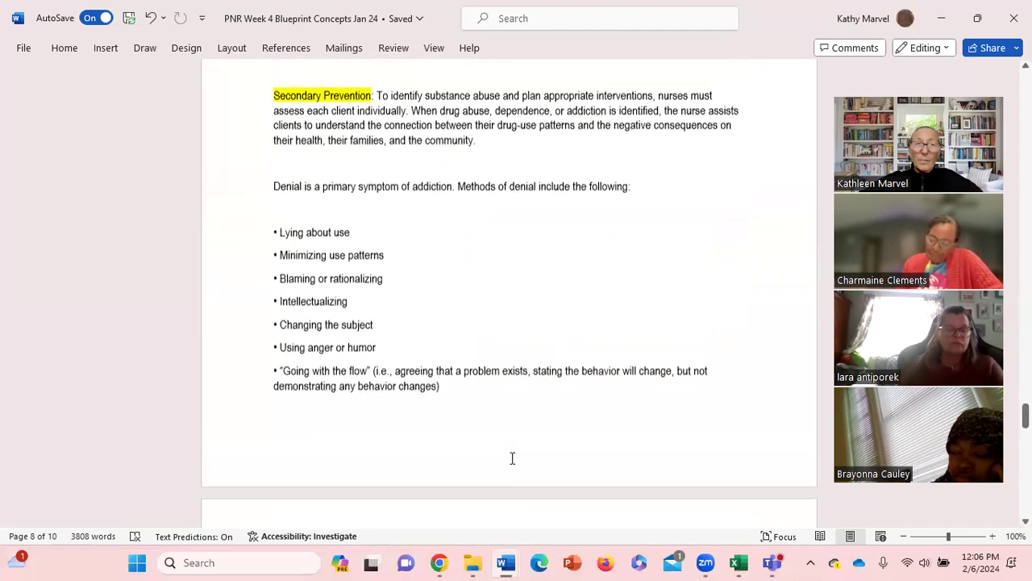
scroll(up, 3)
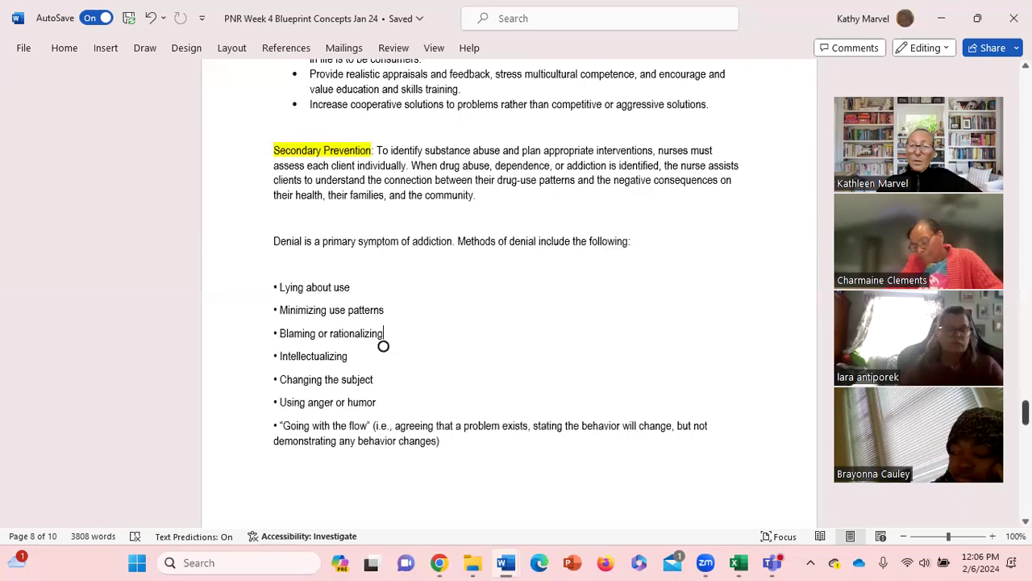
Highlight the 'Set Up Community-Based Activities Aimed at Substance Abuse Prevention' heading on page 9 in yellow.
scroll(down, 3)
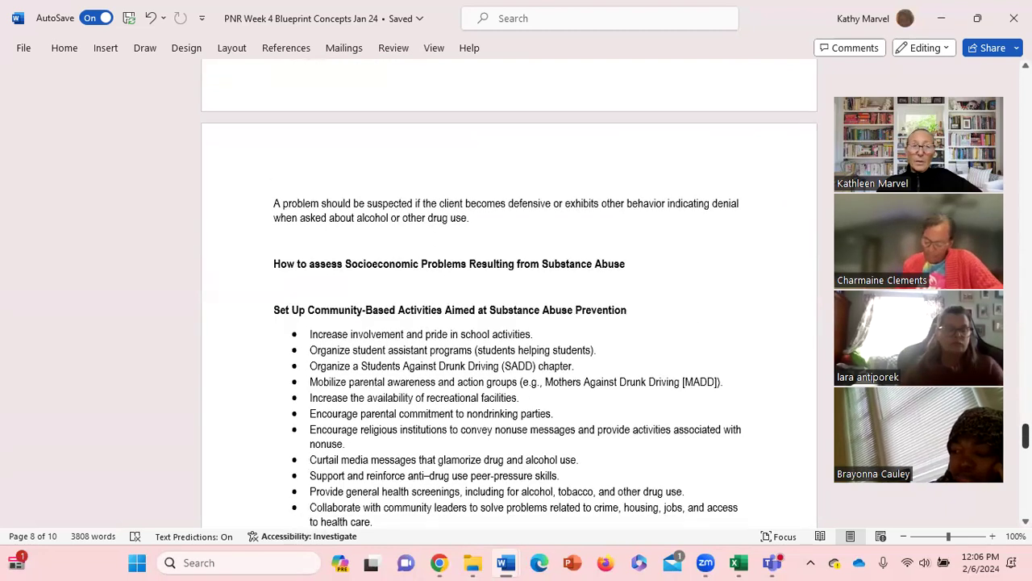
scroll(down, 3)
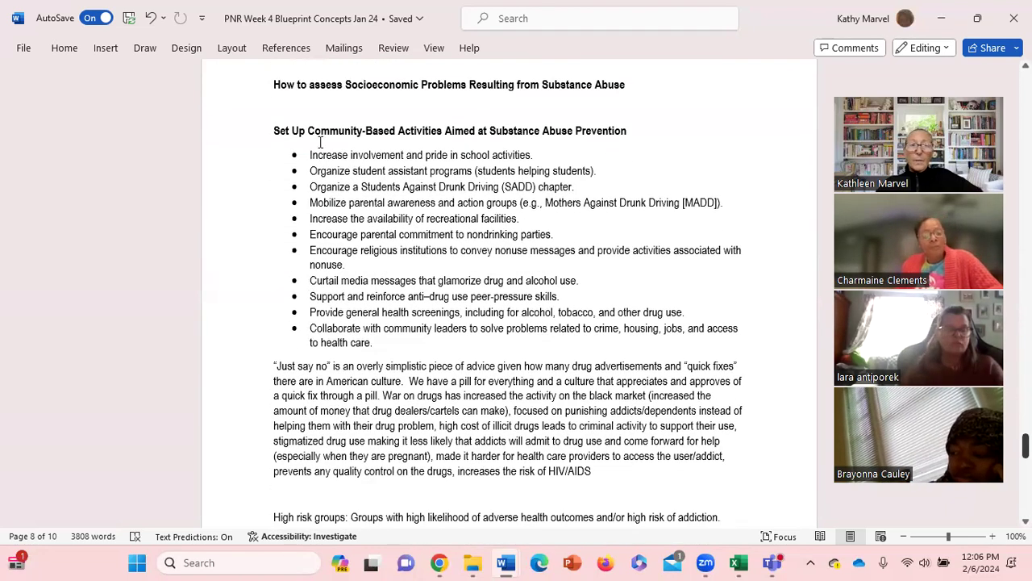
triple_click(464, 86)
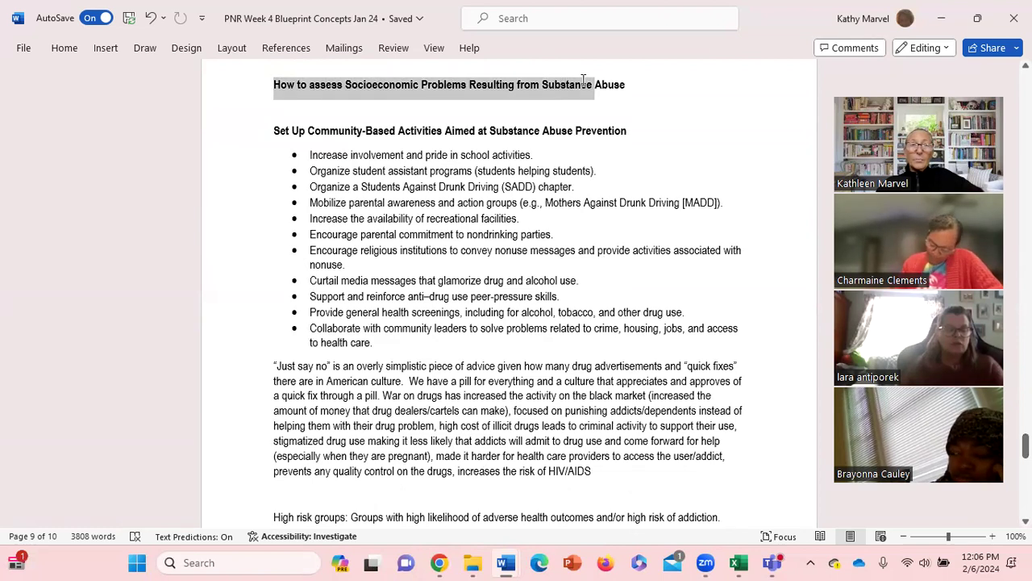
click(320, 129)
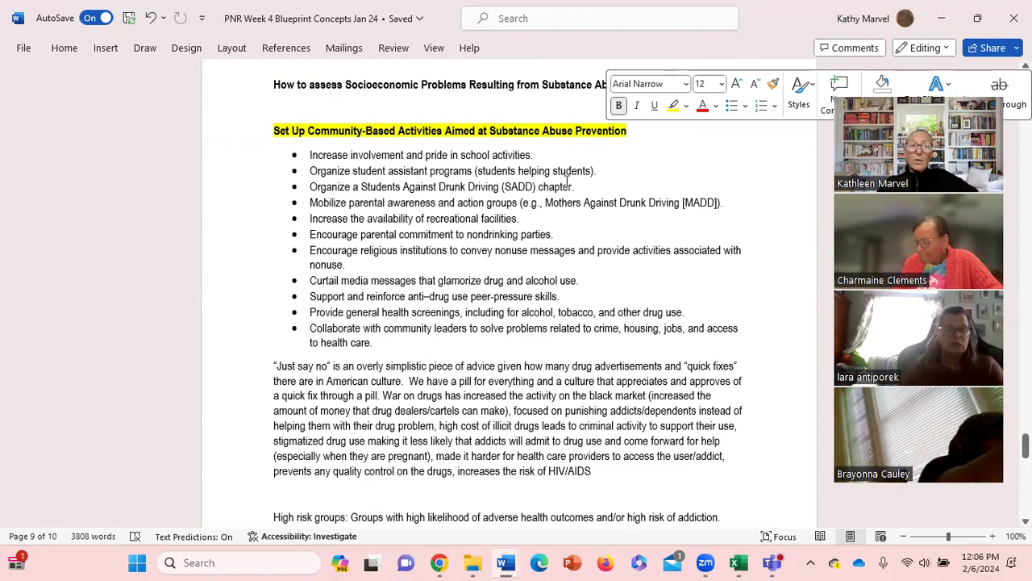
mouse_move(500, 192)
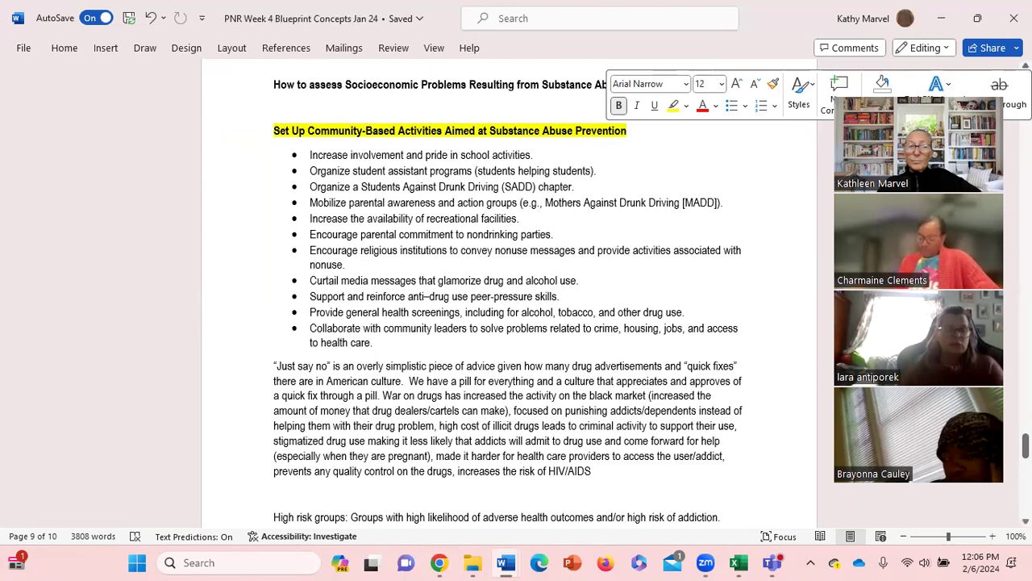
scroll(down, 3)
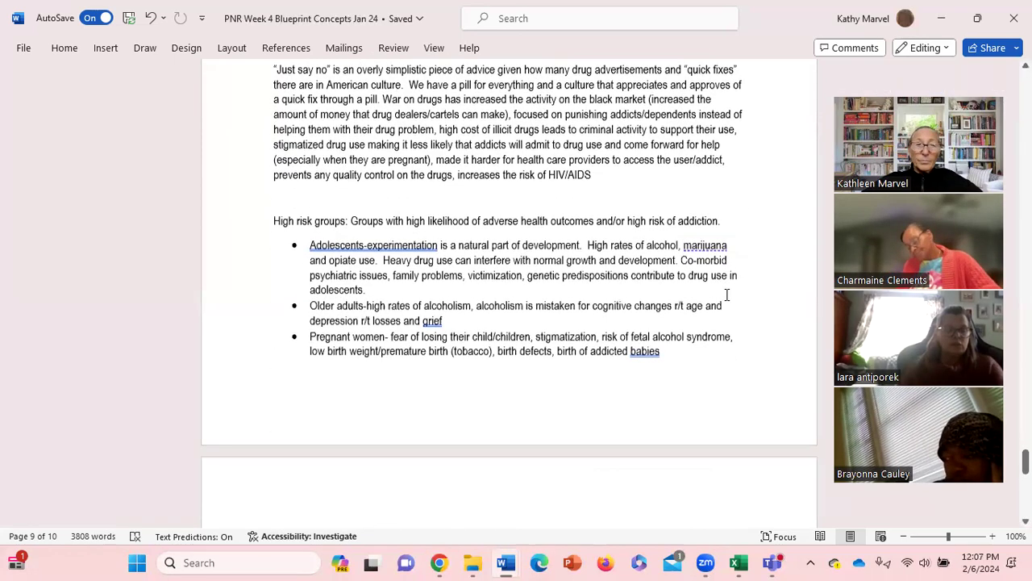
scroll(down, 3)
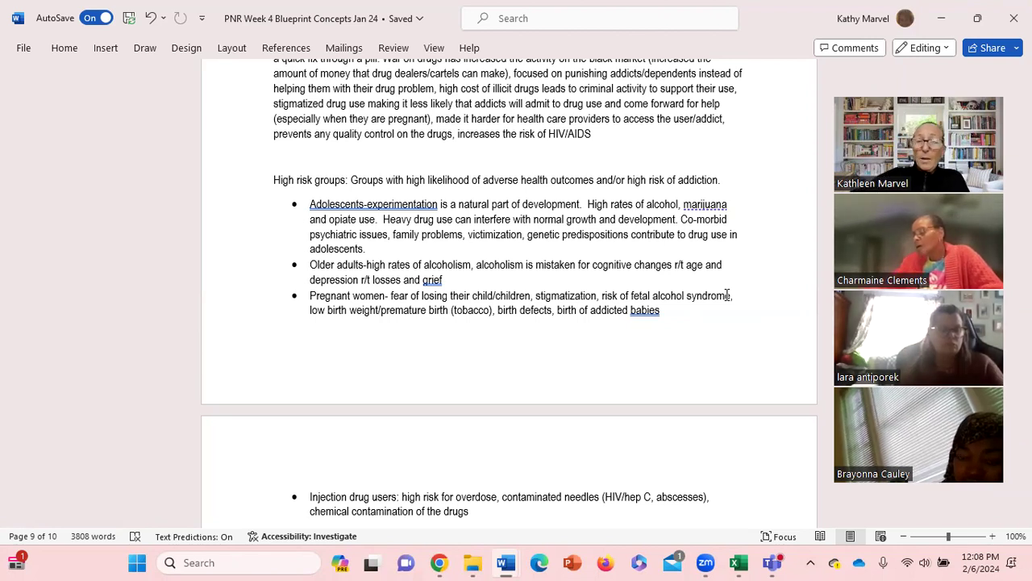
scroll(down, 3)
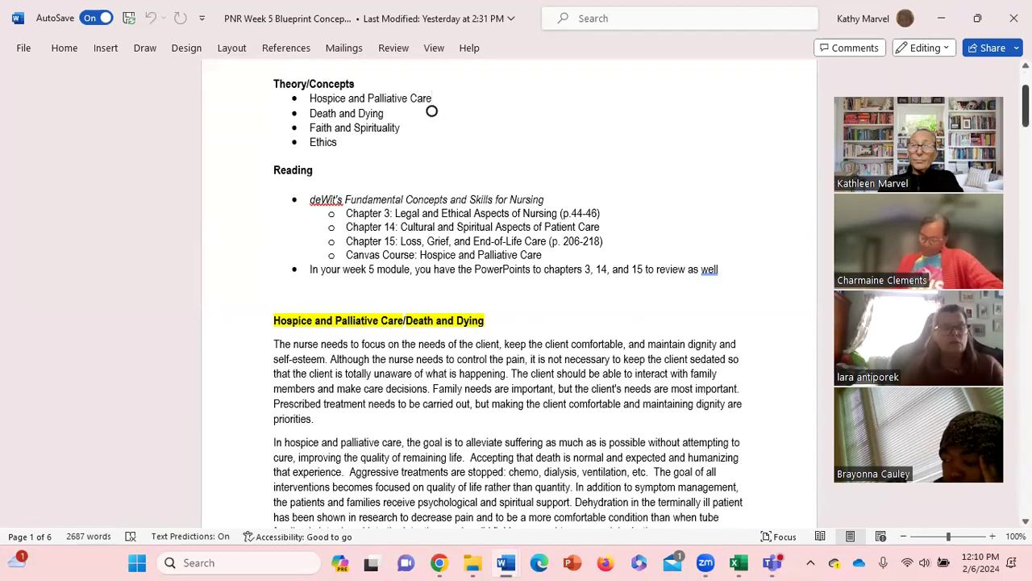
Scroll past the hospice paragraphs to page 2's highlighted support types and Stages of Grief.
scroll(down, 3)
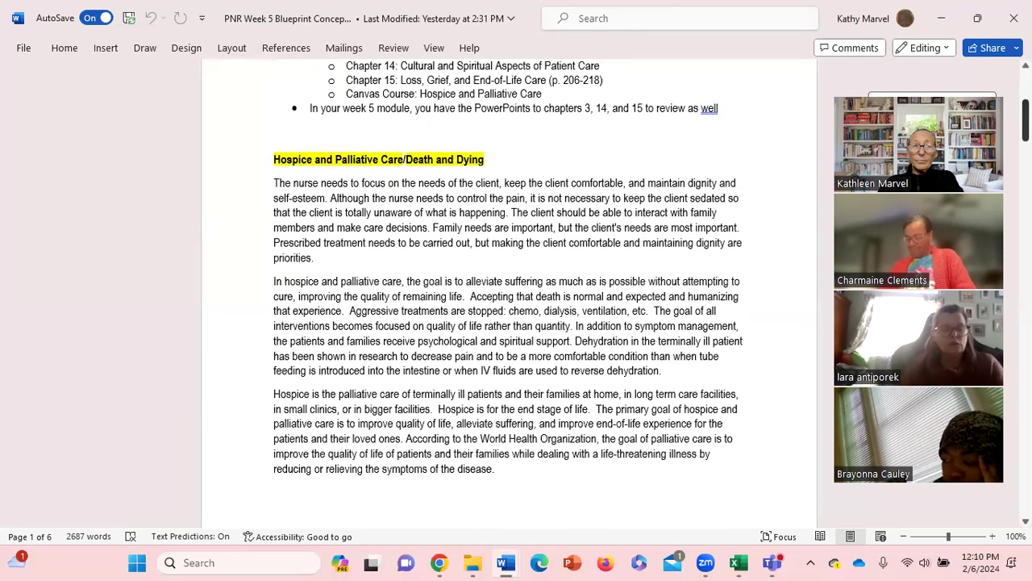
scroll(down, 3)
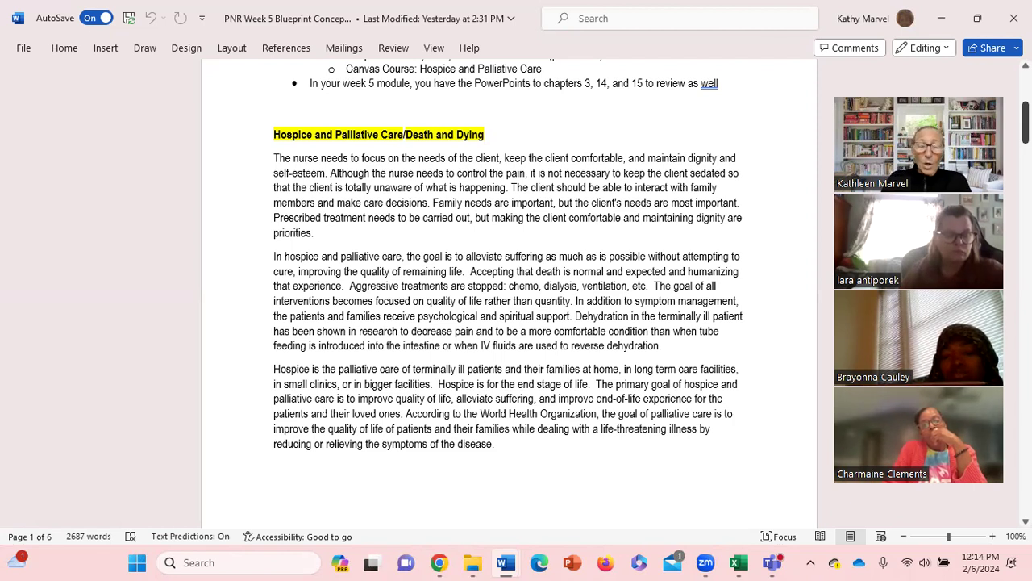
scroll(down, 3)
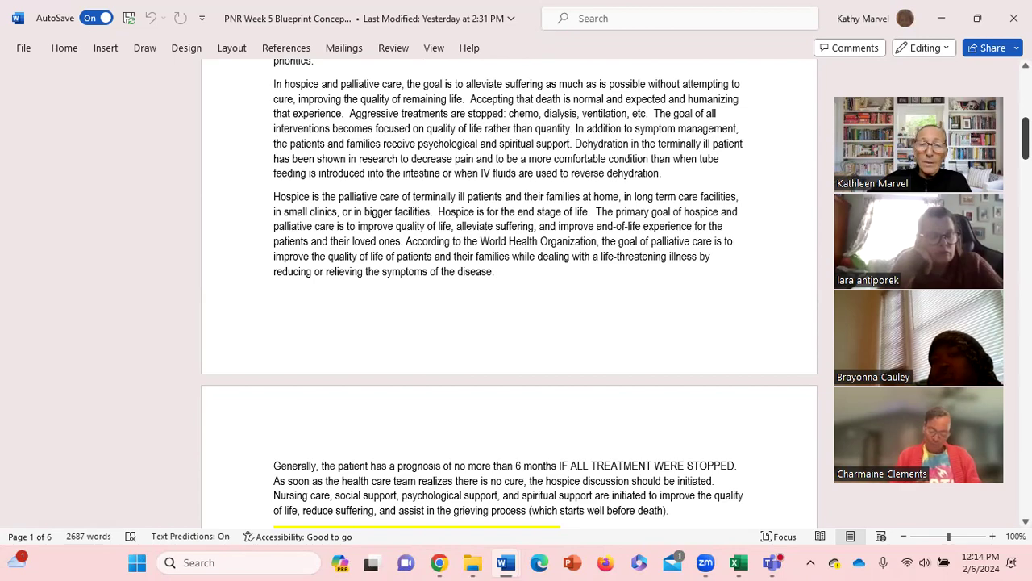
scroll(down, 3)
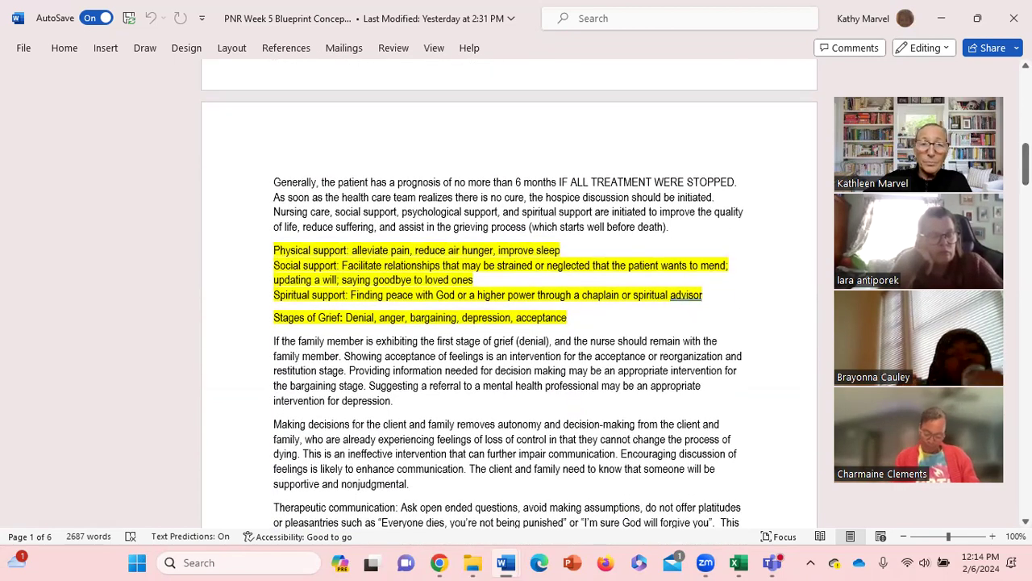
scroll(down, 3)
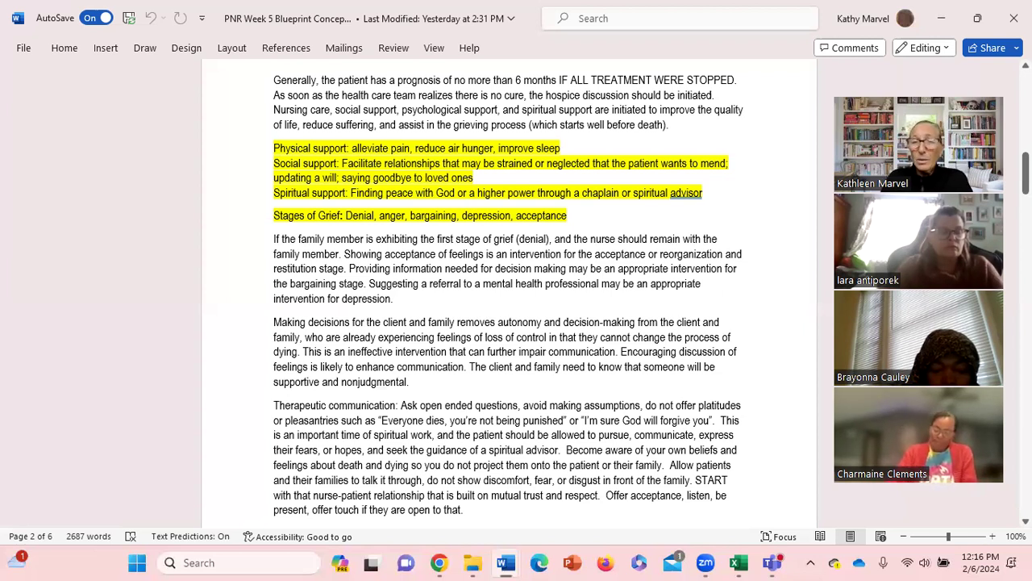
mouse_move(649, 254)
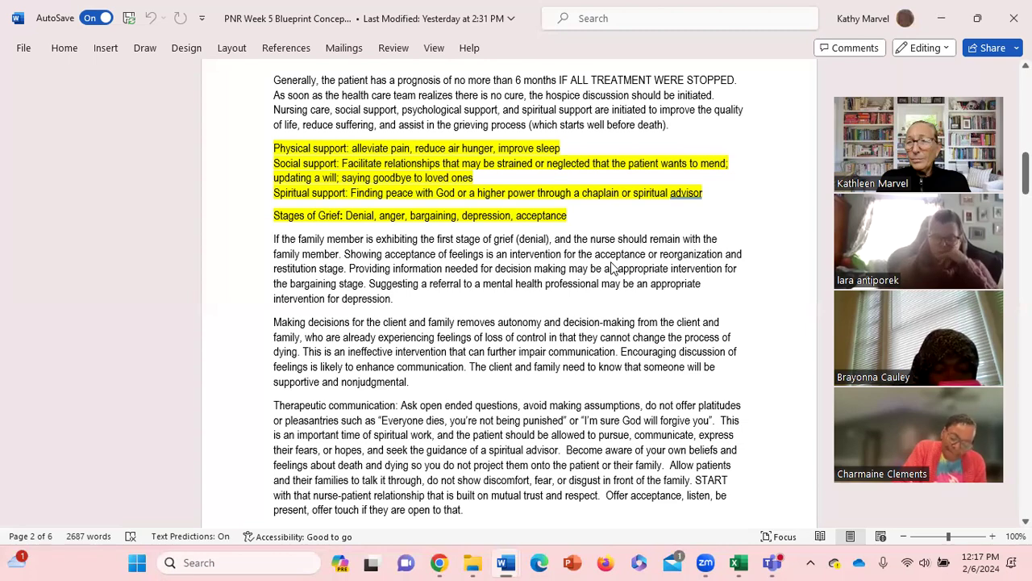
scroll(down, 3)
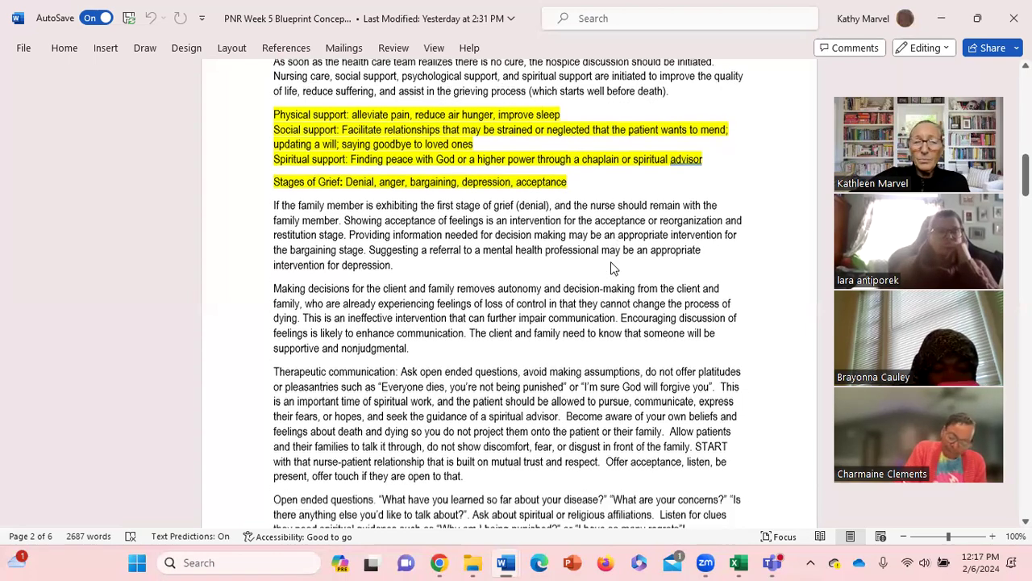
Scroll to the pain control and imminent-death signs paragraphs at the end of page 2.
scroll(down, 3)
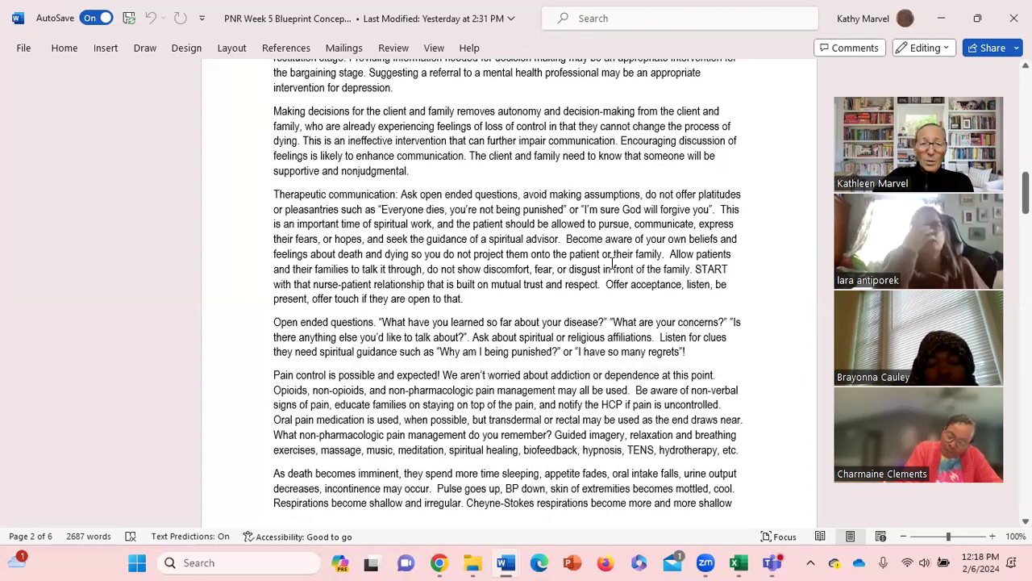
scroll(down, 3)
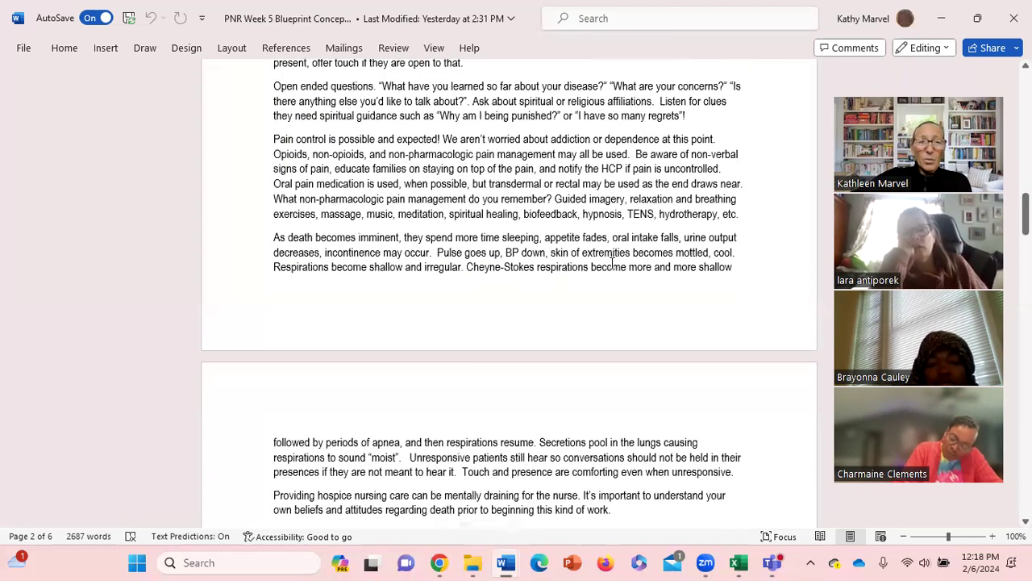
Scroll to the highlighted Faith and Spirituality and Culture heading and its cultural competence paragraphs.
scroll(down, 3)
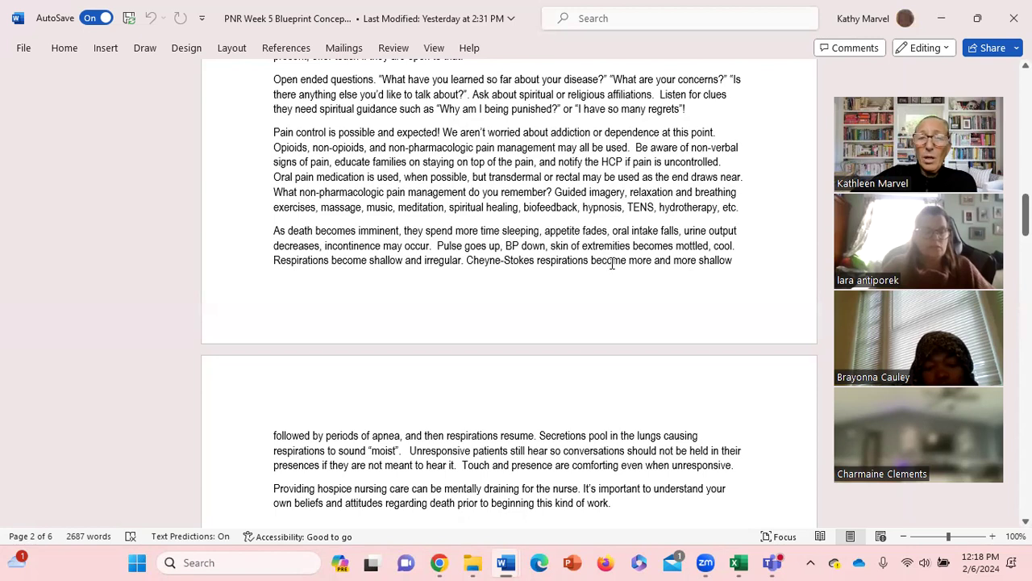
scroll(down, 3)
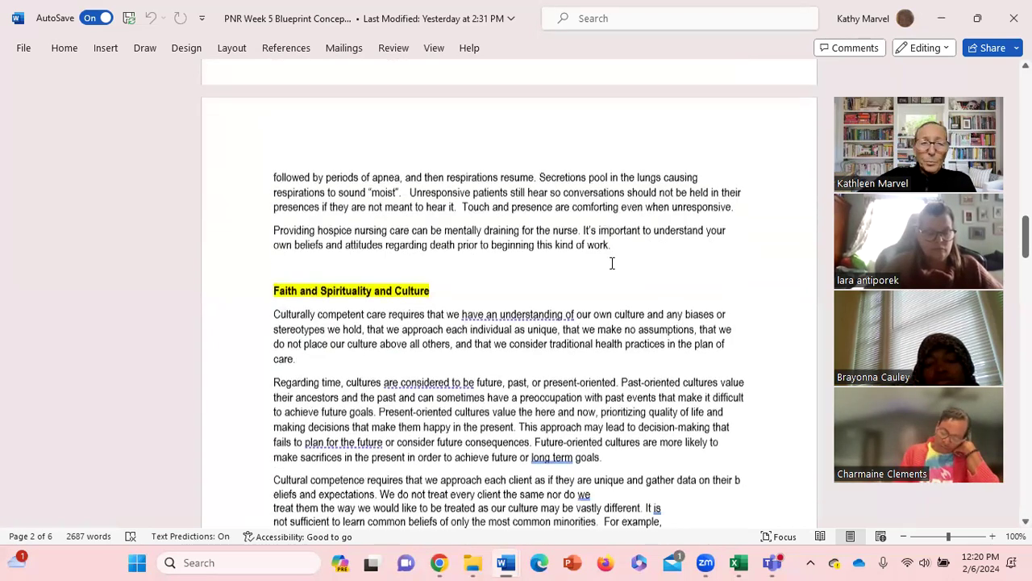
Scroll so the highlighted cultural competence sentence and specific cultural practice examples show.
scroll(down, 3)
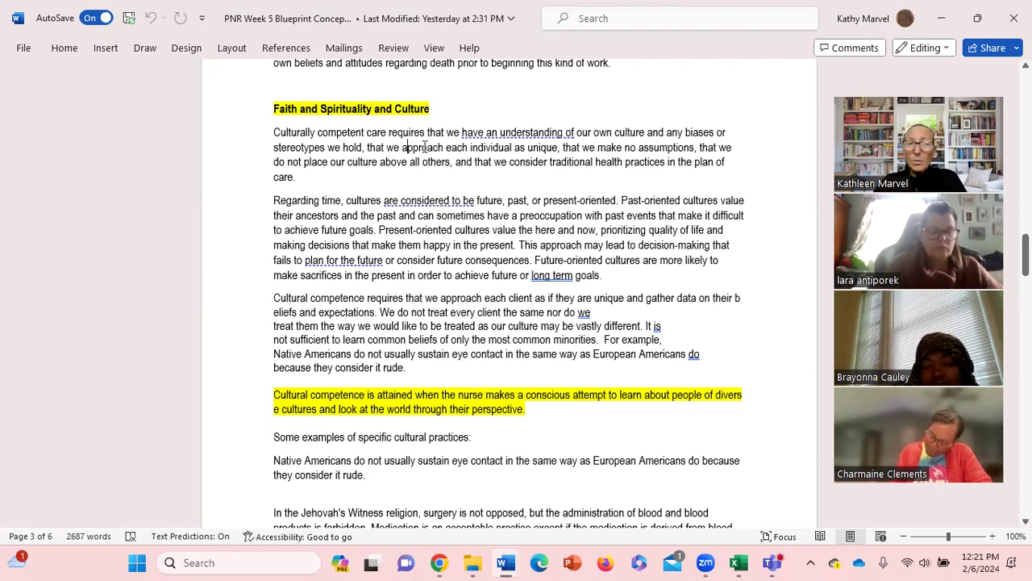
Select and highlight 'approach each individual as unique' in yellow in the cultural competence paragraph.
drag(402, 147, 560, 147)
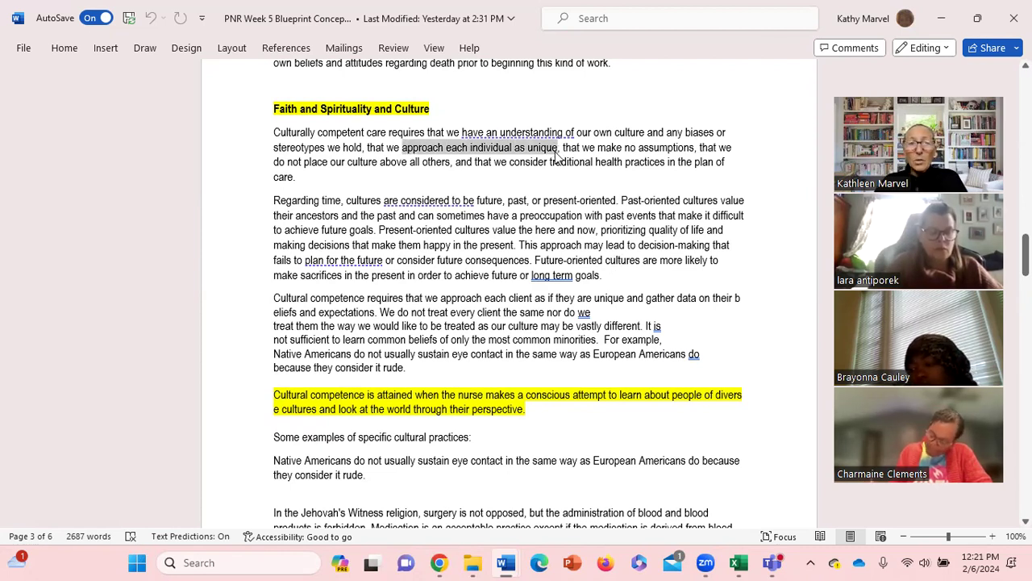
drag(400, 147, 558, 147)
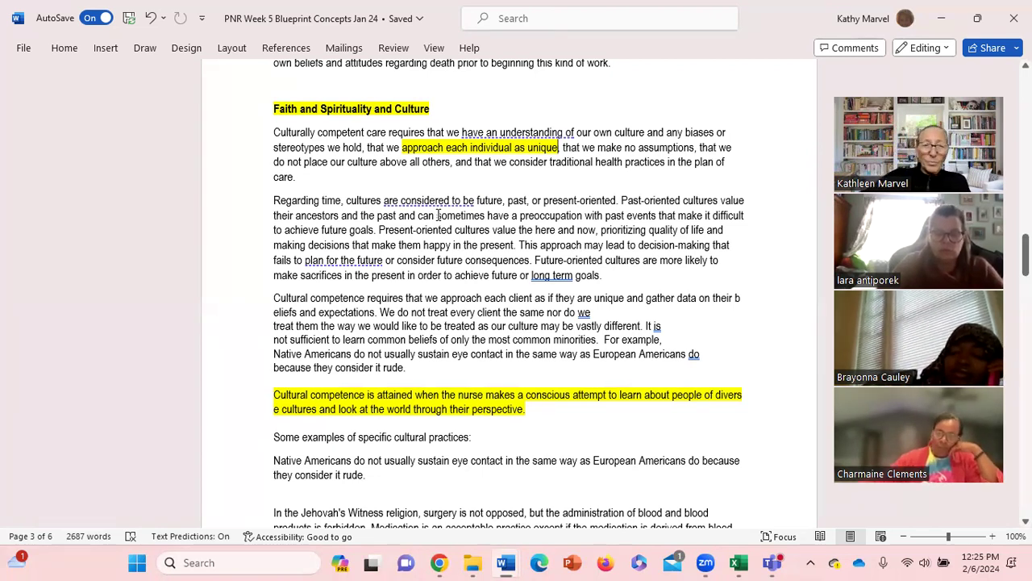
Scroll past the cultural practice examples to The Faith Community Nurse and Ethics and Legal Issues sections.
scroll(down, 3)
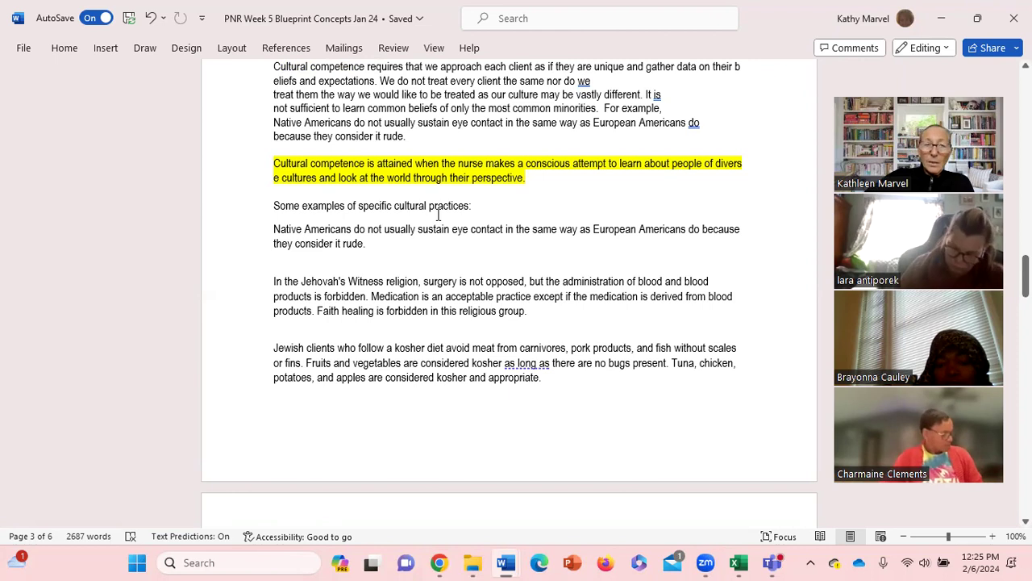
scroll(down, 3)
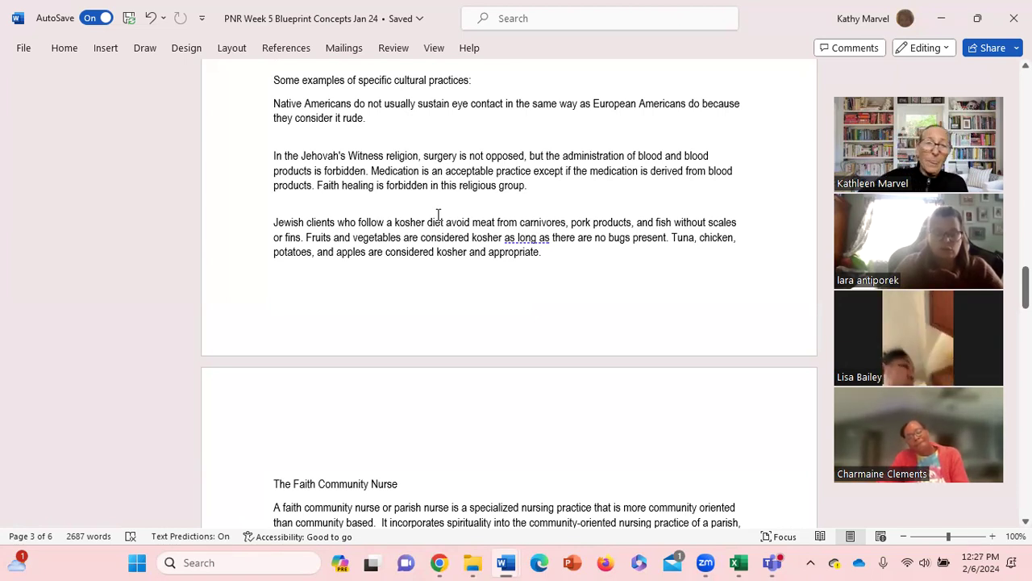
scroll(down, 3)
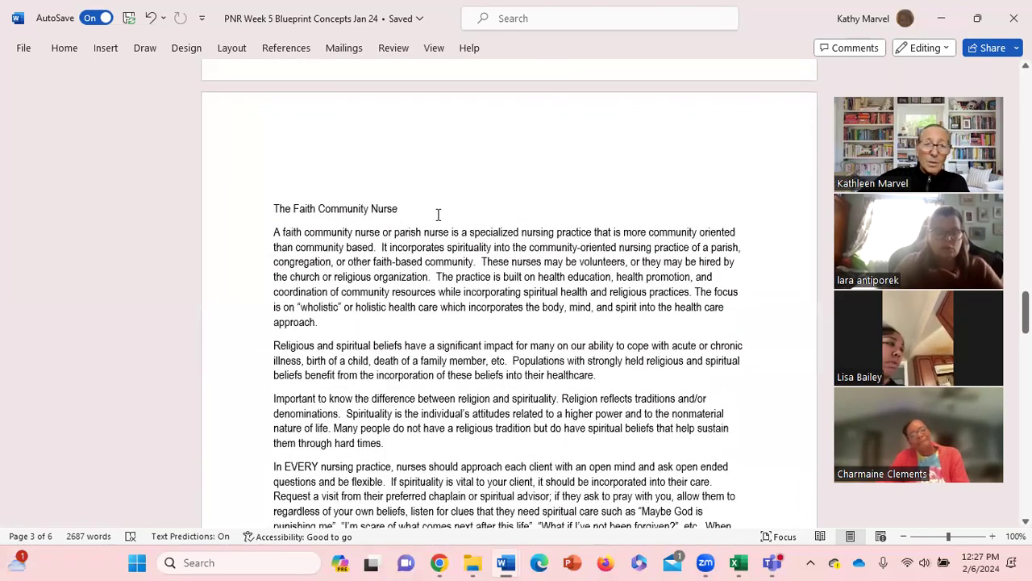
scroll(down, 3)
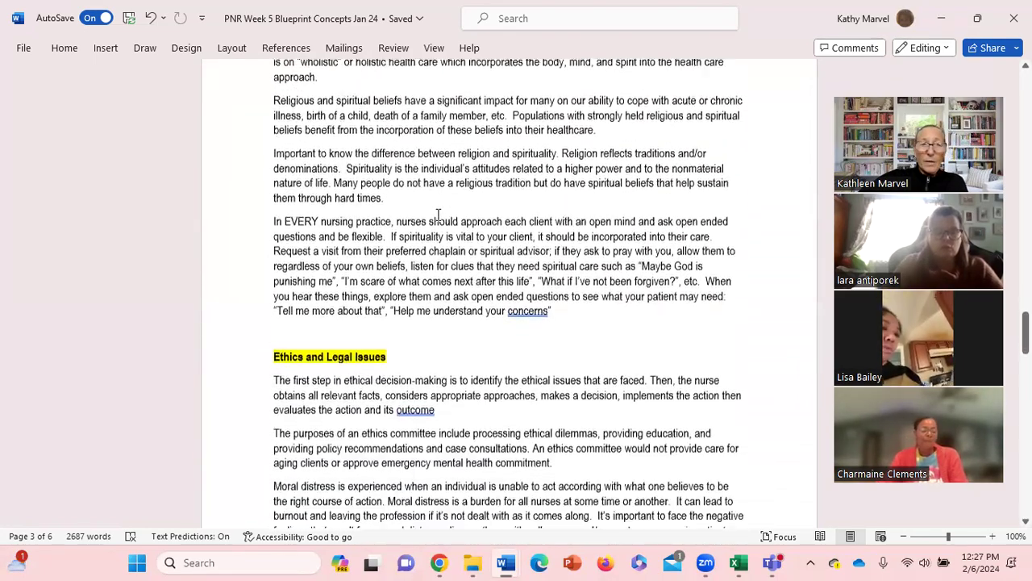
Scroll down past the Ethics and Legal Issues section to page 4's moral distress examples.
scroll(down, 3)
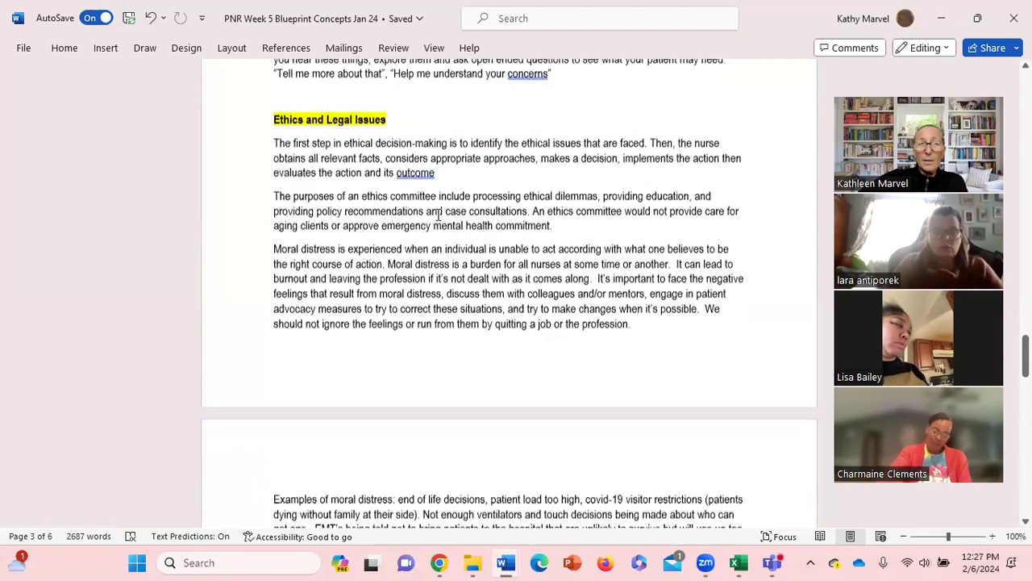
scroll(down, 3)
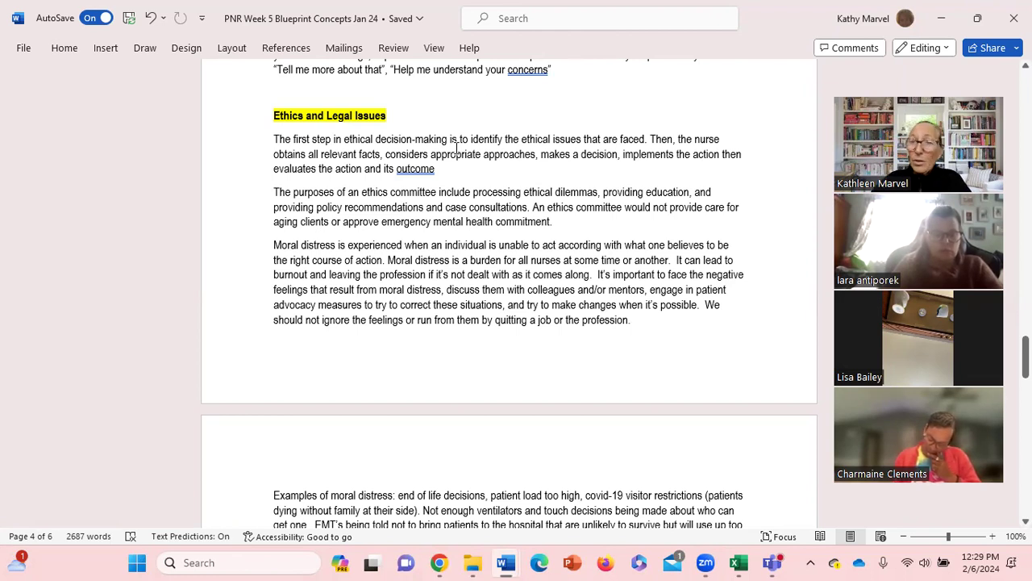
scroll(down, 3)
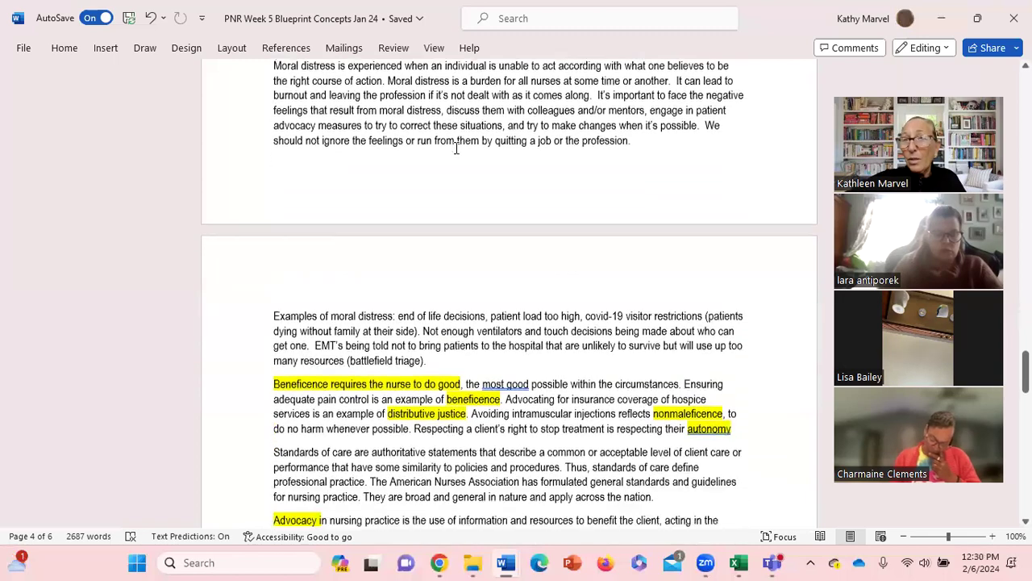
Scroll down page 4 to the highlighted Beneficence and Advocacy paragraphs and transfer-of-care guidance.
scroll(down, 3)
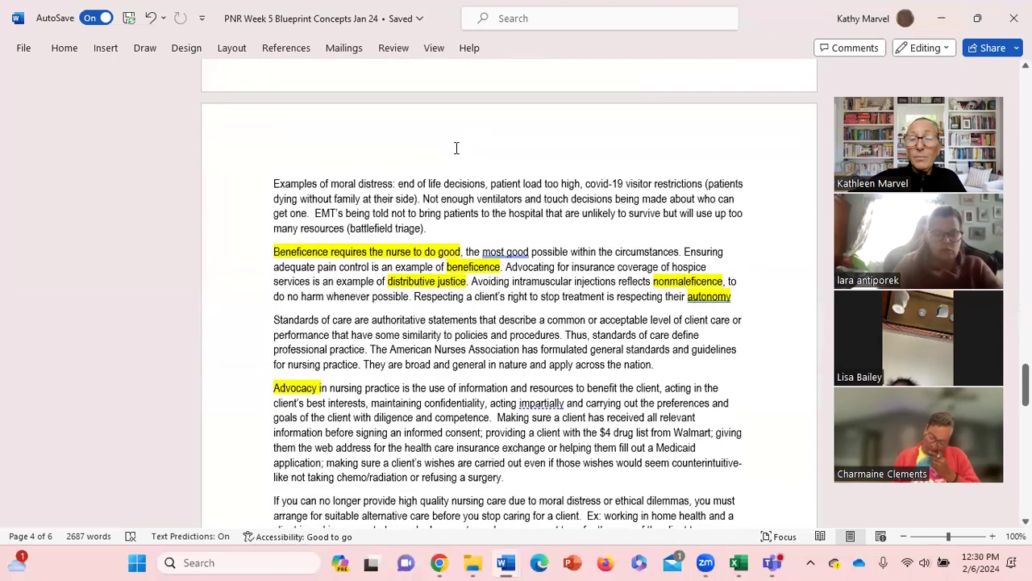
mouse_move(341, 199)
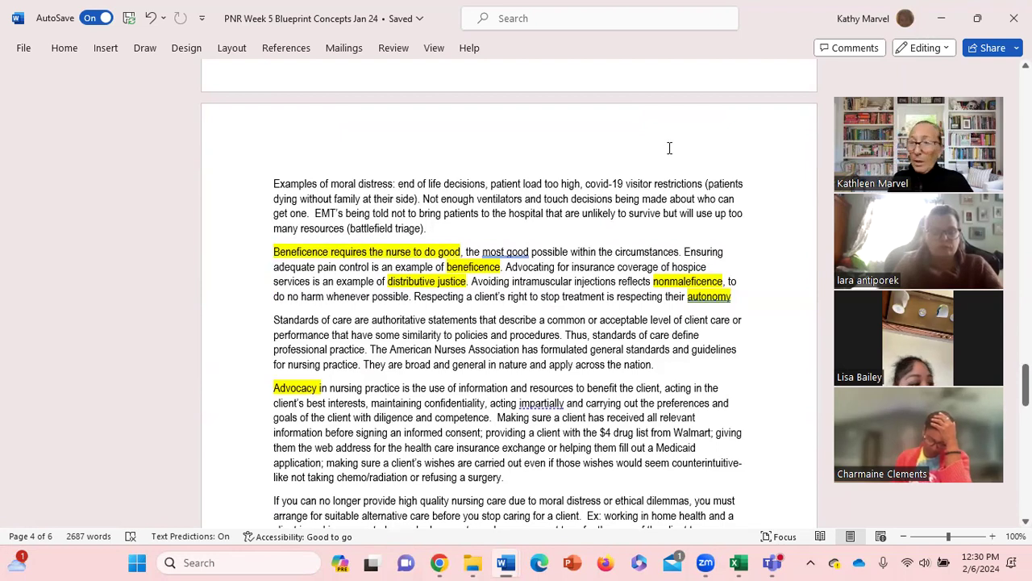
mouse_move(344, 267)
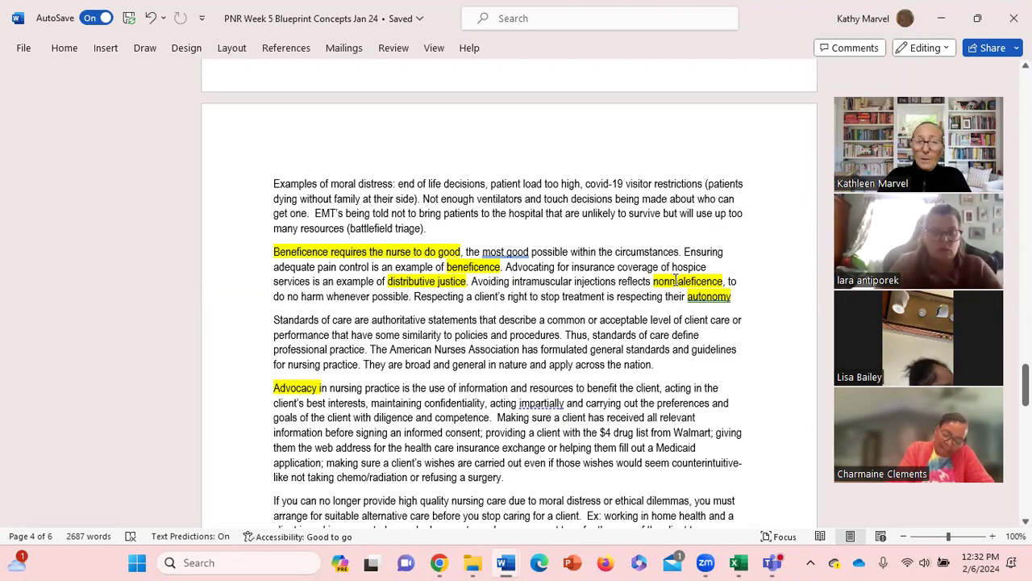
scroll(down, 3)
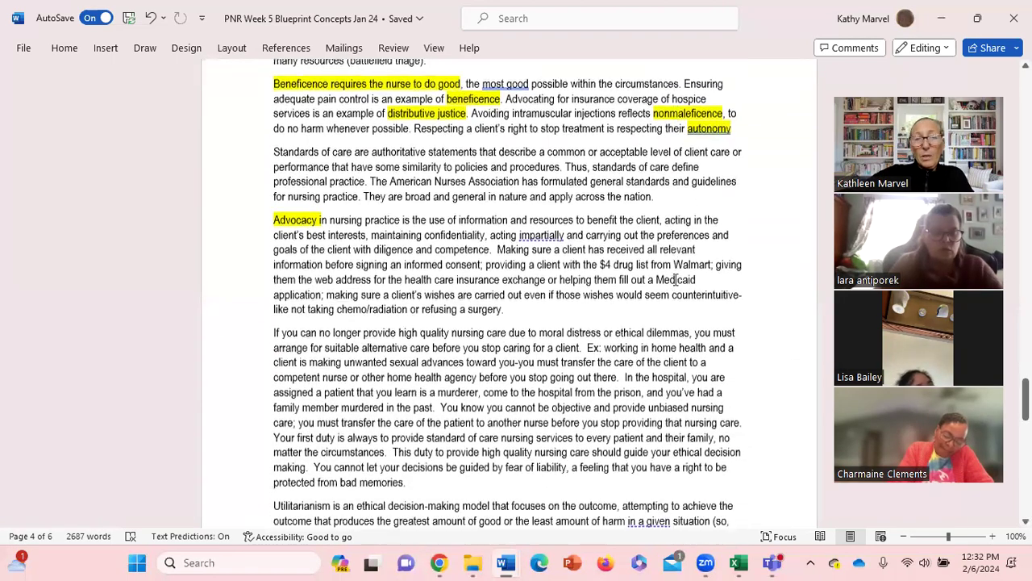
scroll(down, 3)
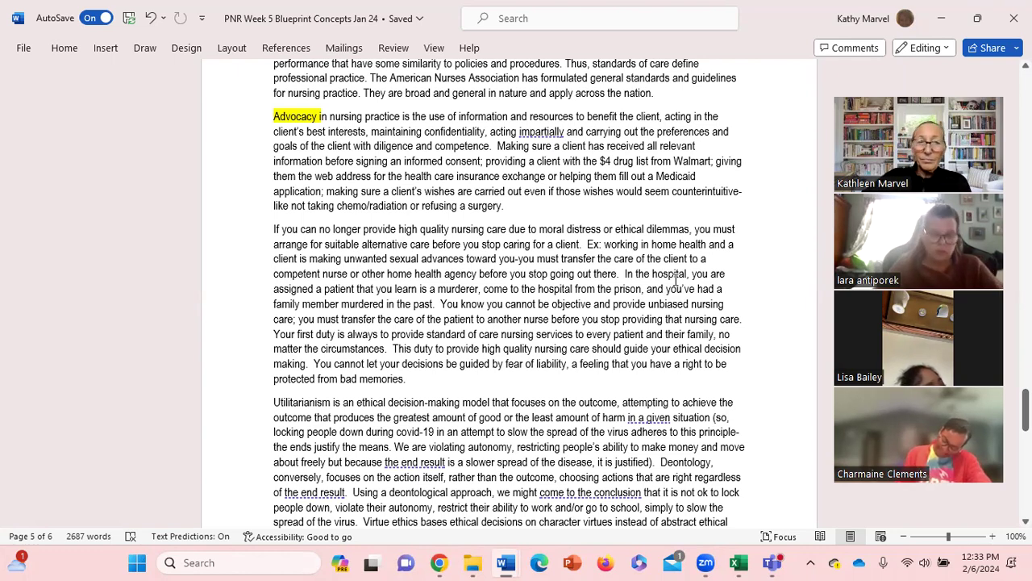
scroll(down, 3)
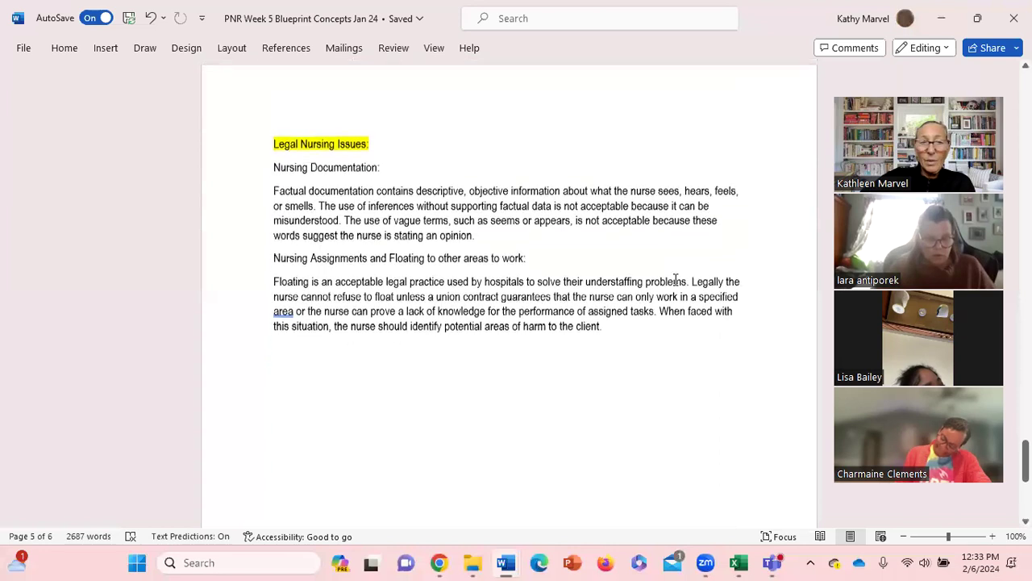
scroll(down, 3)
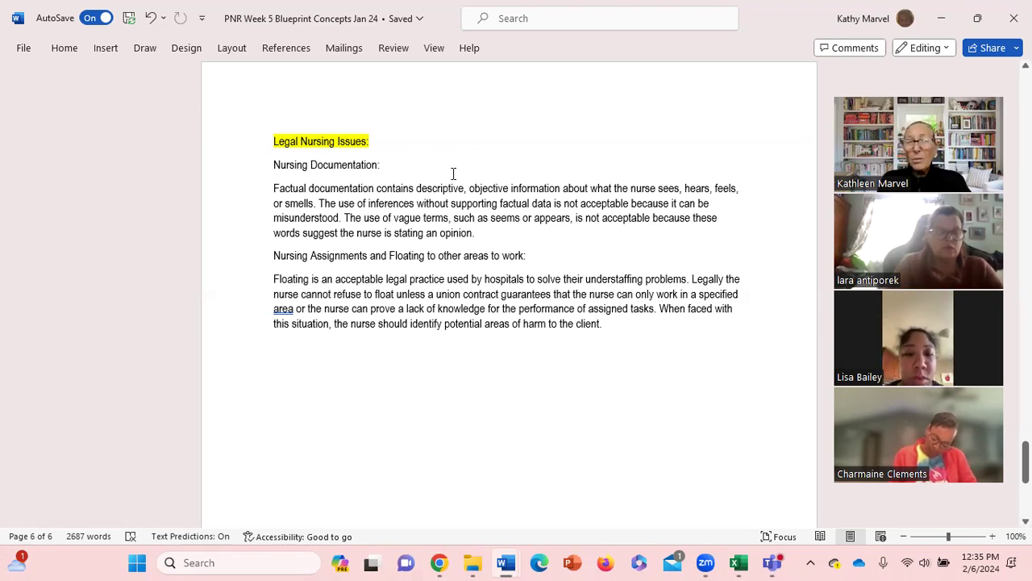
mouse_move(514, 94)
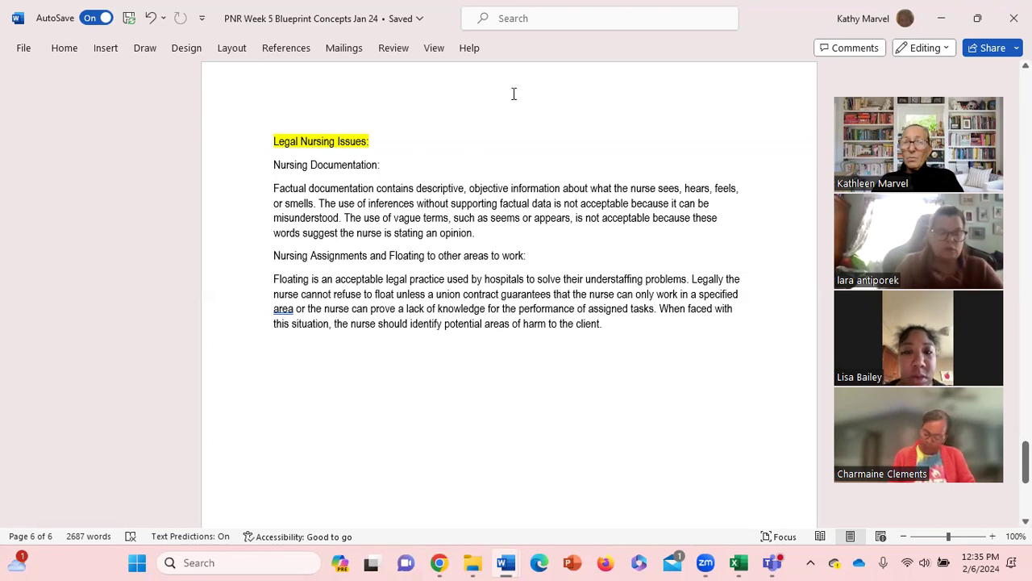
mouse_move(584, 66)
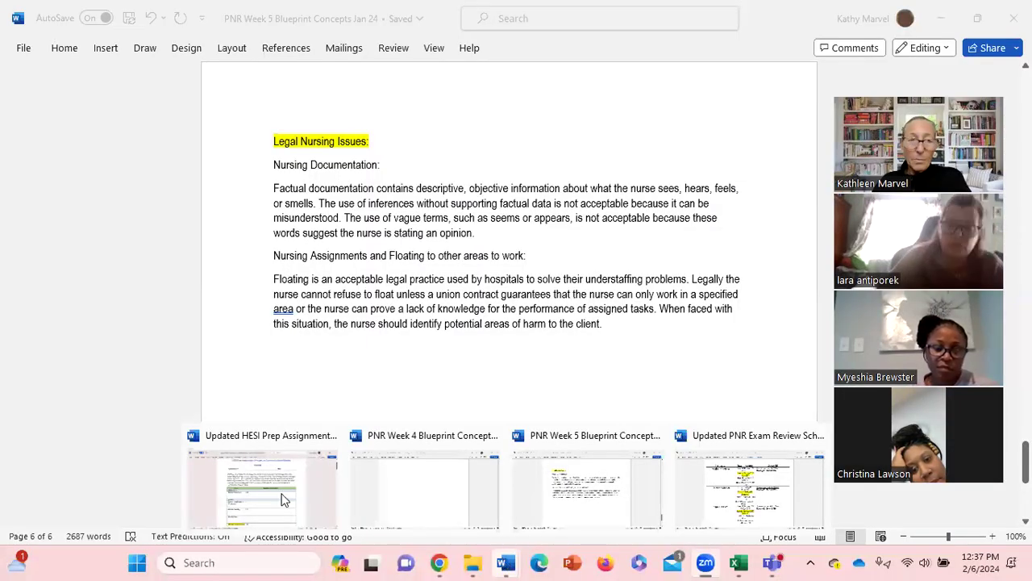
Switch to the HESI Prep Assignment document and scroll through the page 1 topics table.
click(282, 496)
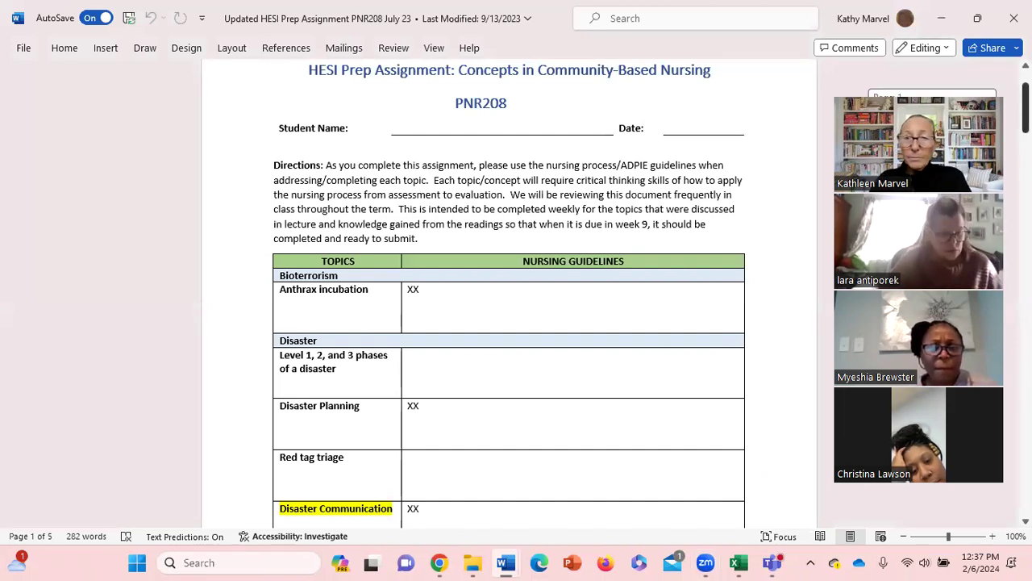
scroll(down, 3)
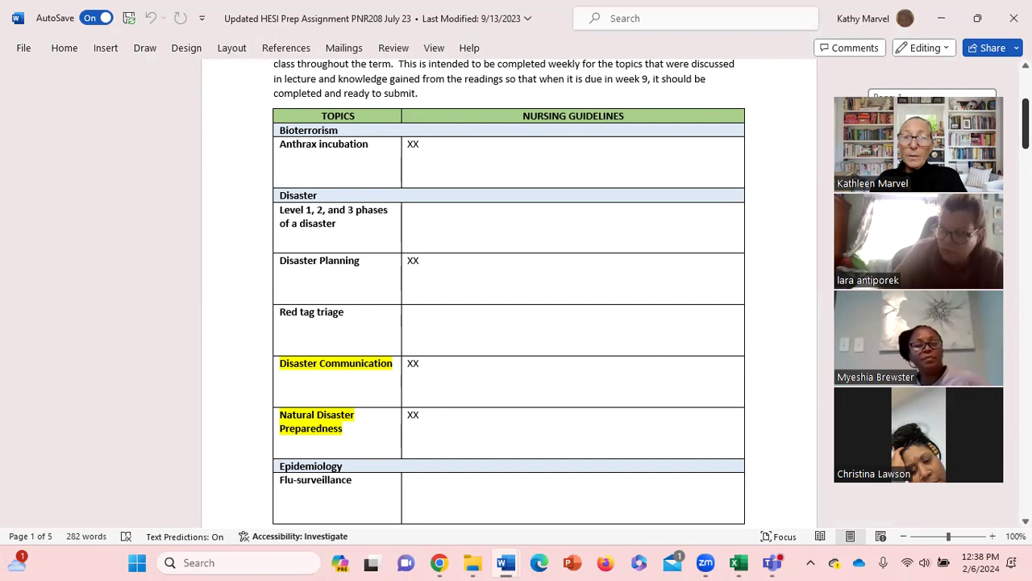
scroll(down, 3)
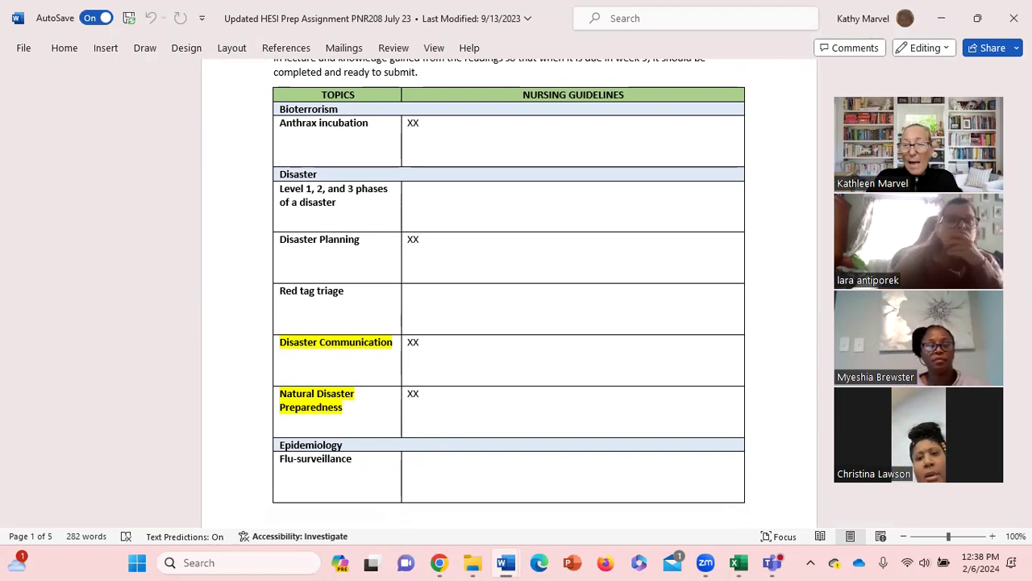
mouse_move(141, 139)
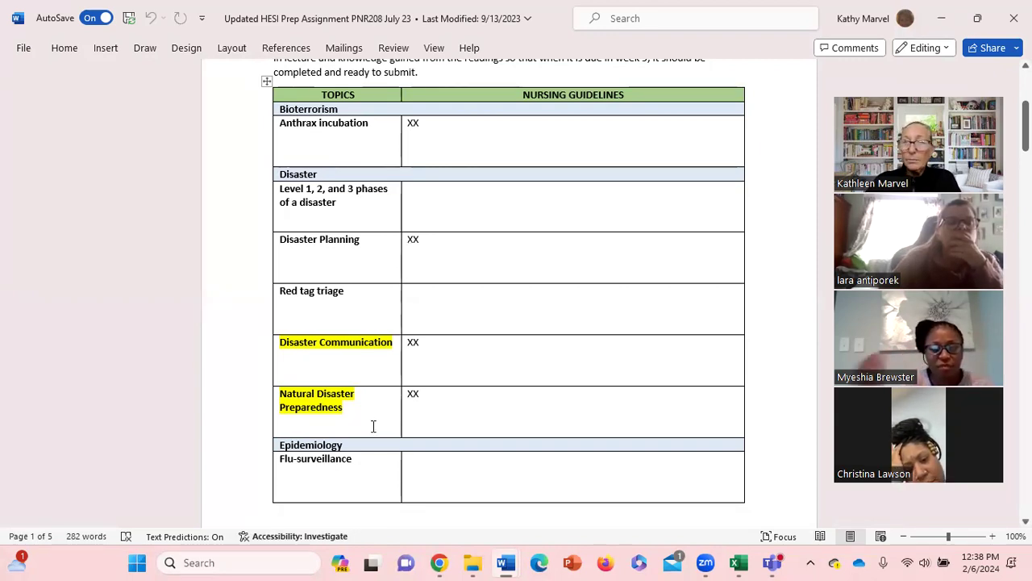
mouse_move(547, 311)
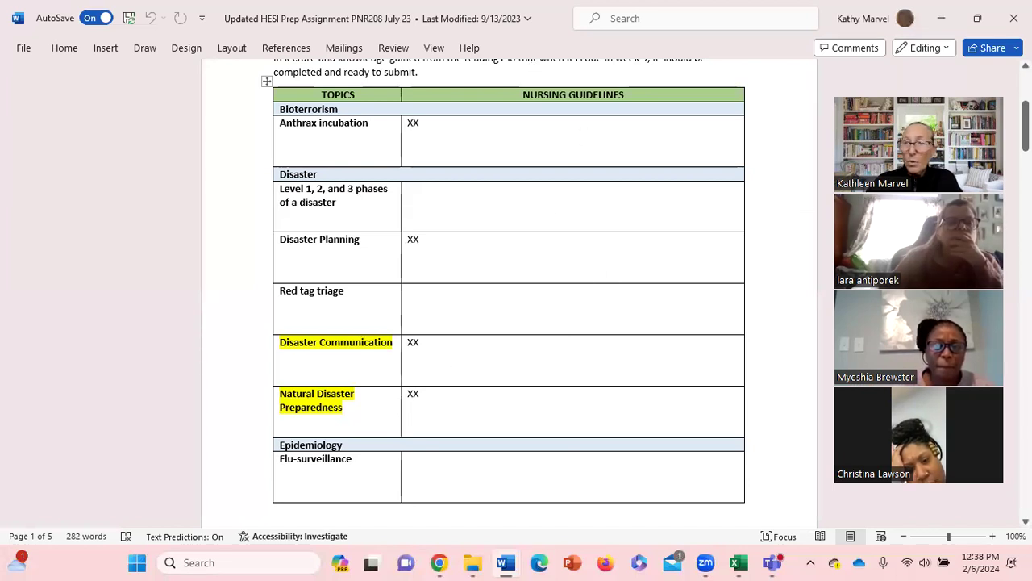
scroll(up, 3)
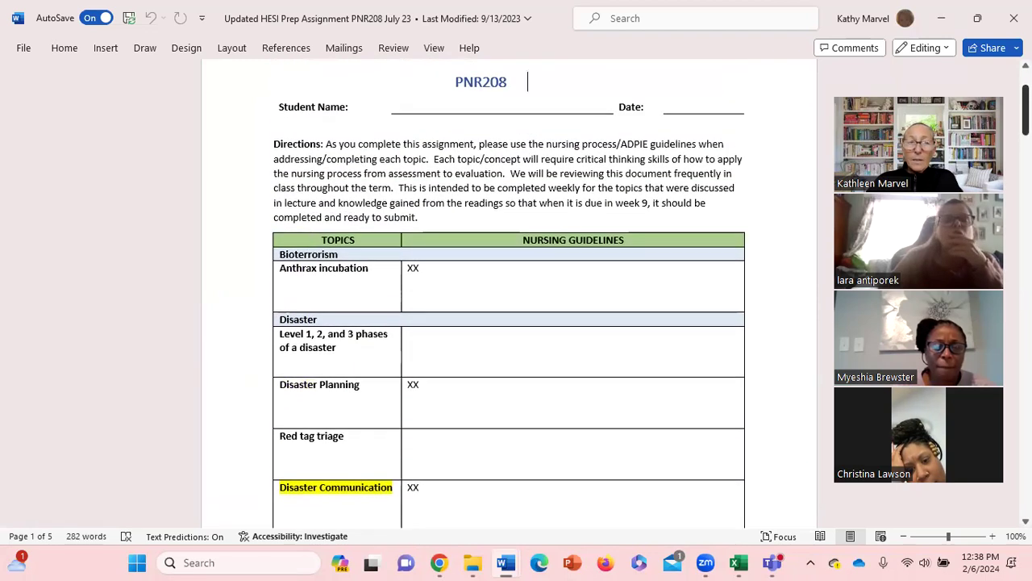
Scroll past Bioterrorism, Disaster and Epidemiology rows to page 2's SARS and CDC Reportable Diseases topics.
scroll(down, 3)
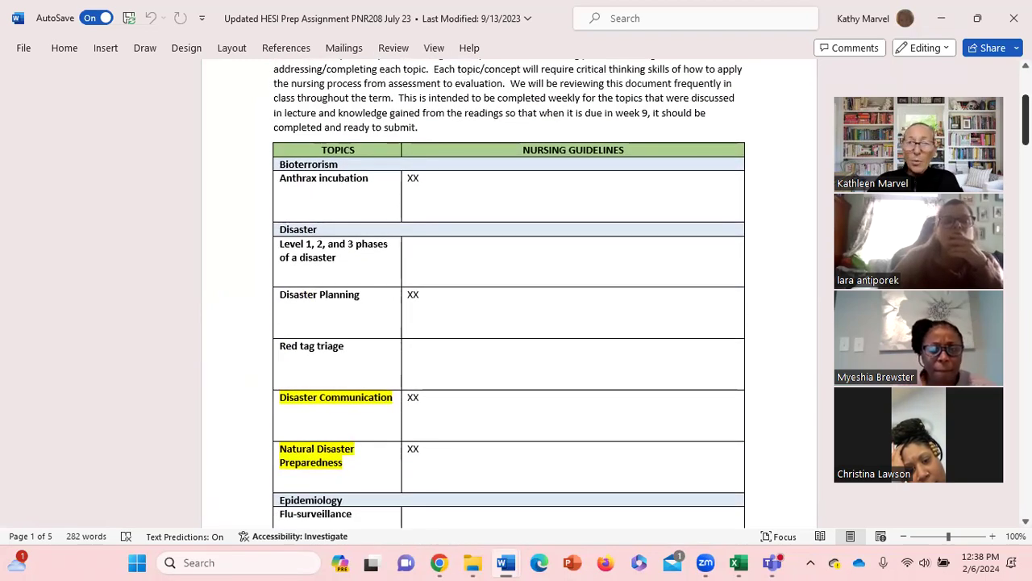
scroll(down, 3)
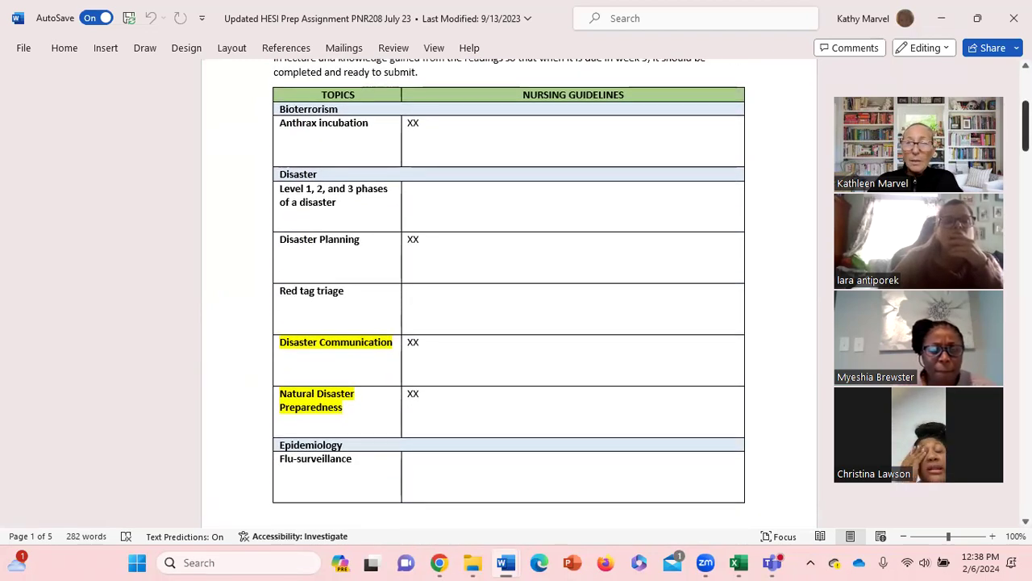
scroll(down, 3)
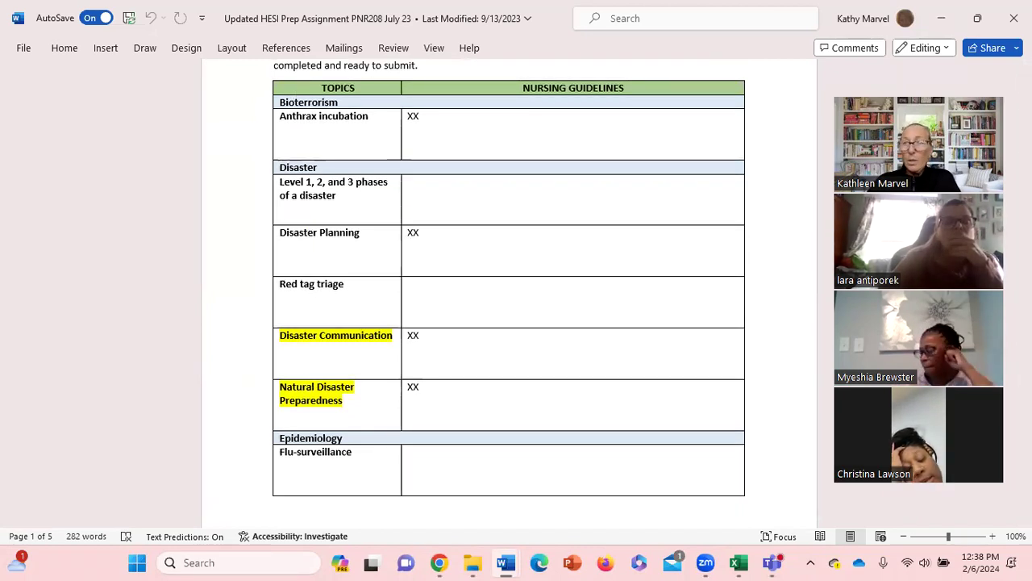
scroll(down, 3)
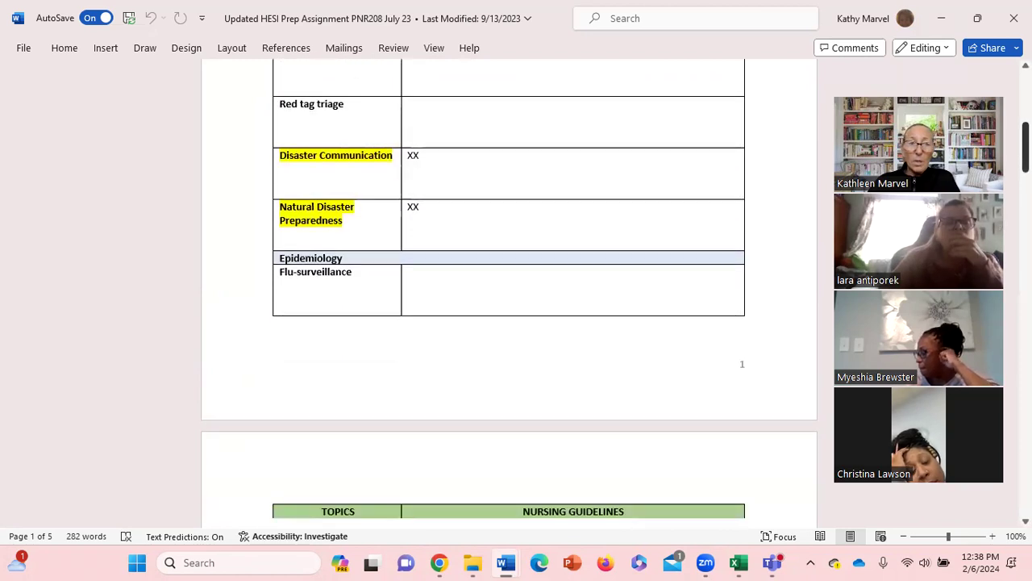
scroll(down, 3)
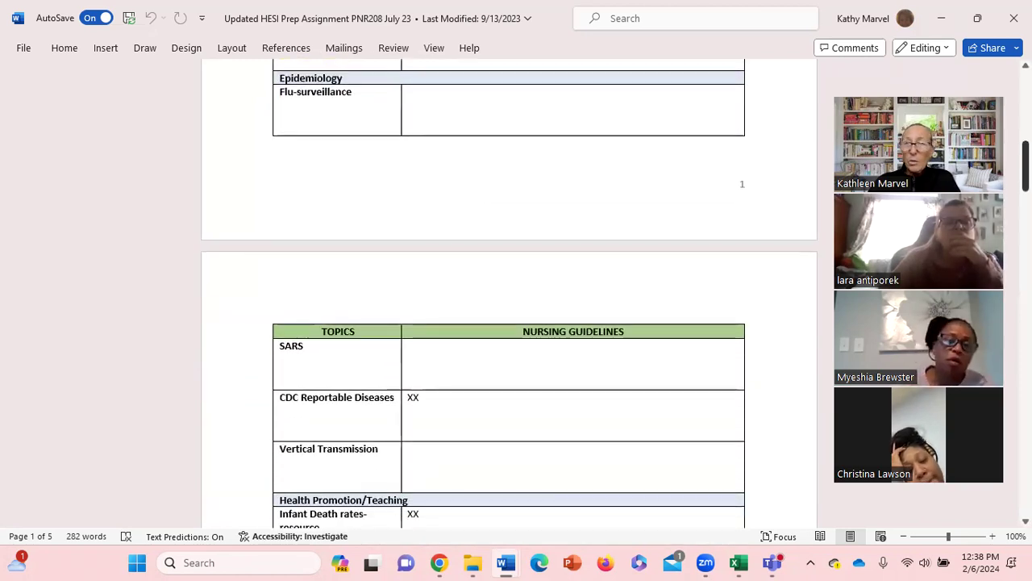
Scroll page 2 to the Health Promotion/Teaching rows, from Infant Death rates through Lead Poisoning.
scroll(down, 3)
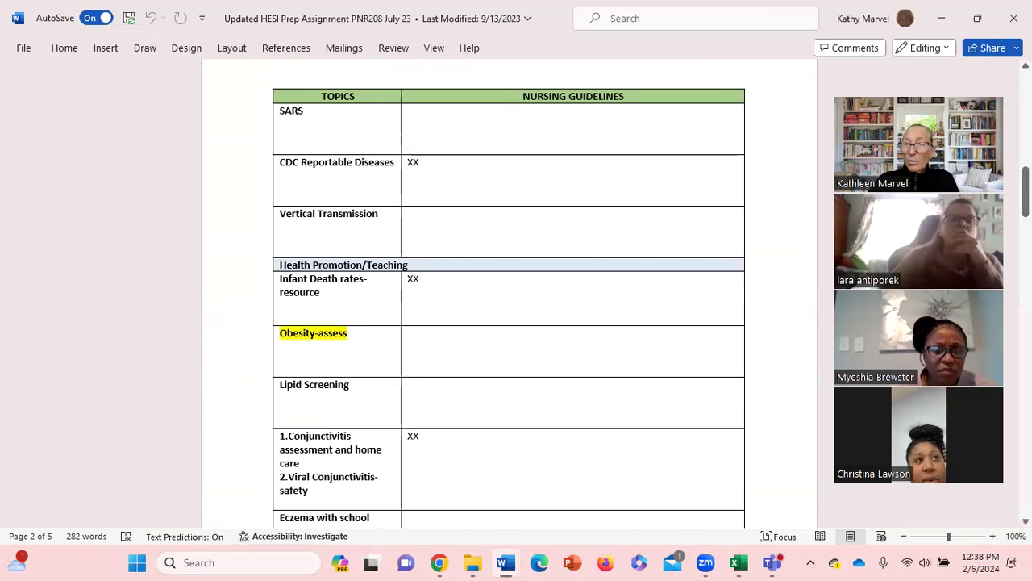
scroll(down, 3)
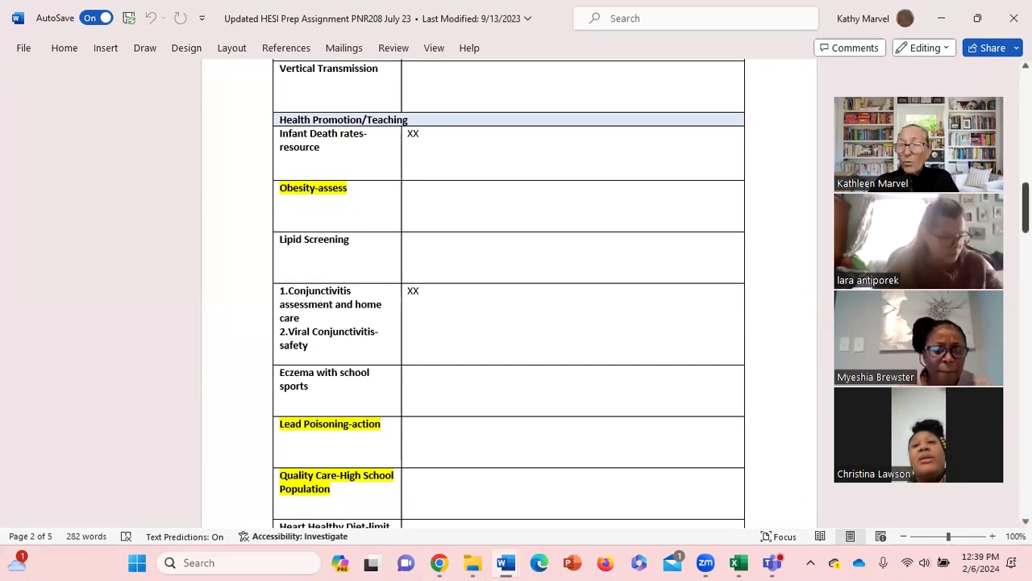
scroll(down, 3)
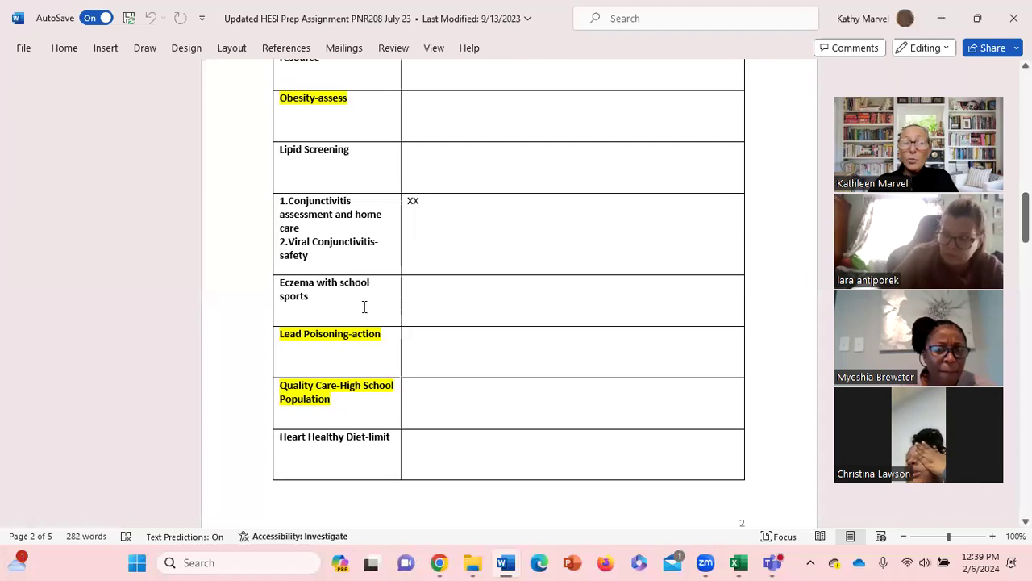
mouse_move(359, 308)
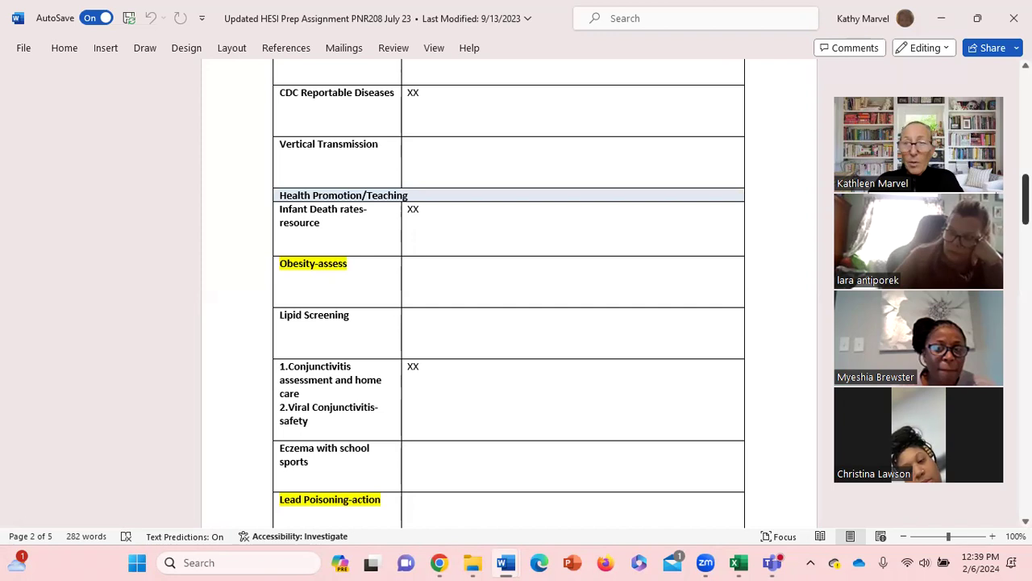
scroll(down, 3)
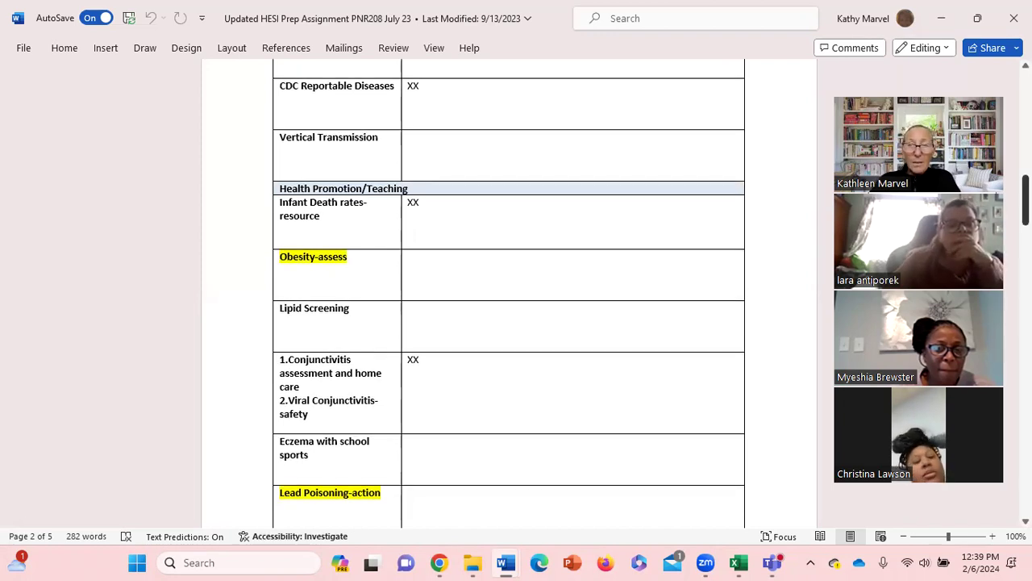
Scroll through page 3's adolescence and community topics to page 4's Food Stamps-WIC and Home Health rows.
scroll(down, 3)
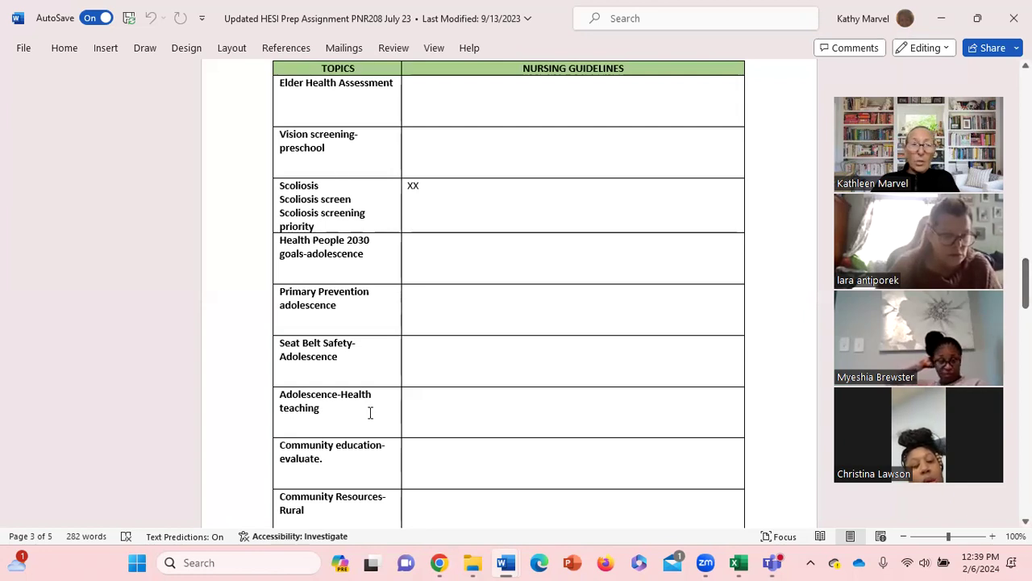
mouse_move(571, 449)
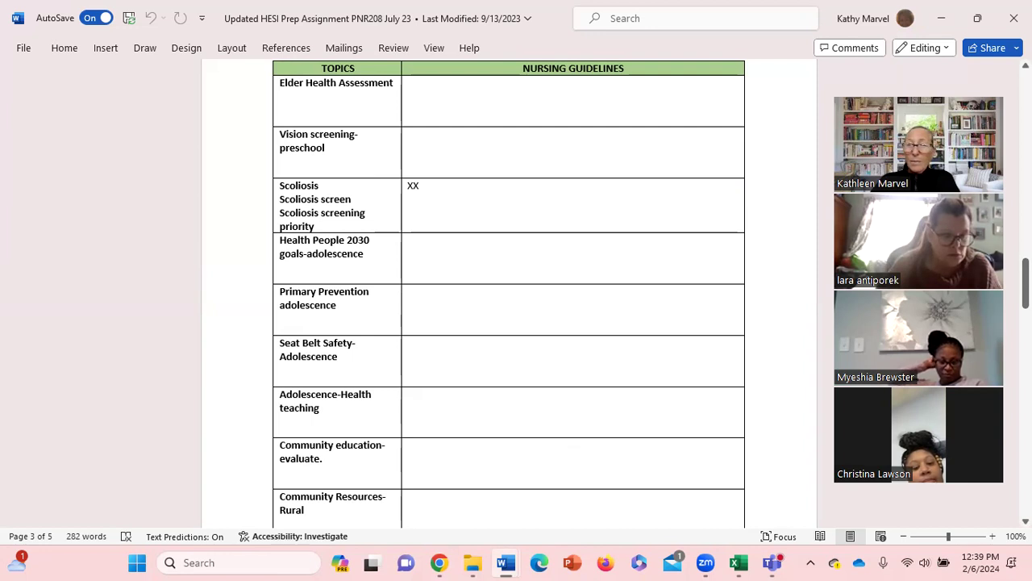
scroll(down, 3)
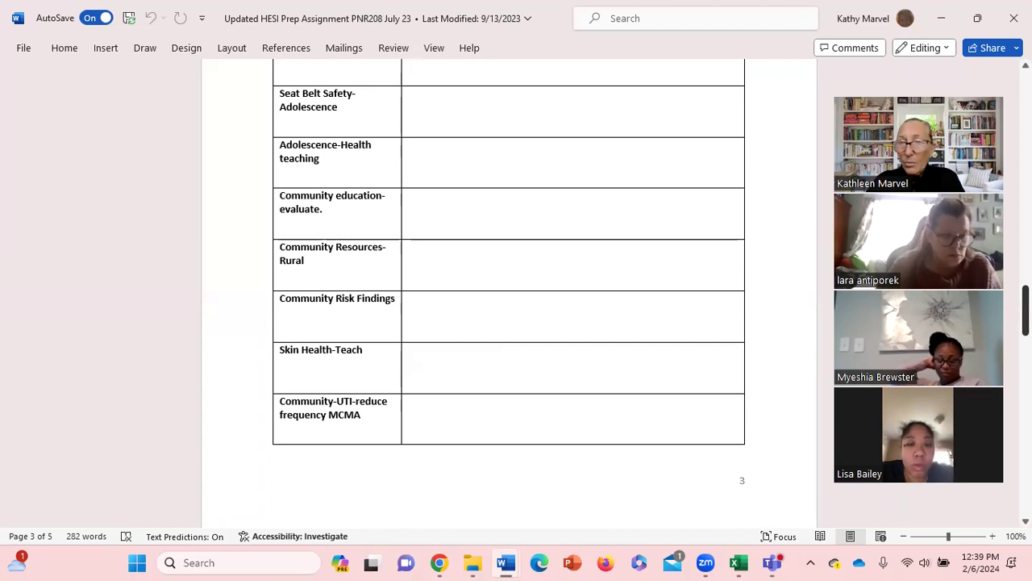
mouse_move(127, 362)
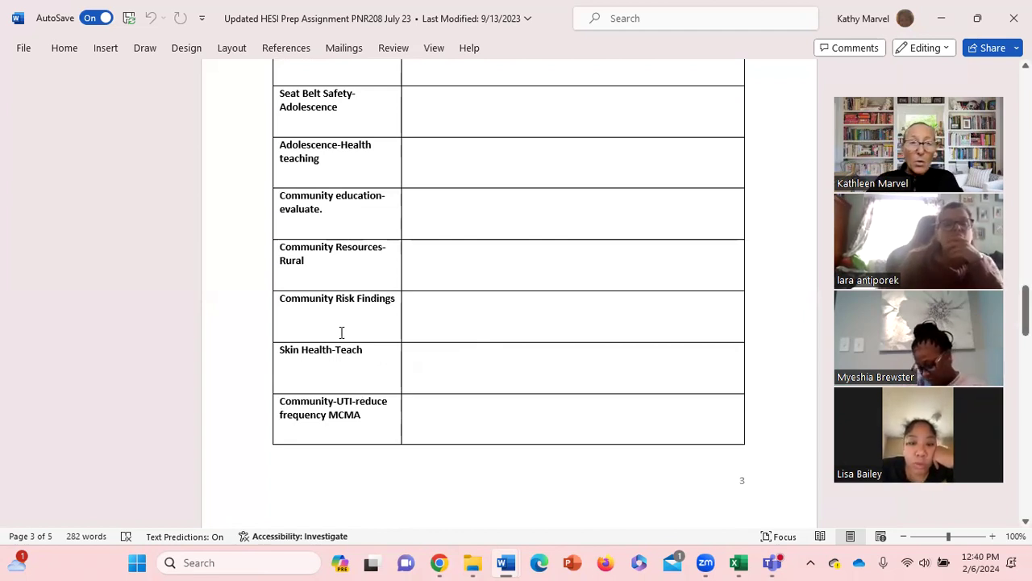
mouse_move(448, 304)
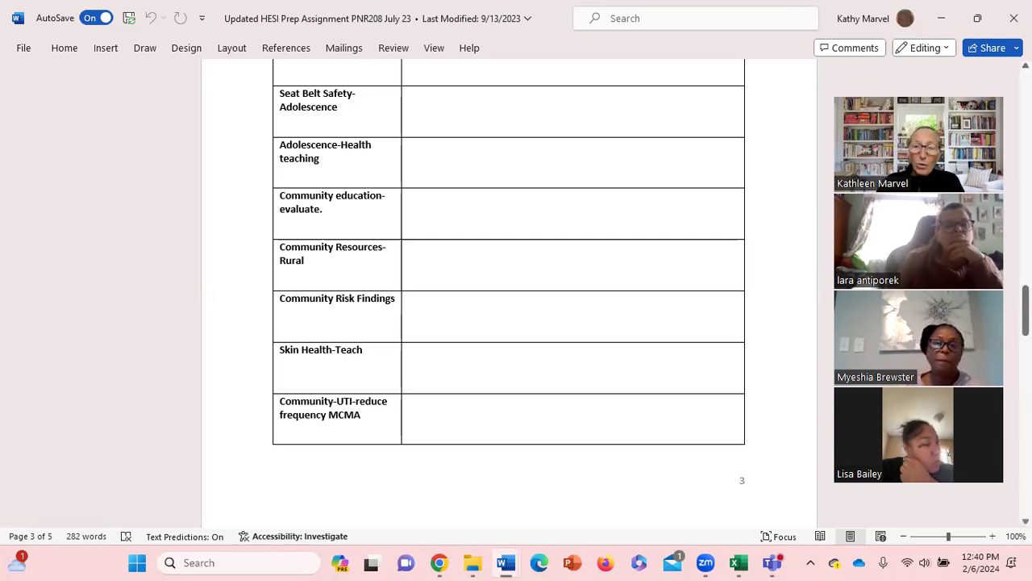
scroll(down, 3)
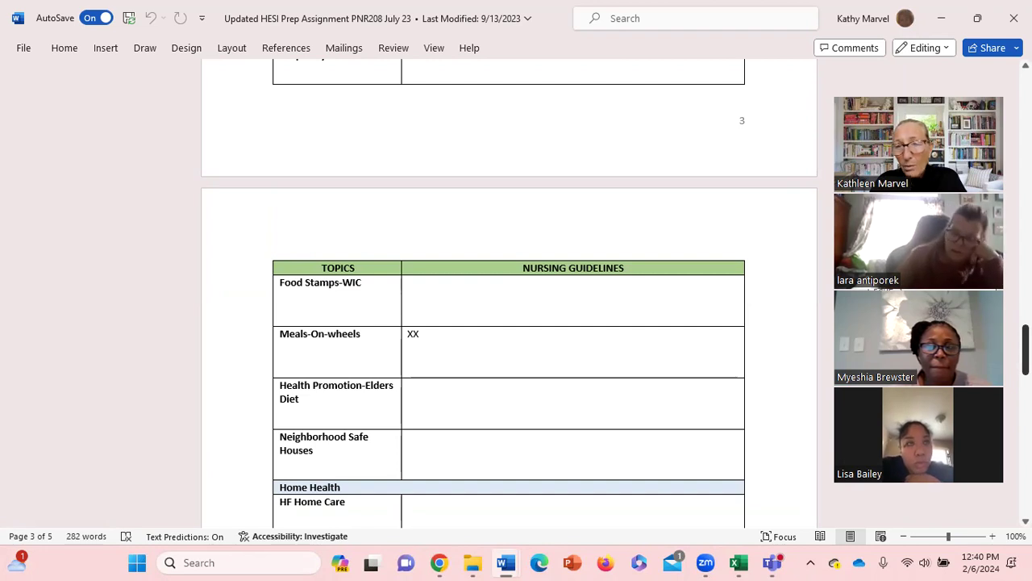
Scroll through page 4's Home Health rows and return to page 1's title and directions.
scroll(down, 3)
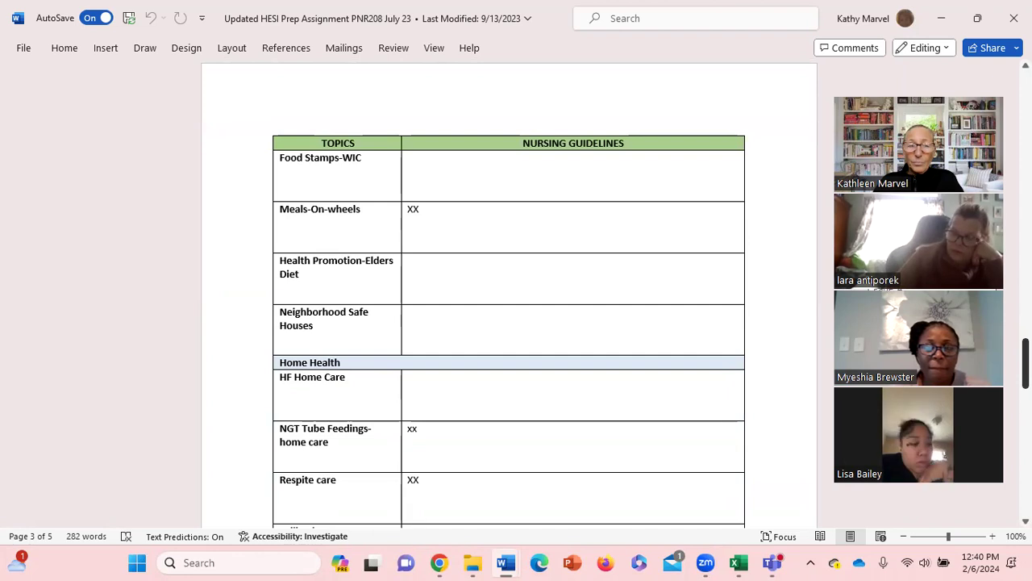
scroll(down, 3)
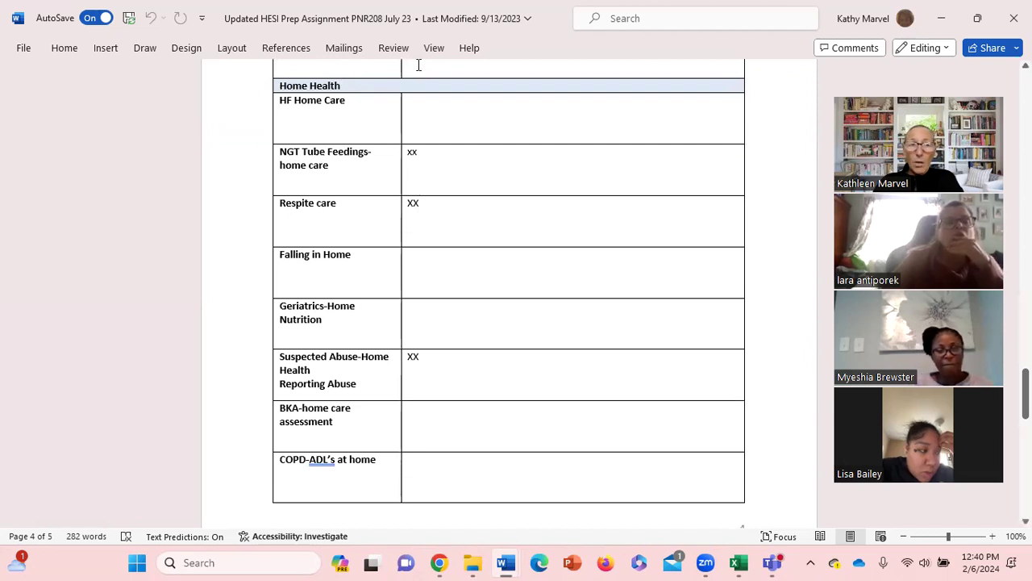
mouse_move(315, 426)
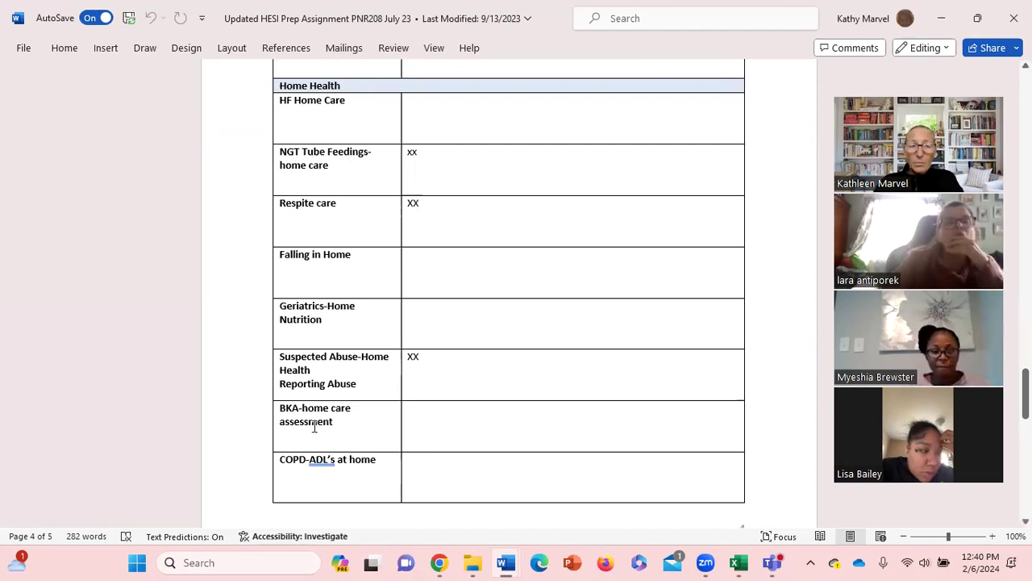
mouse_move(703, 388)
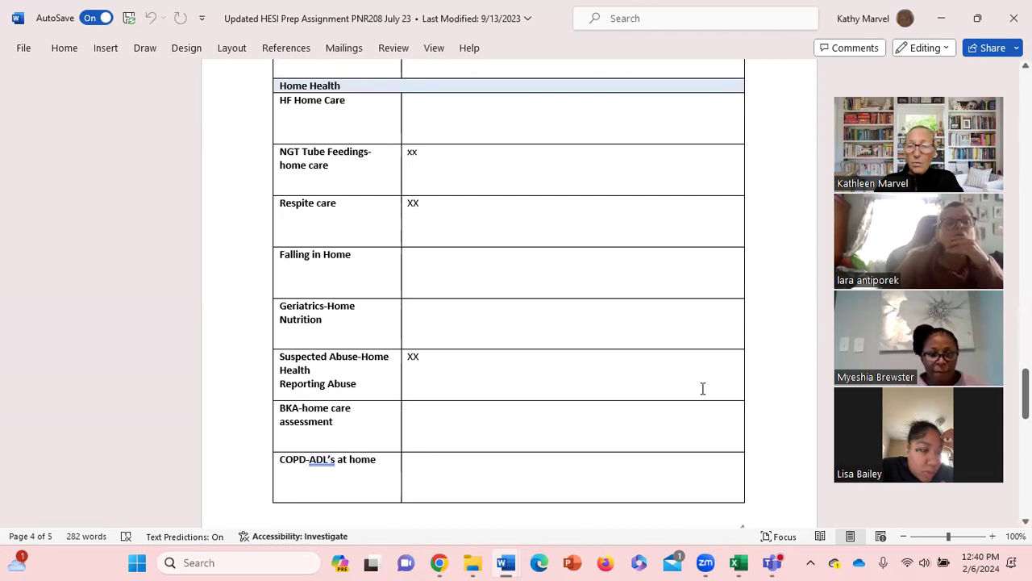
scroll(down, 3)
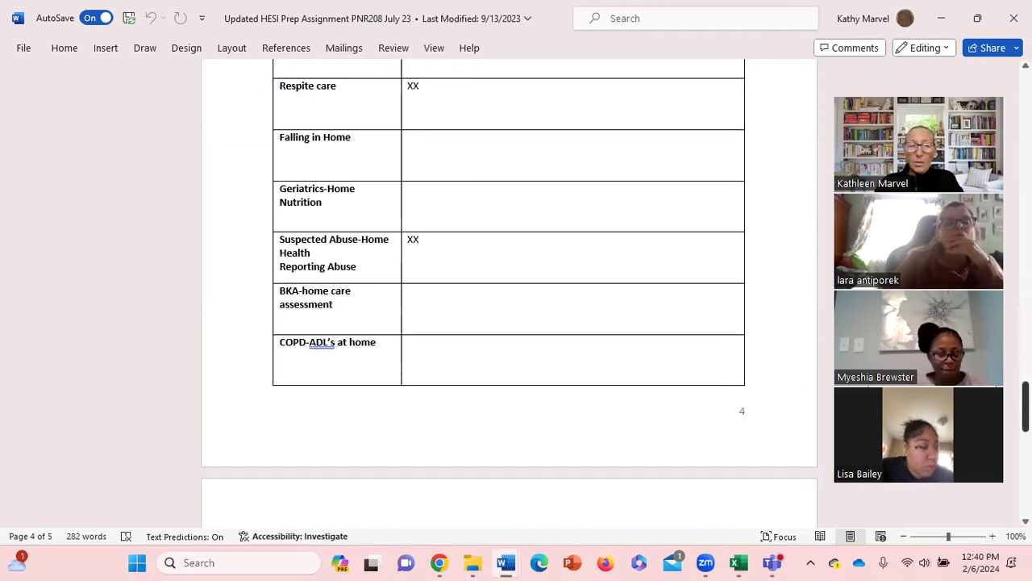
scroll(down, 3)
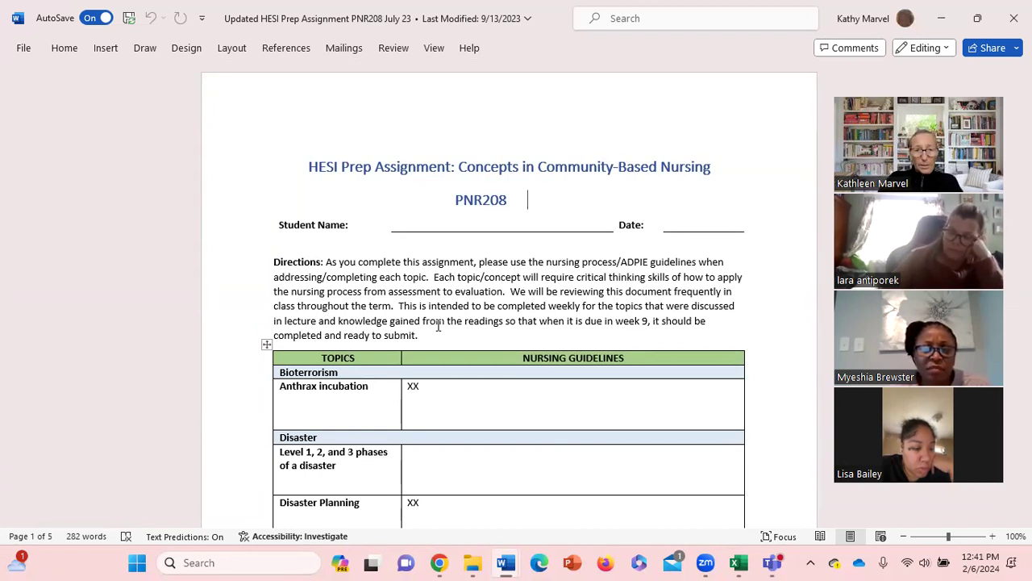
scroll(down, 3)
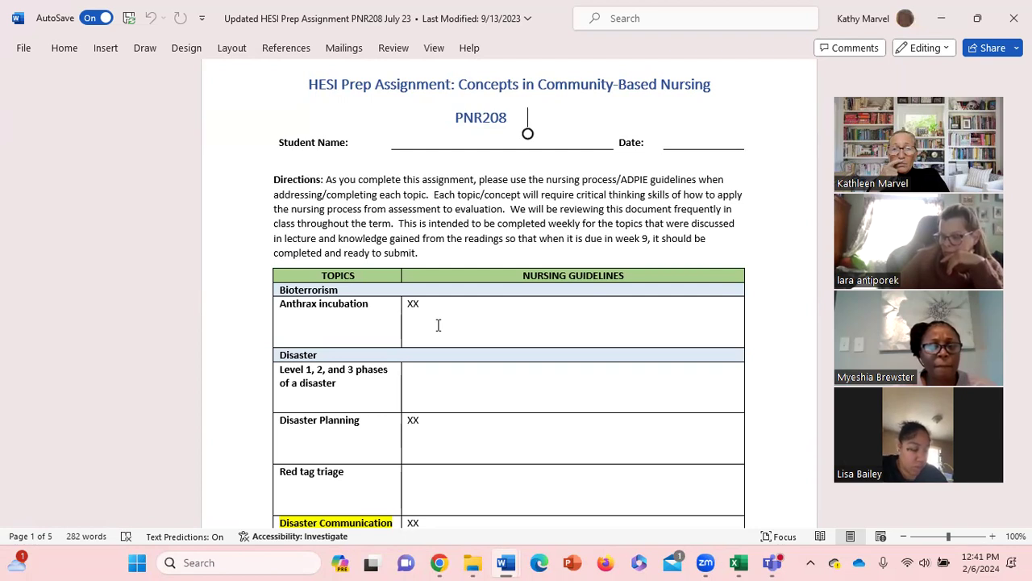
scroll(down, 3)
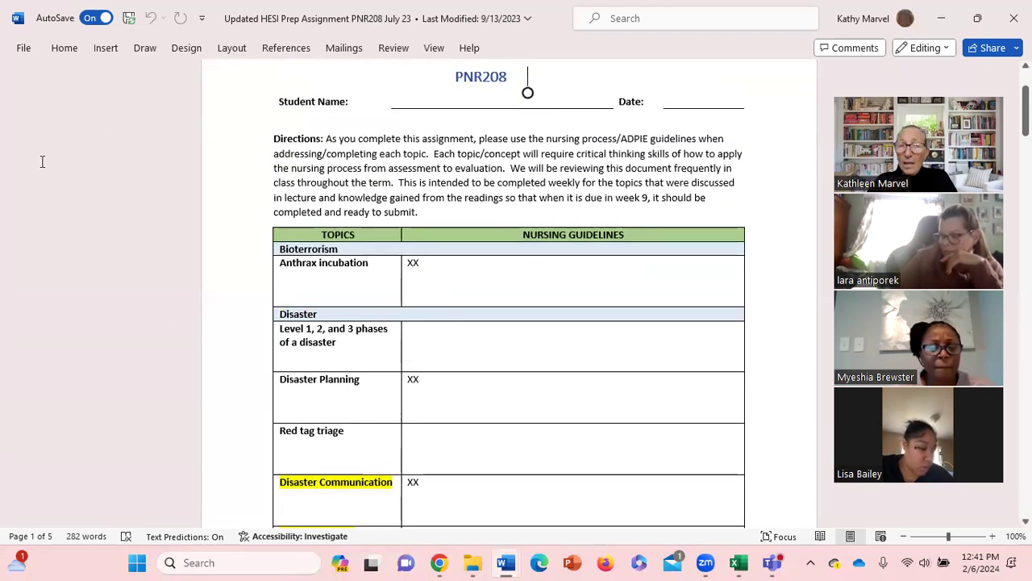
mouse_move(249, 198)
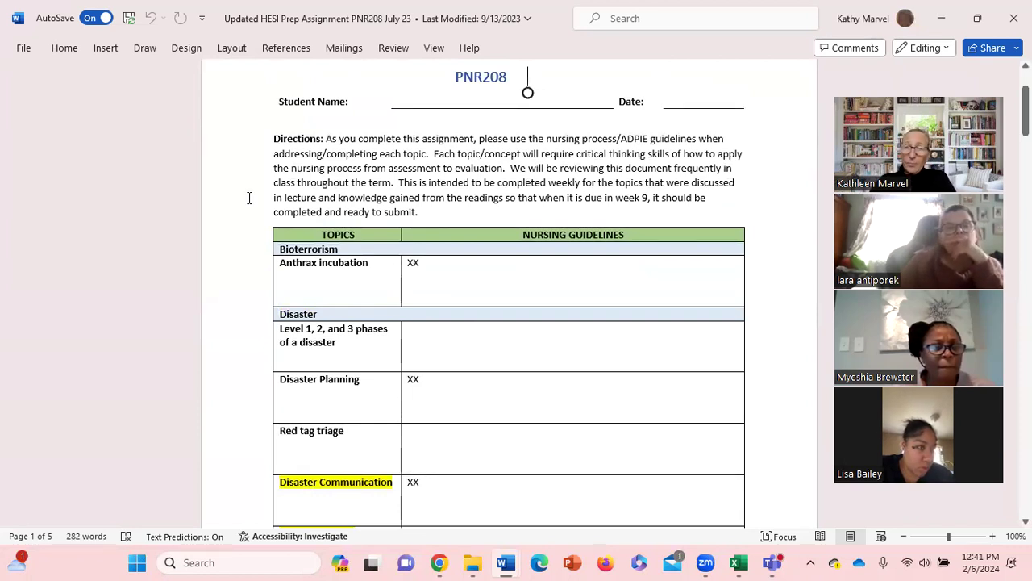